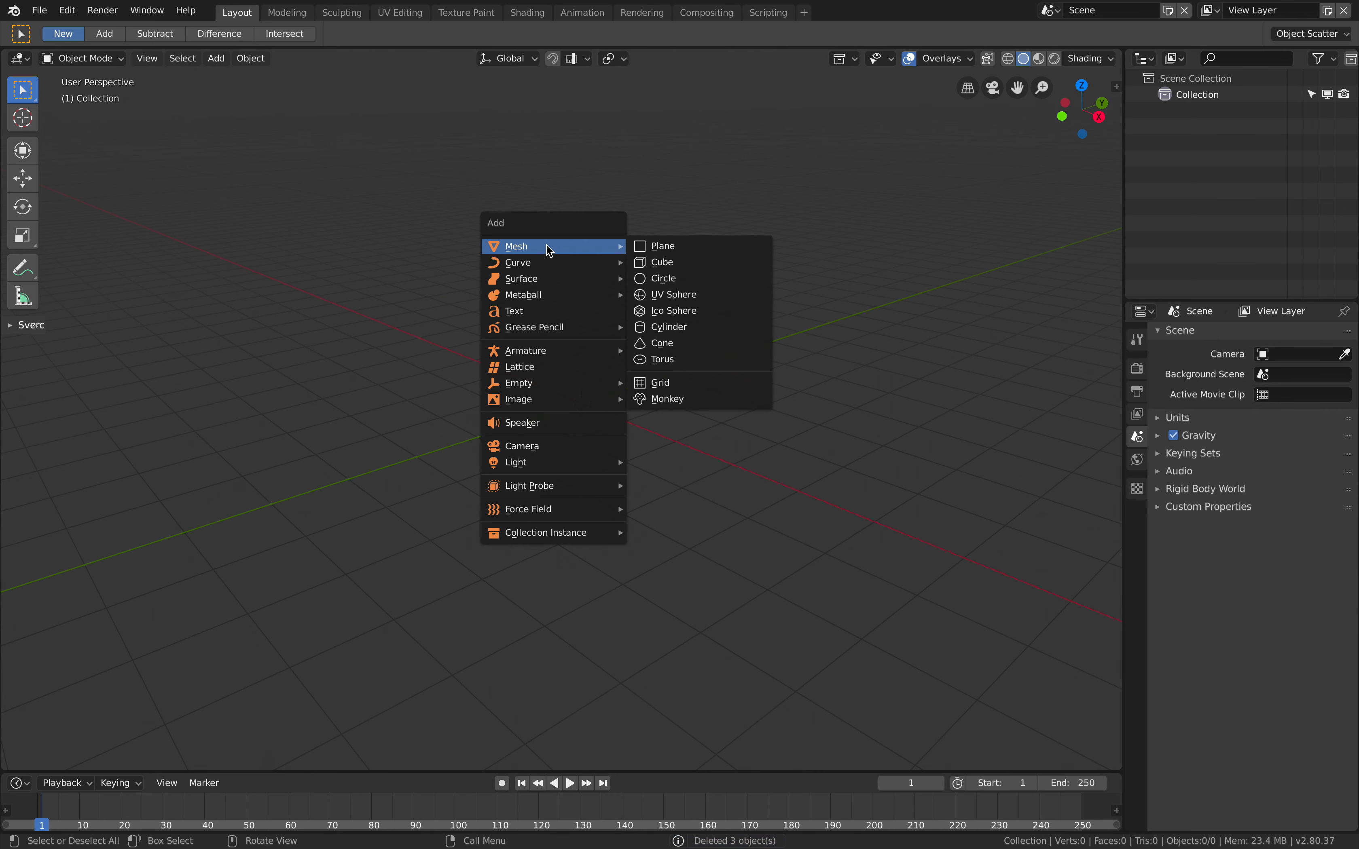
mouse_move(682, 345)
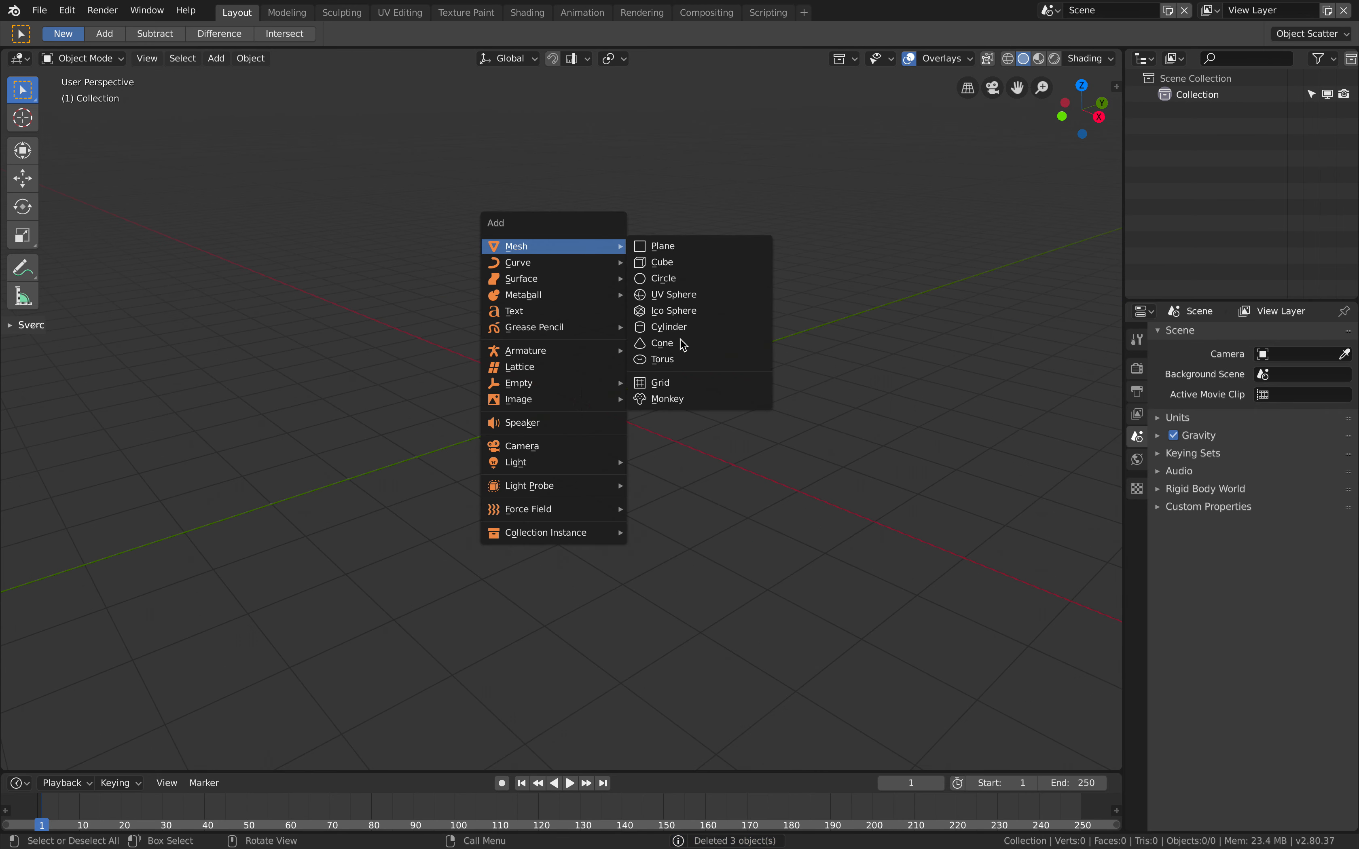
- Add a Suzanne monkey away from the origin and turn the upper area into a node editor
left_click(667, 399)
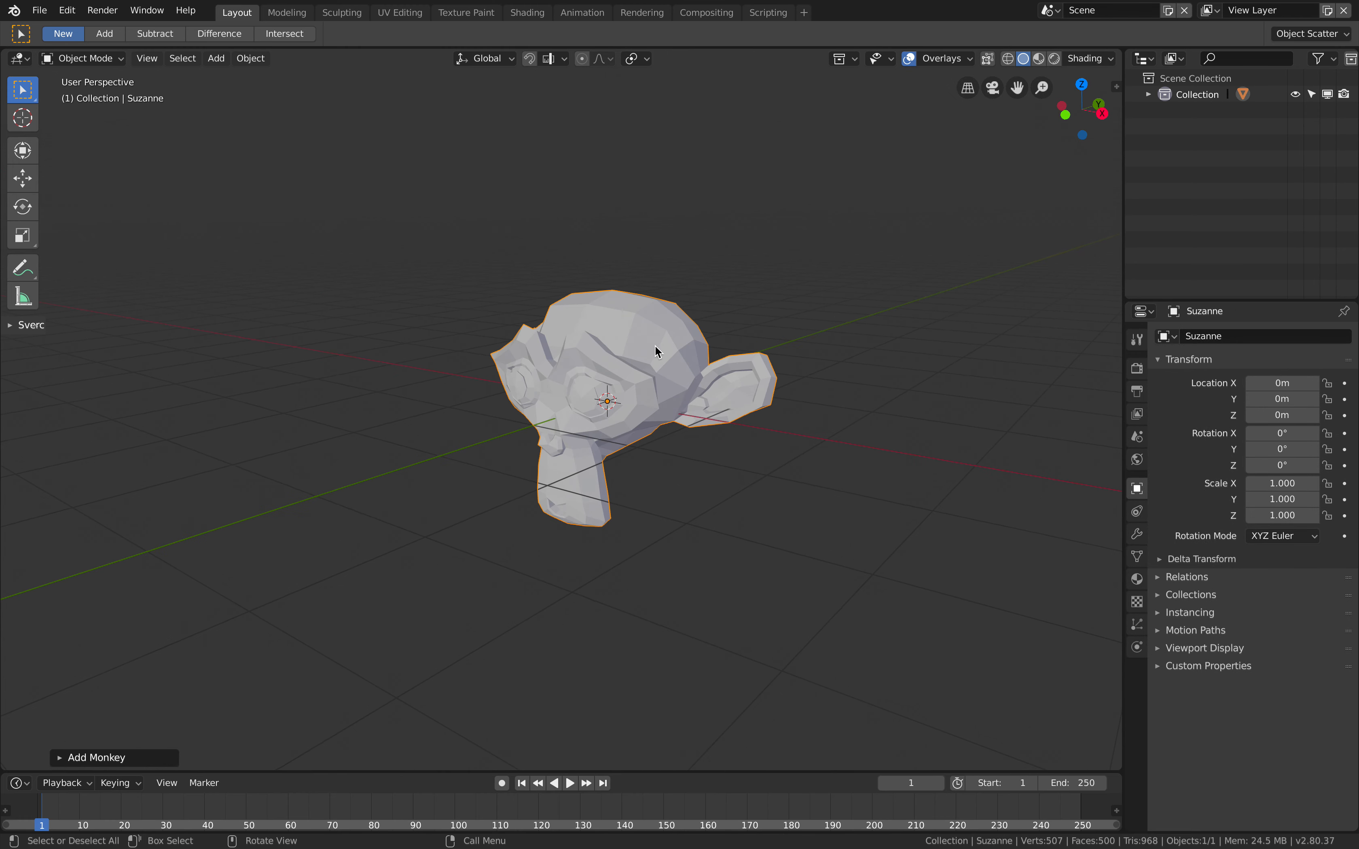
left_click_drag(657, 351, 473, 351)
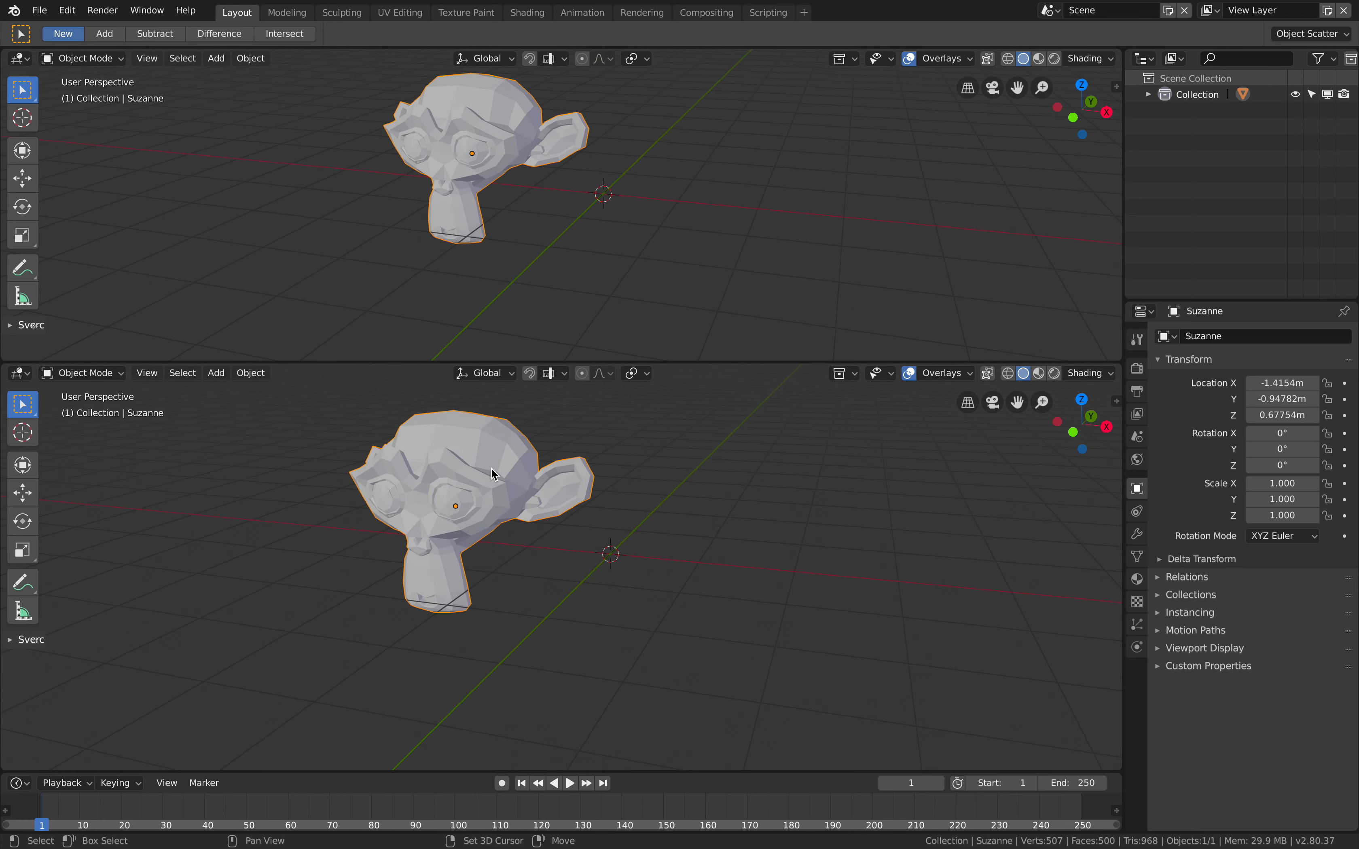
left_click(15, 59)
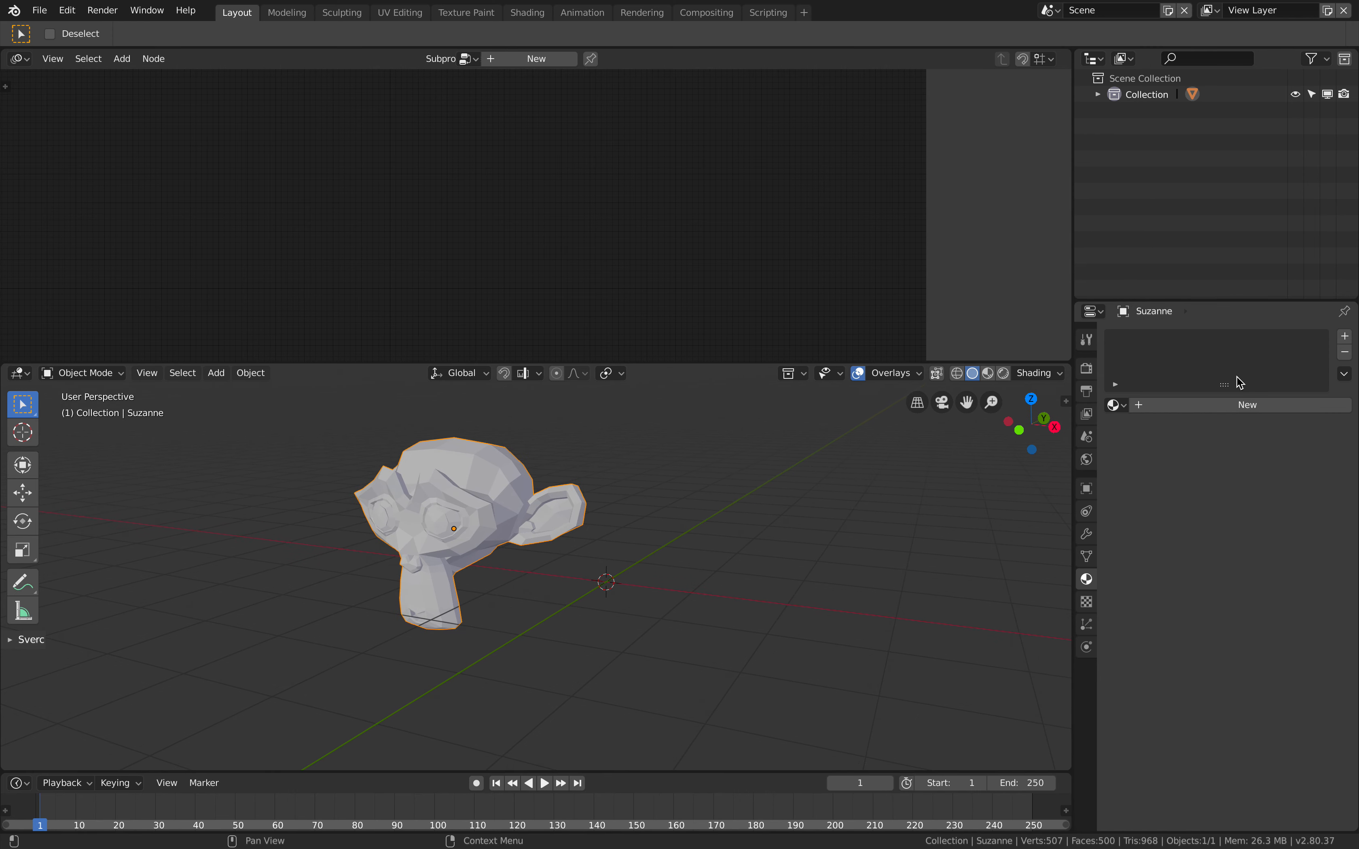
mouse_move(1213, 415)
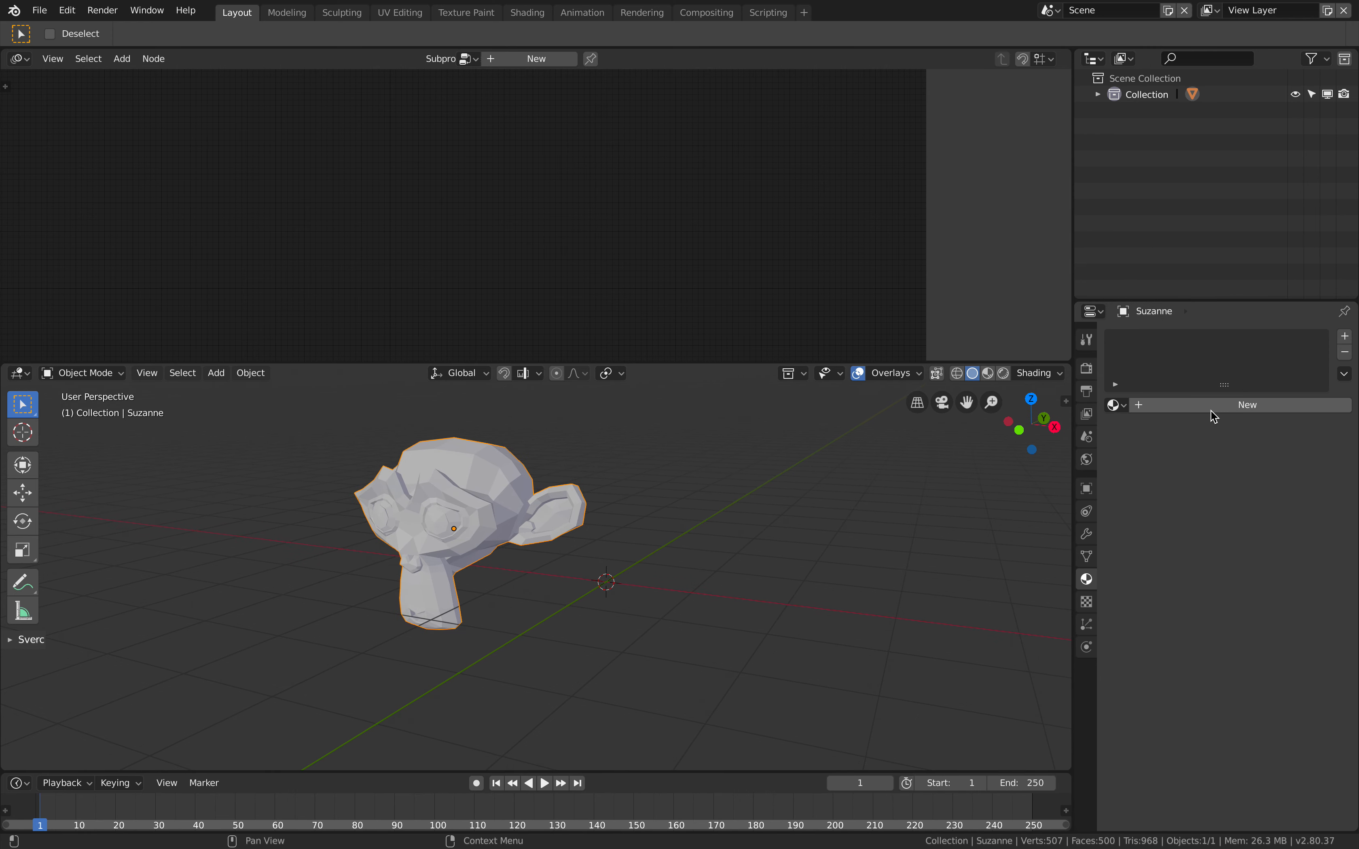
- Create four materials on Suzanne, Material.001 through Material.004, one per slot
left_click(1247, 405)
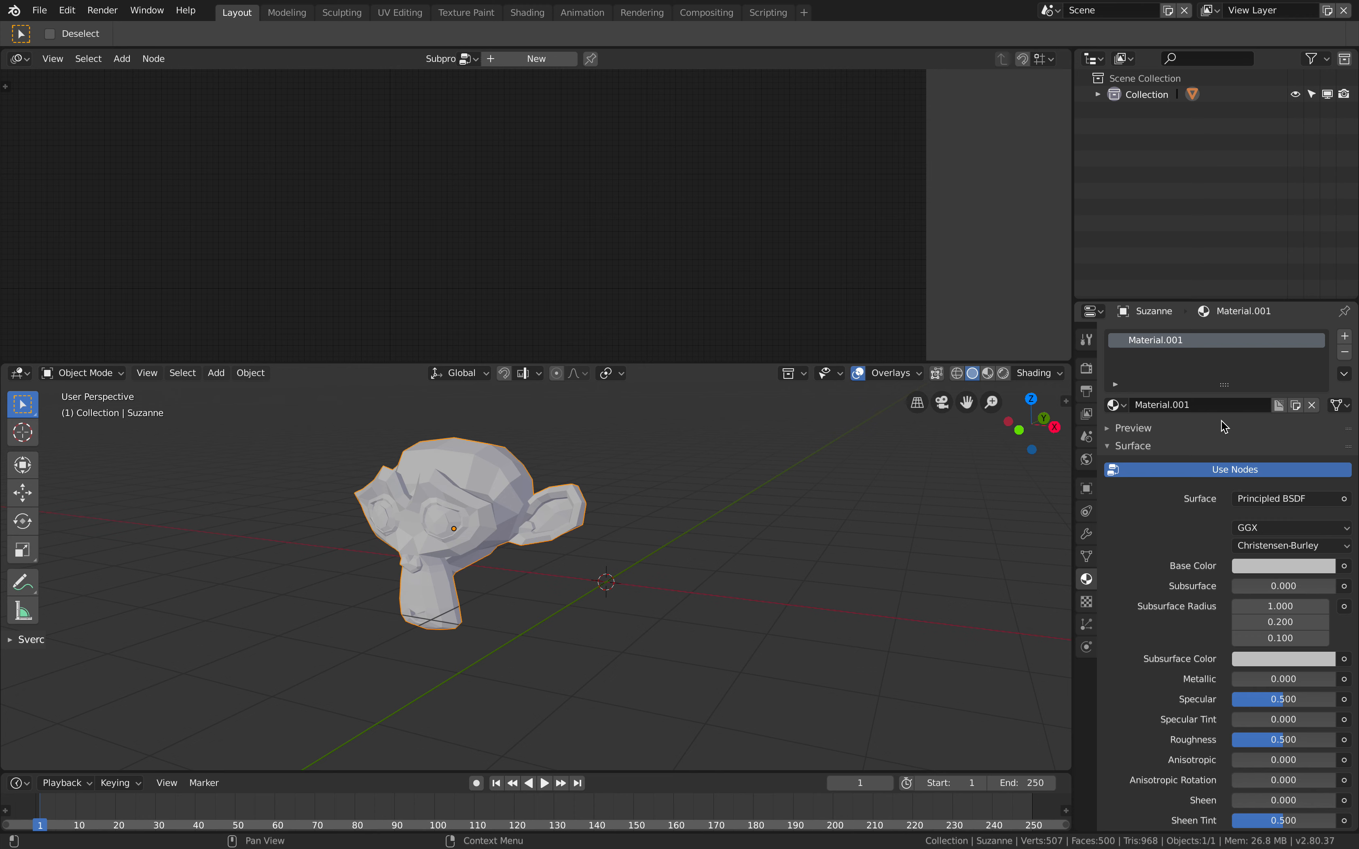
left_click(1345, 336)
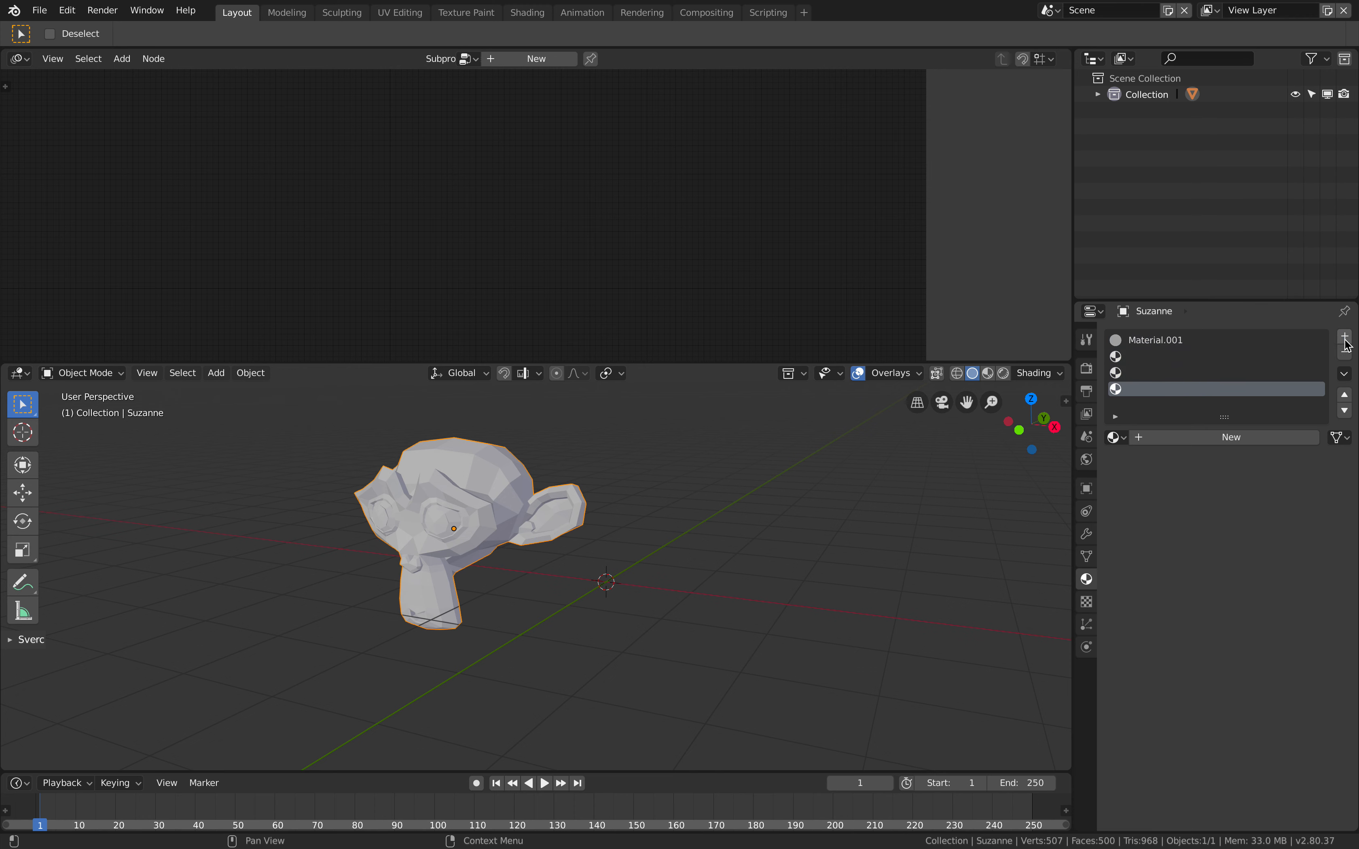
left_click(1344, 337)
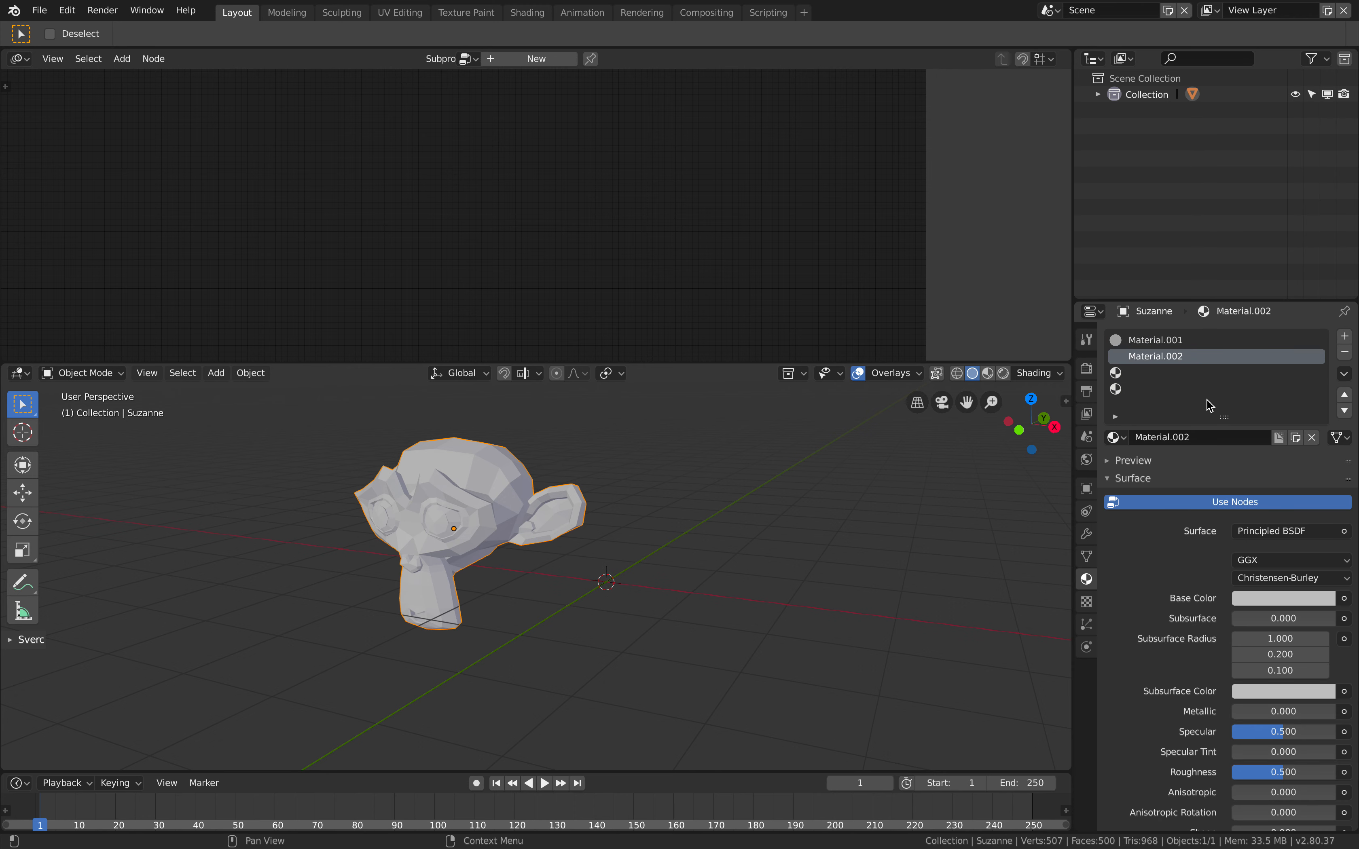
left_click(1344, 337)
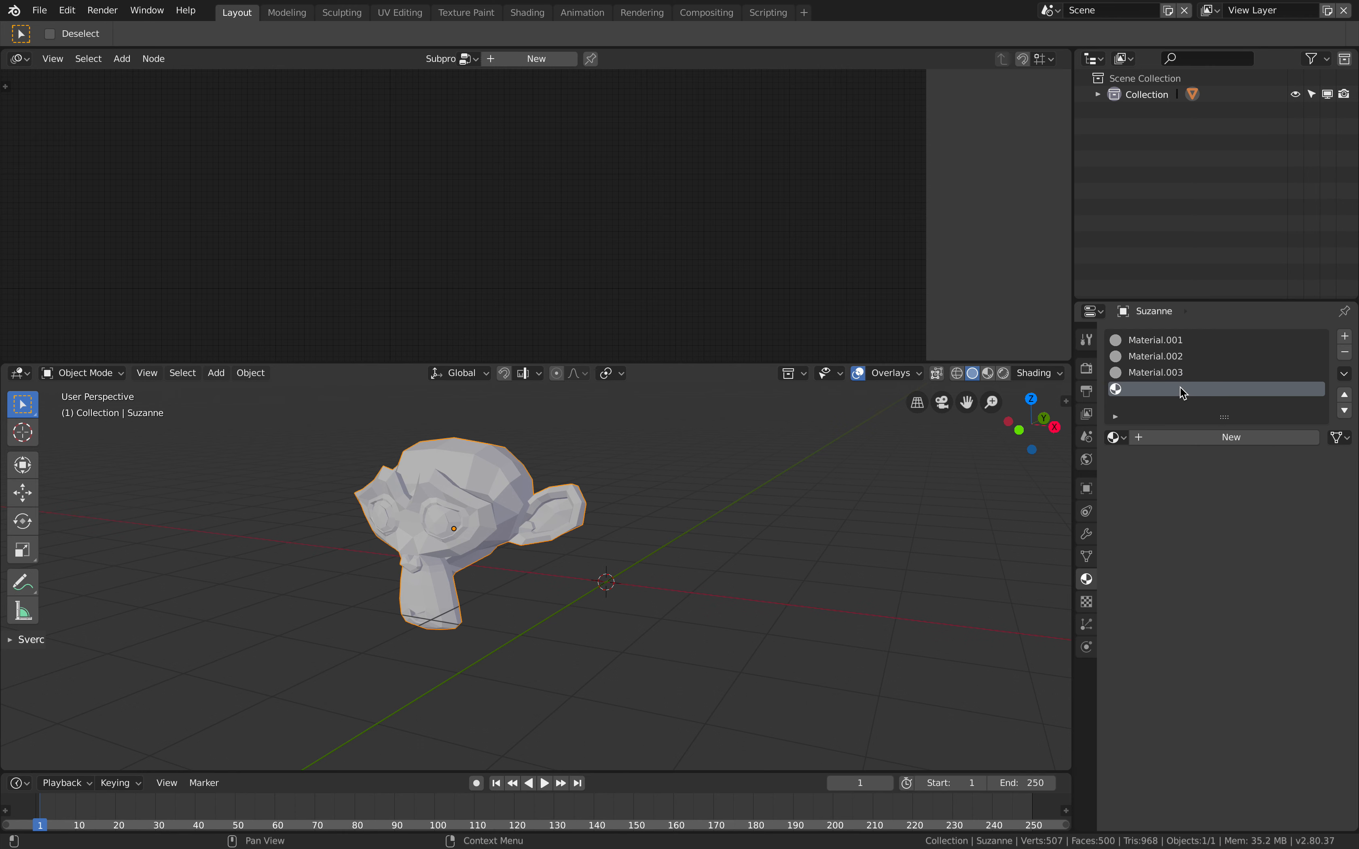
left_click(1345, 336)
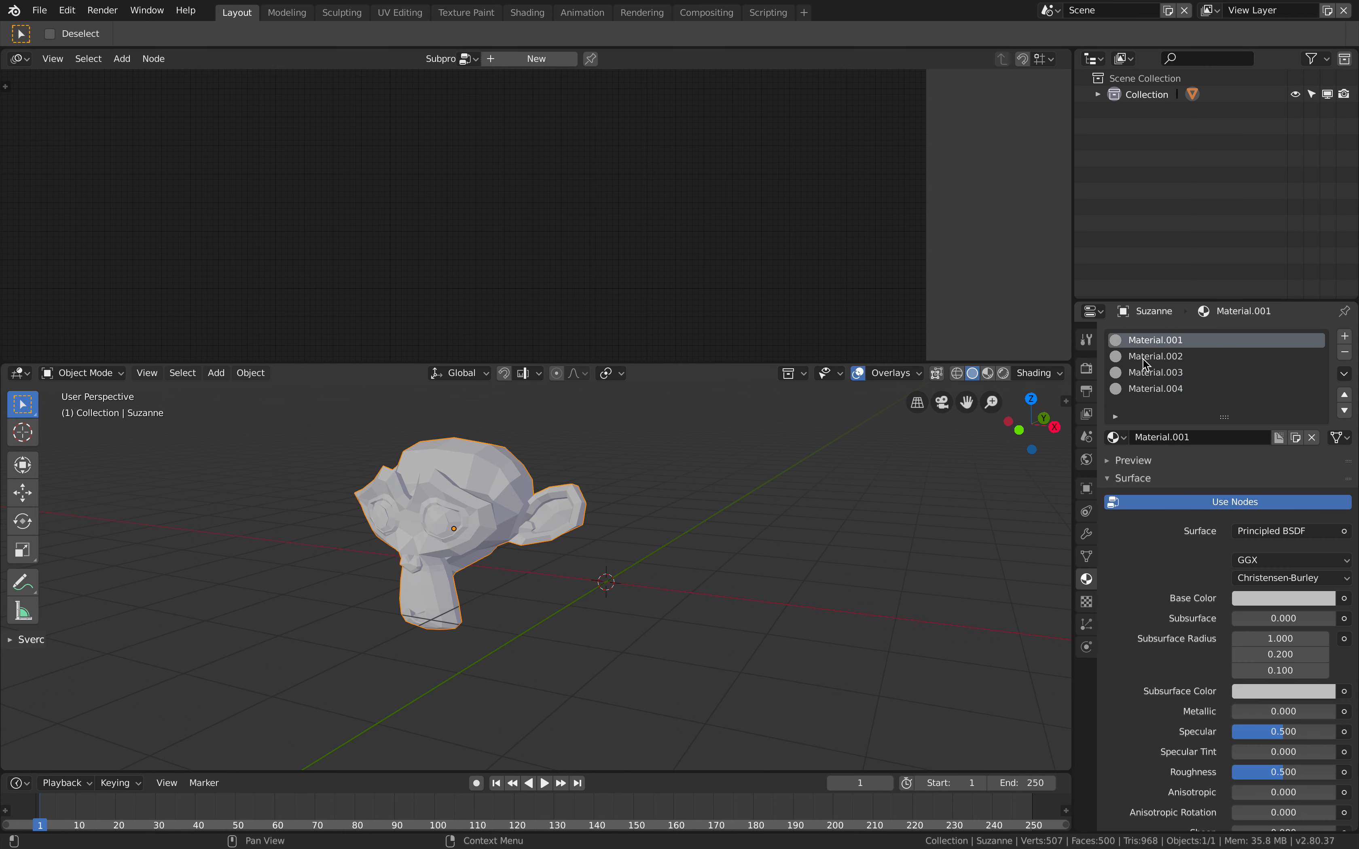
- Give the four materials pink, orange, blue and green base colours
left_click(1284, 598)
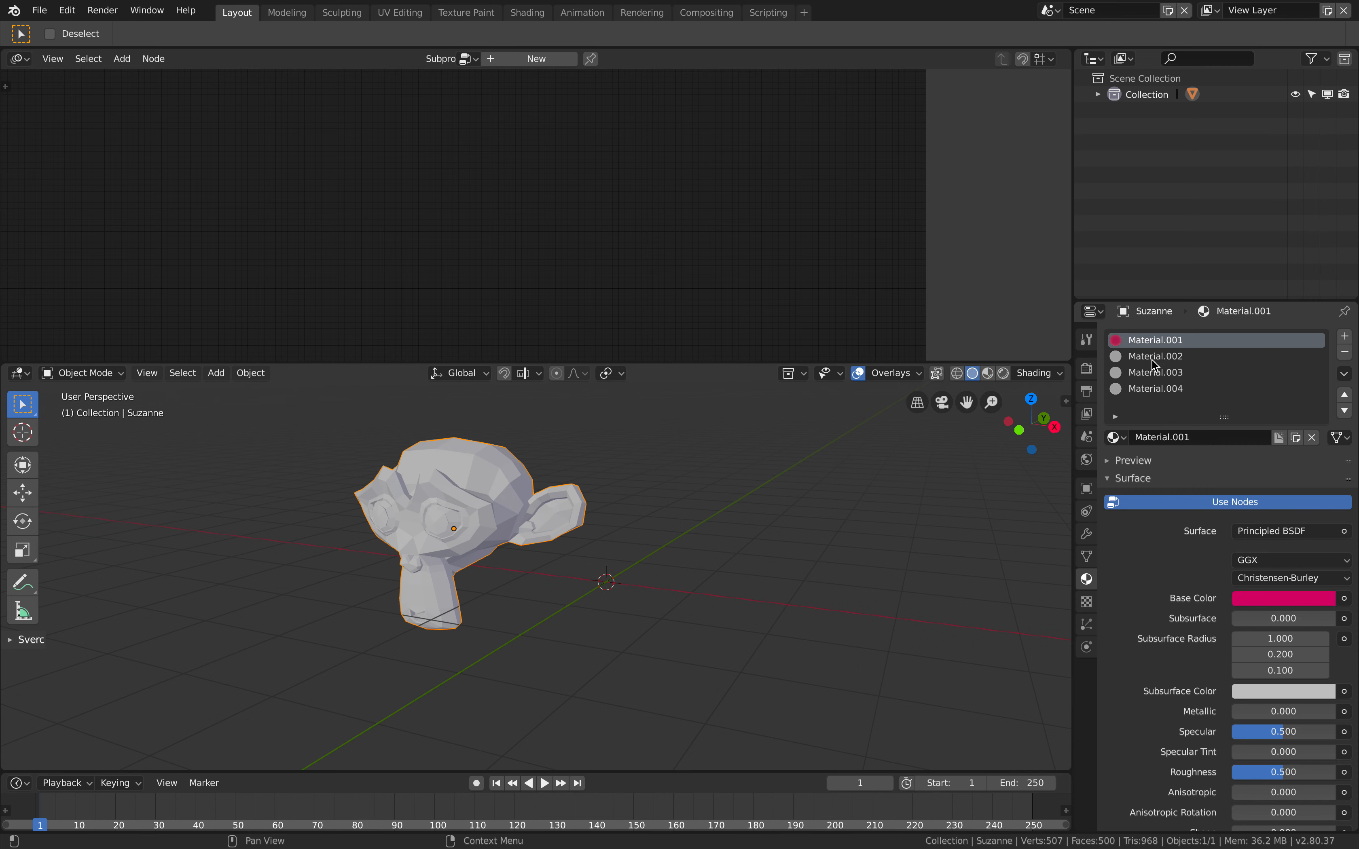
left_click(1156, 356)
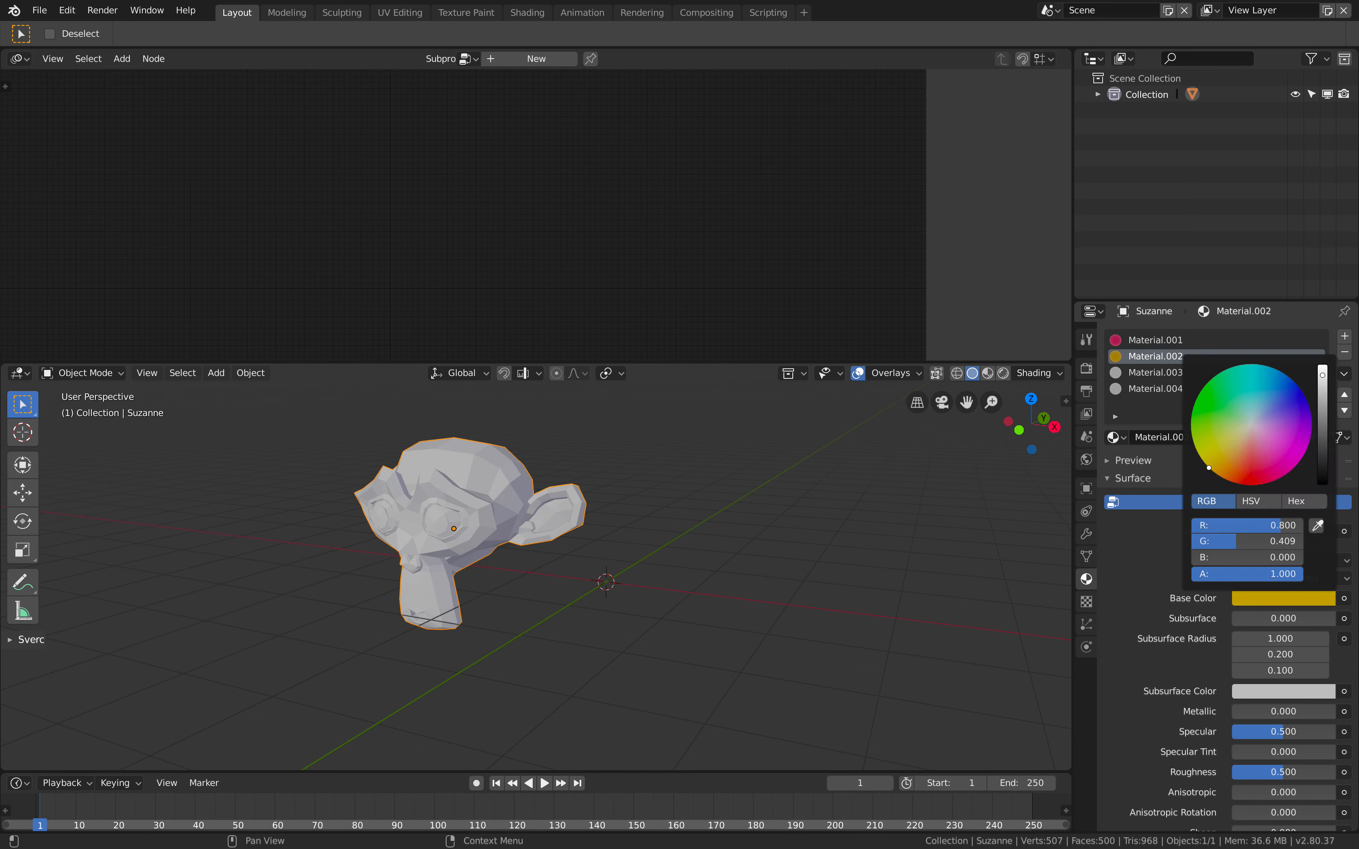
left_click(1156, 373)
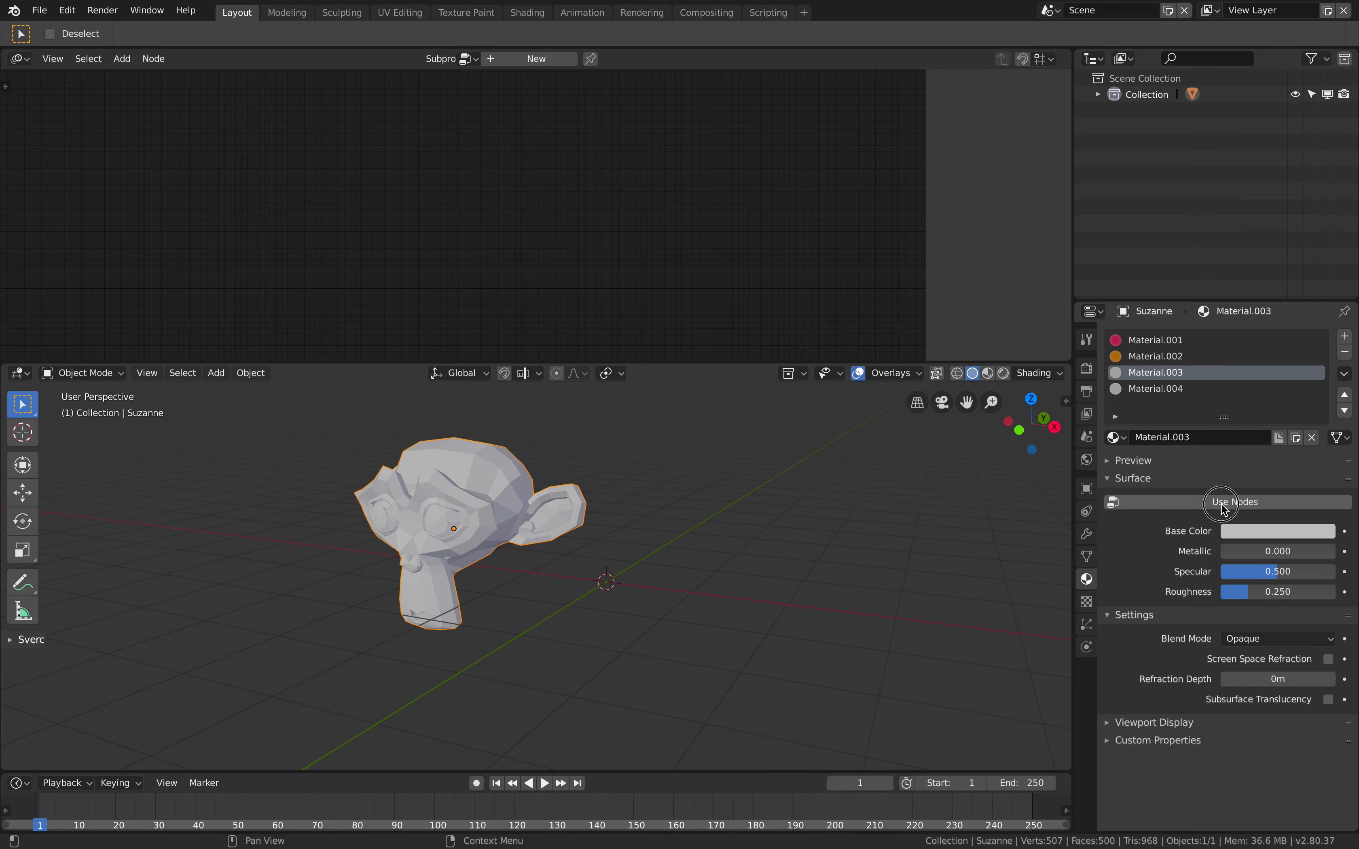
left_click(1276, 531)
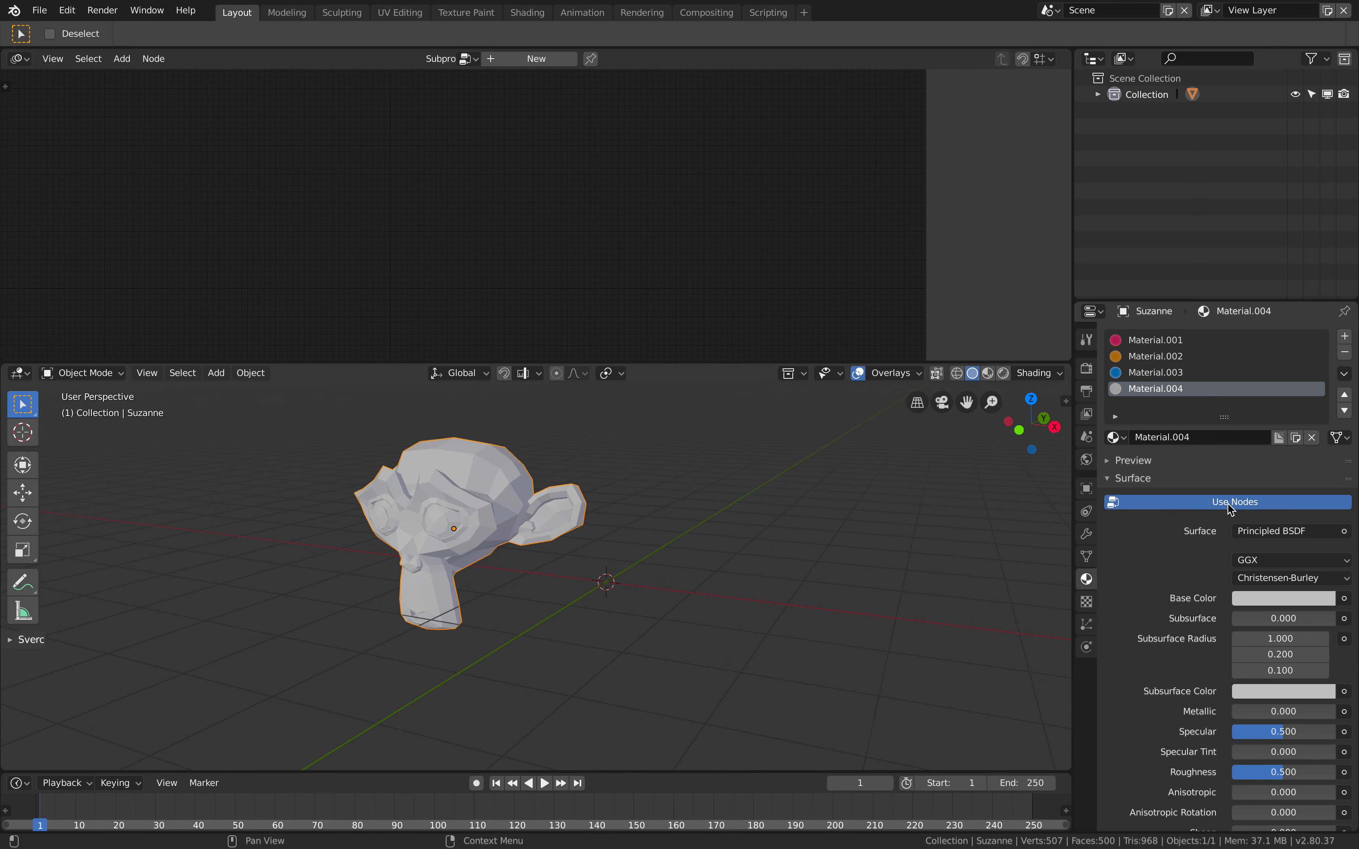
left_click(1283, 597)
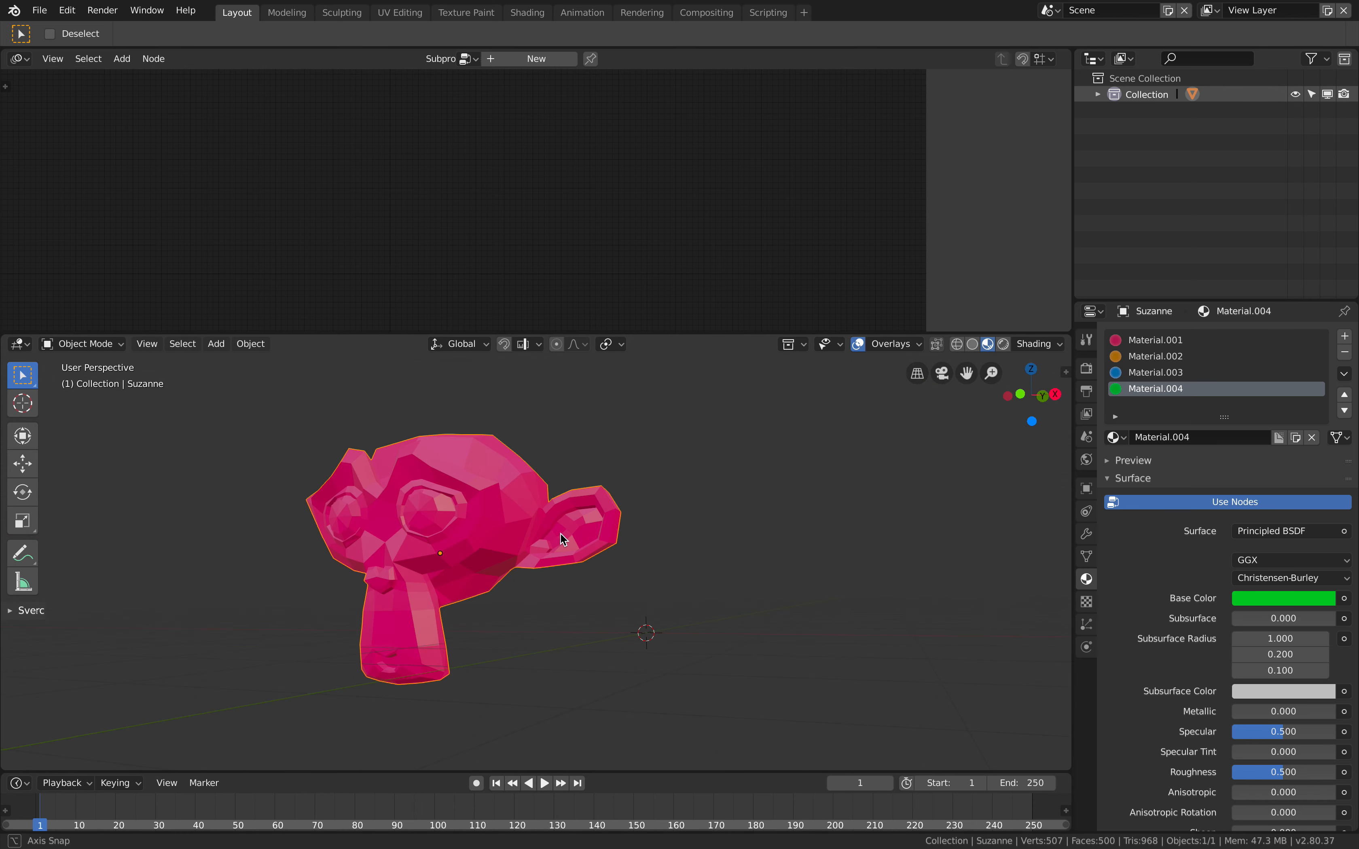
- Assign the green material to a patch of forehead faces in Edit Mode
left_click_drag(562, 537, 475, 537)
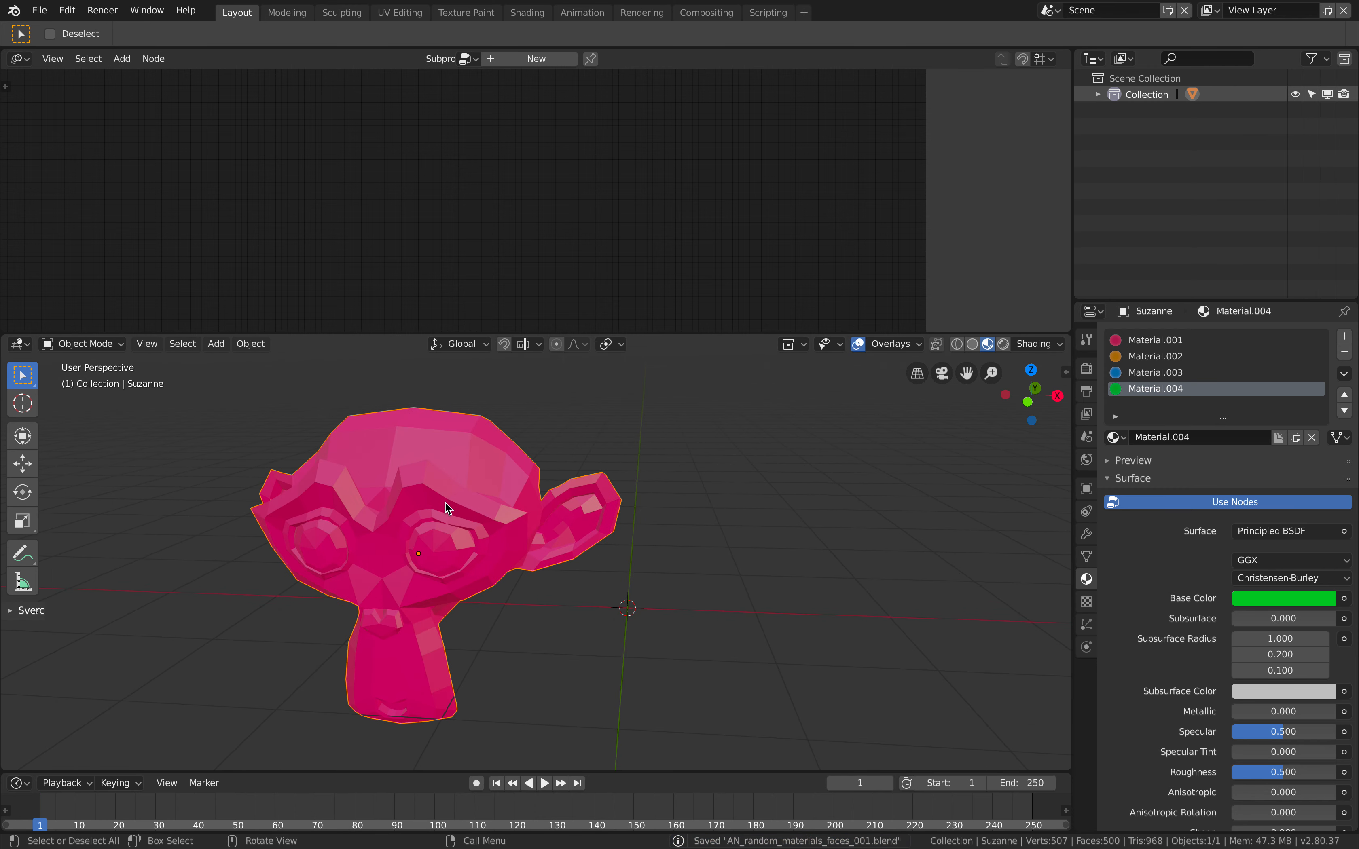
key("Tab")
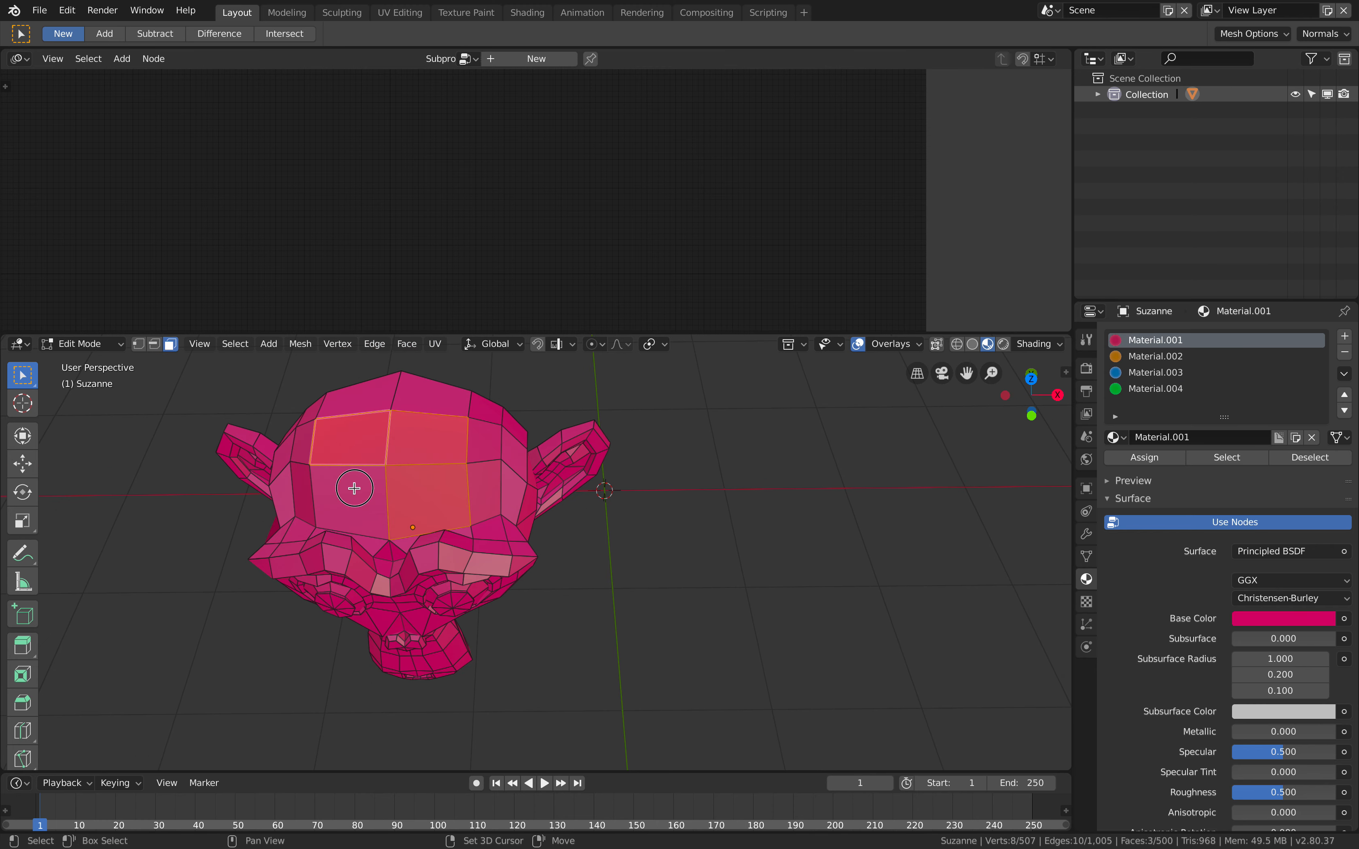
left_click(1155, 356)
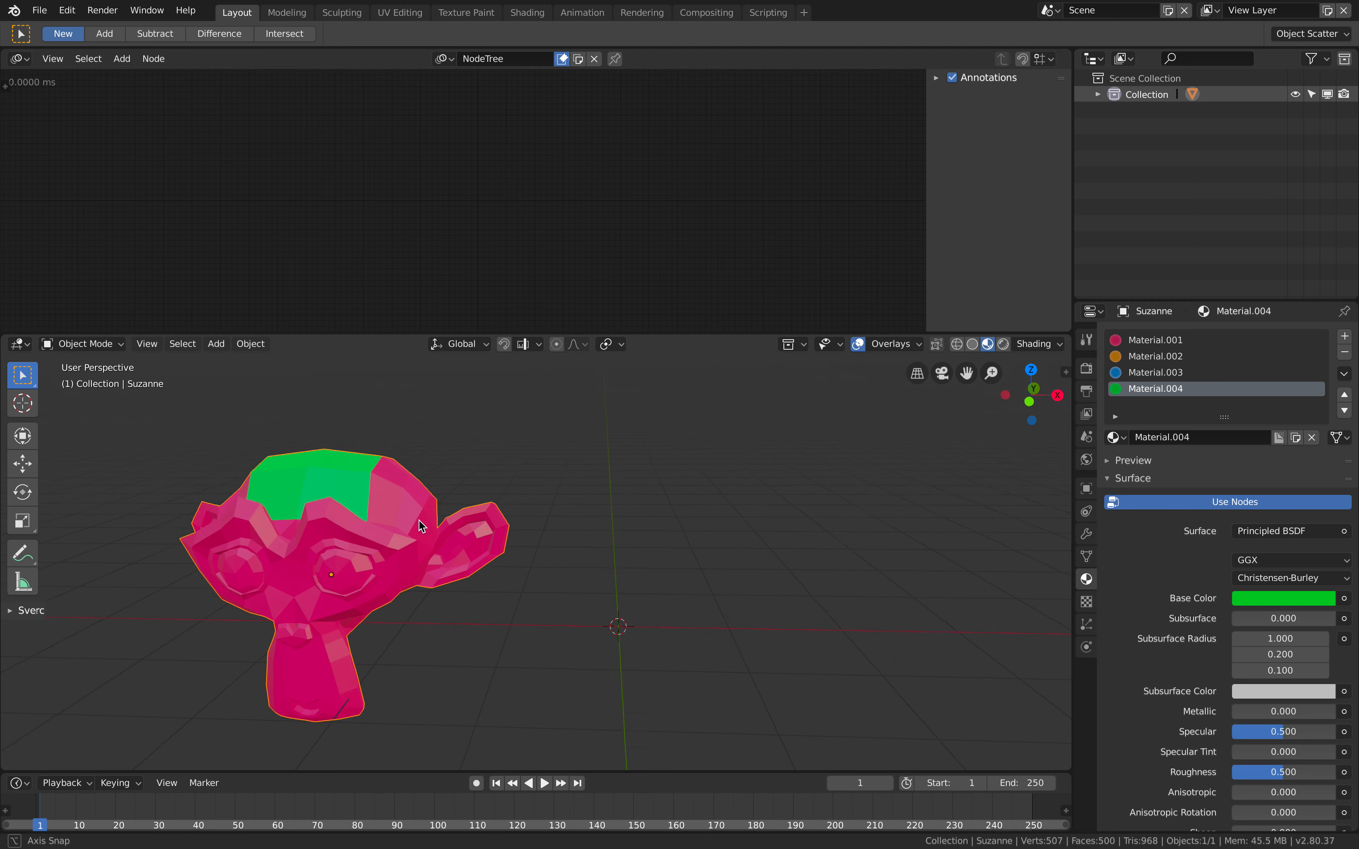
- Add Mesh Object Input and Mesh Object Output nodes from the node search
left_click(122, 59)
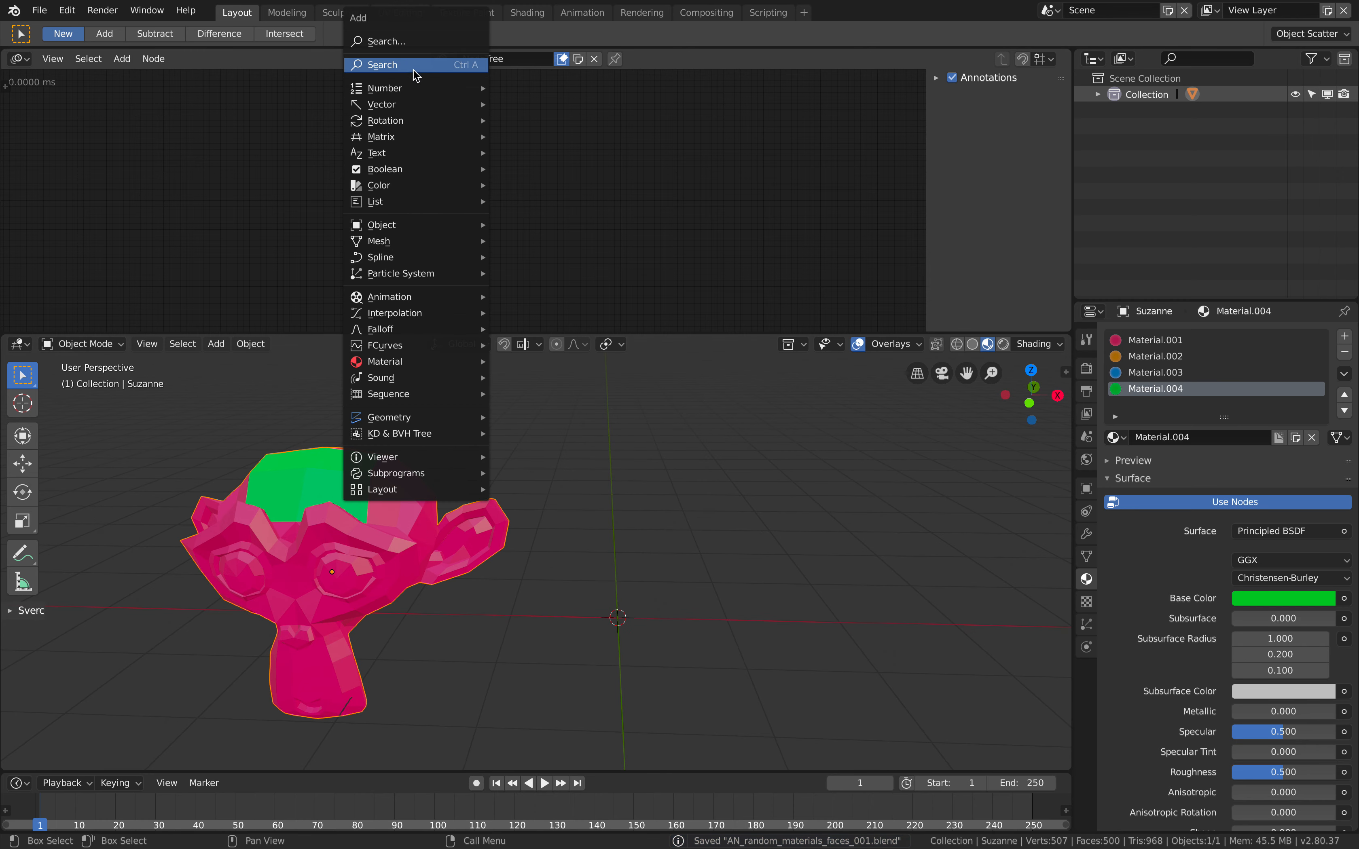
left_click(381, 64)
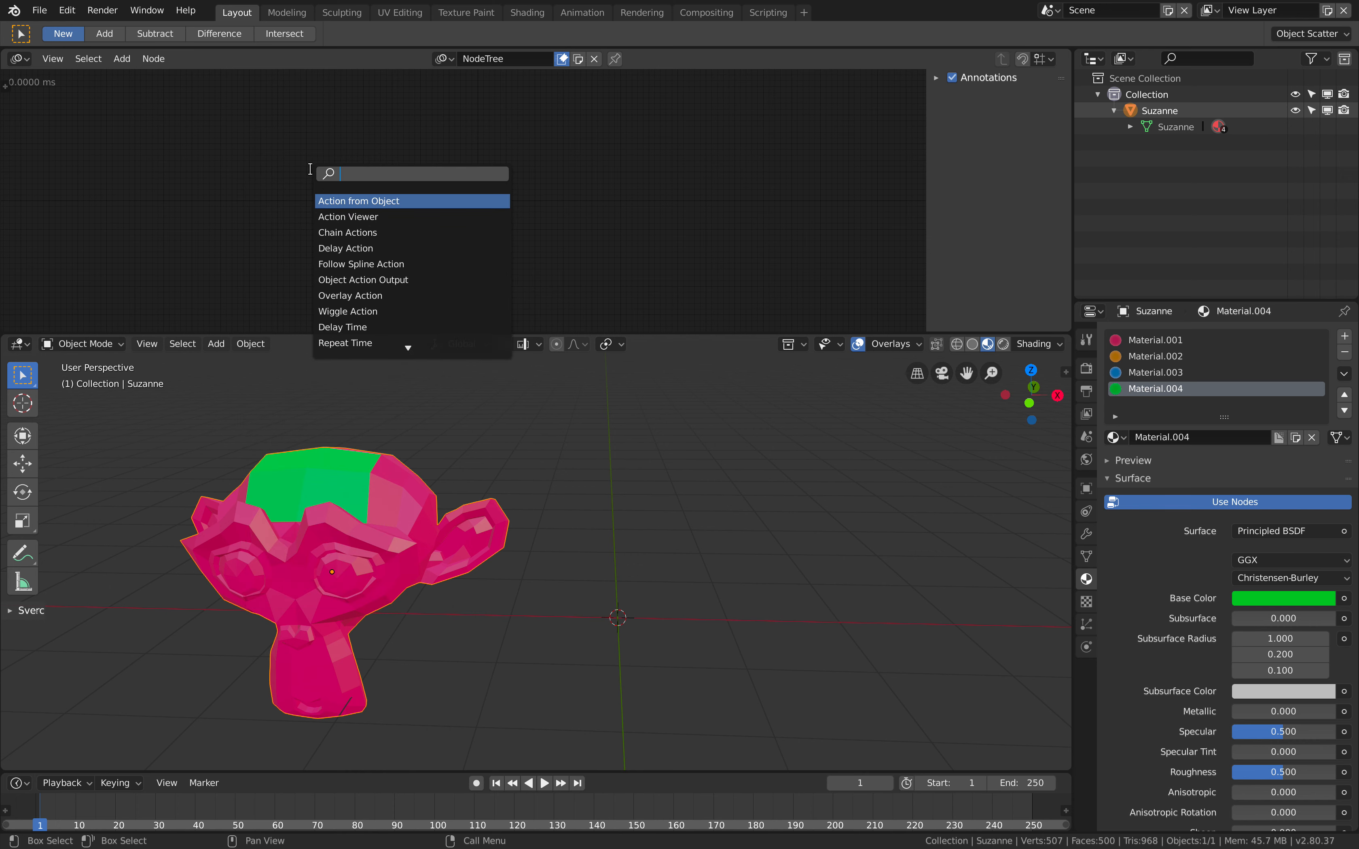
type("mesh f")
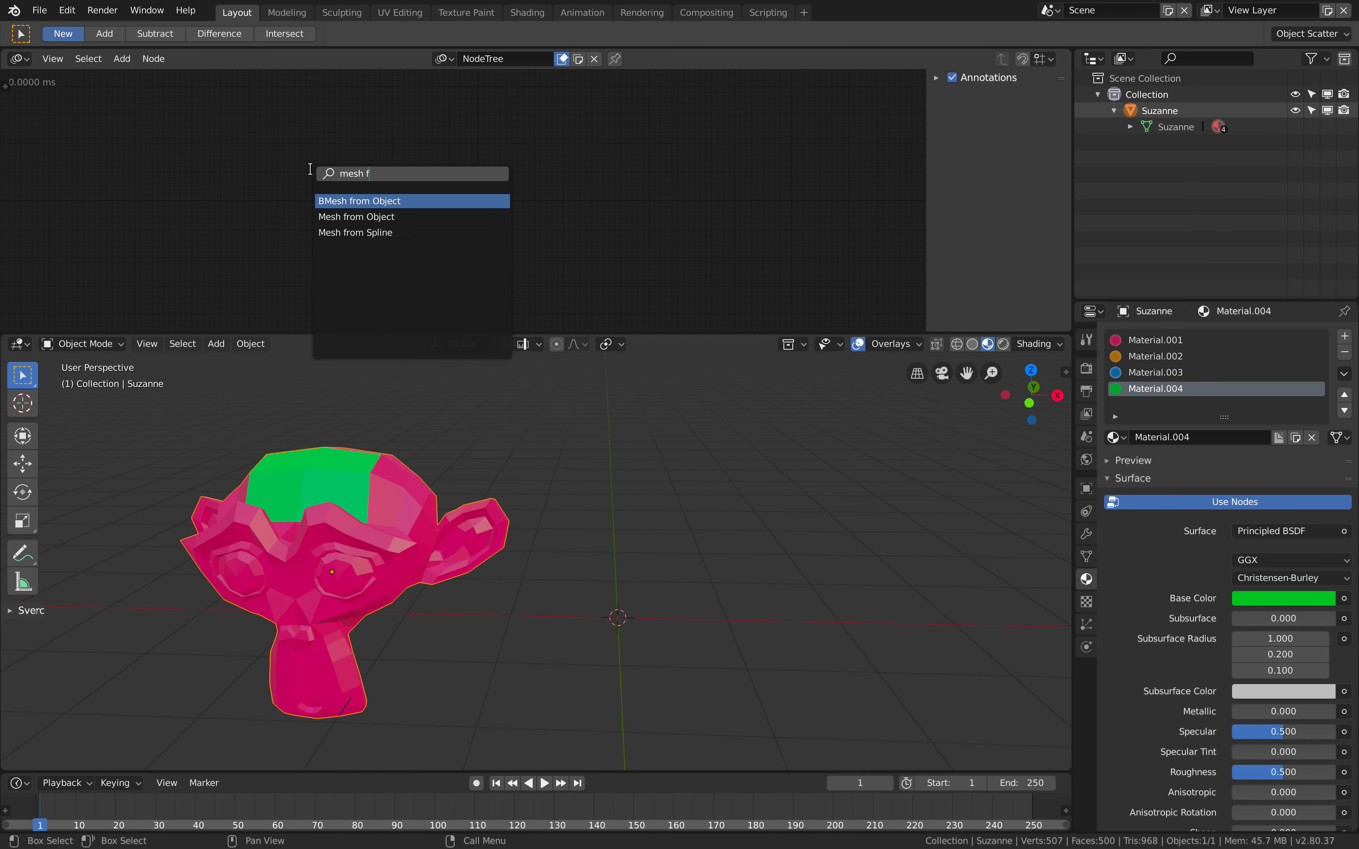
type("r")
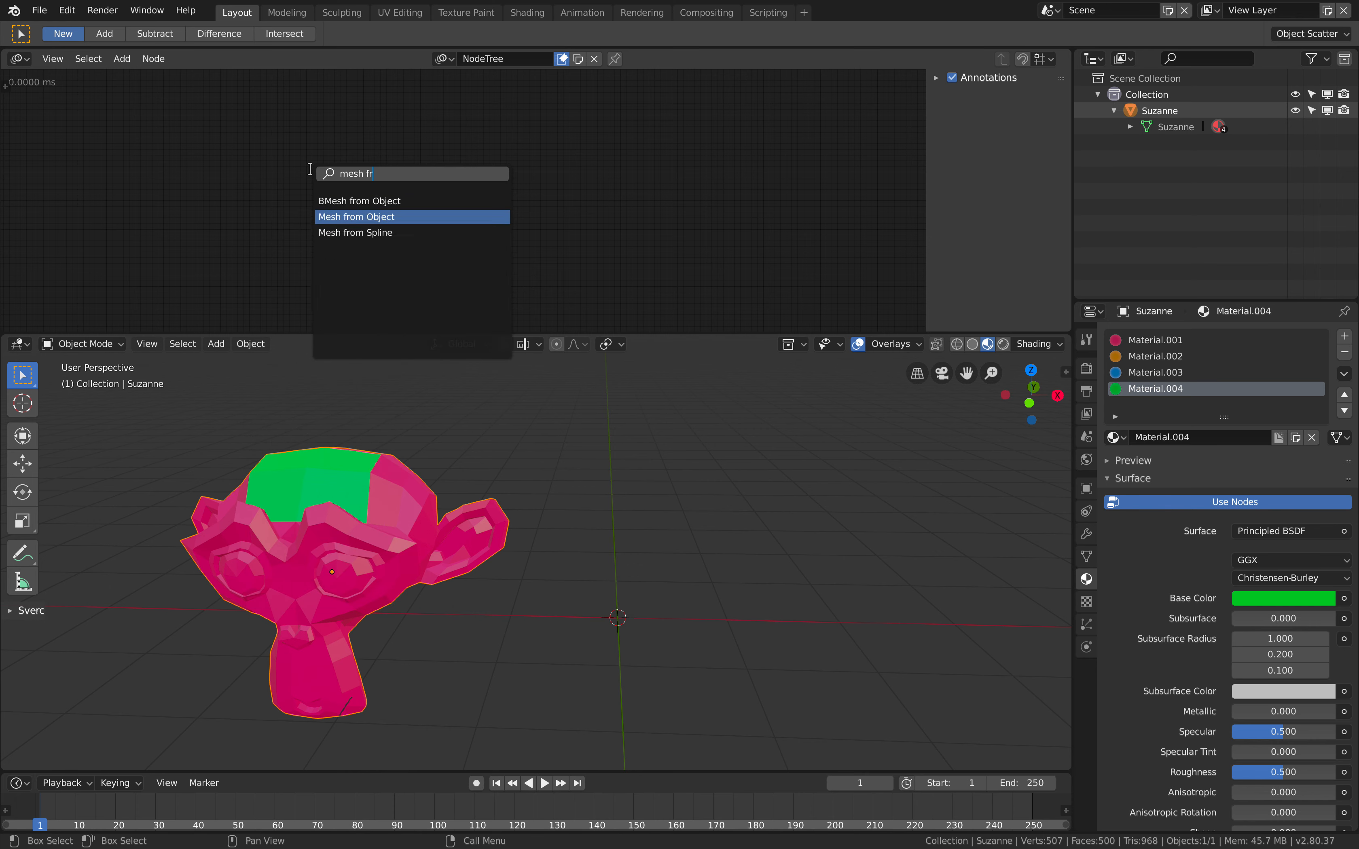
left_click(356, 217)
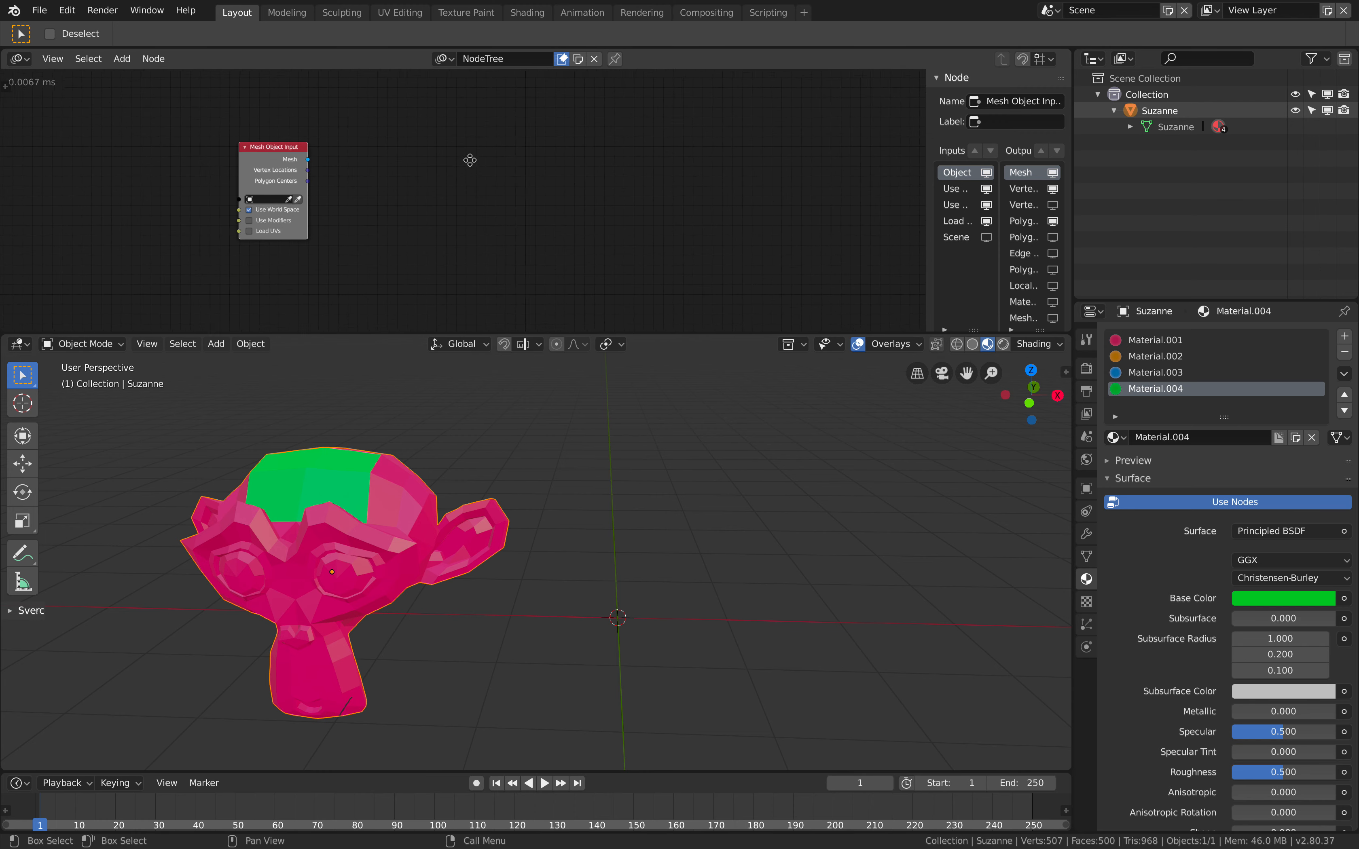
type("mesh o")
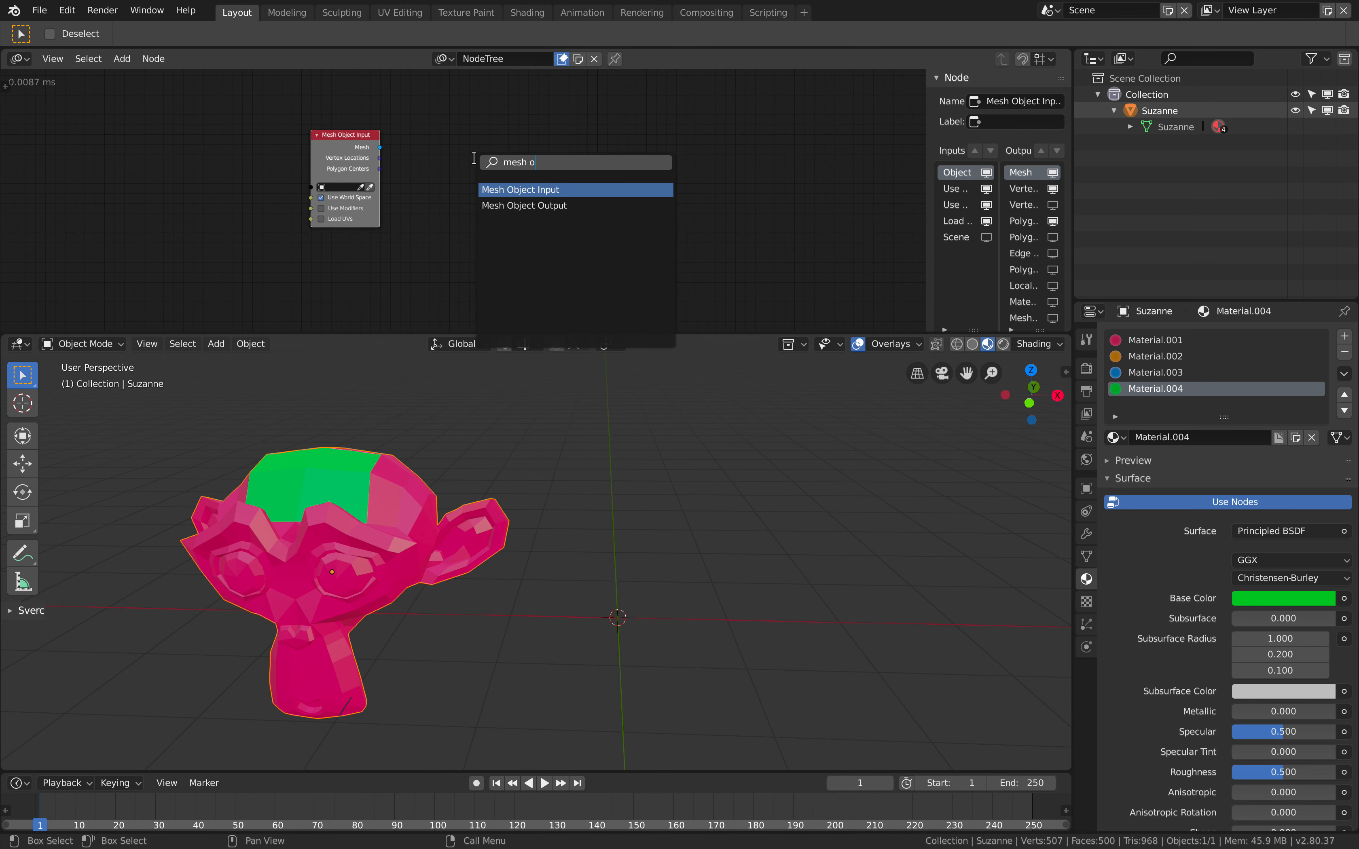
left_click(523, 206)
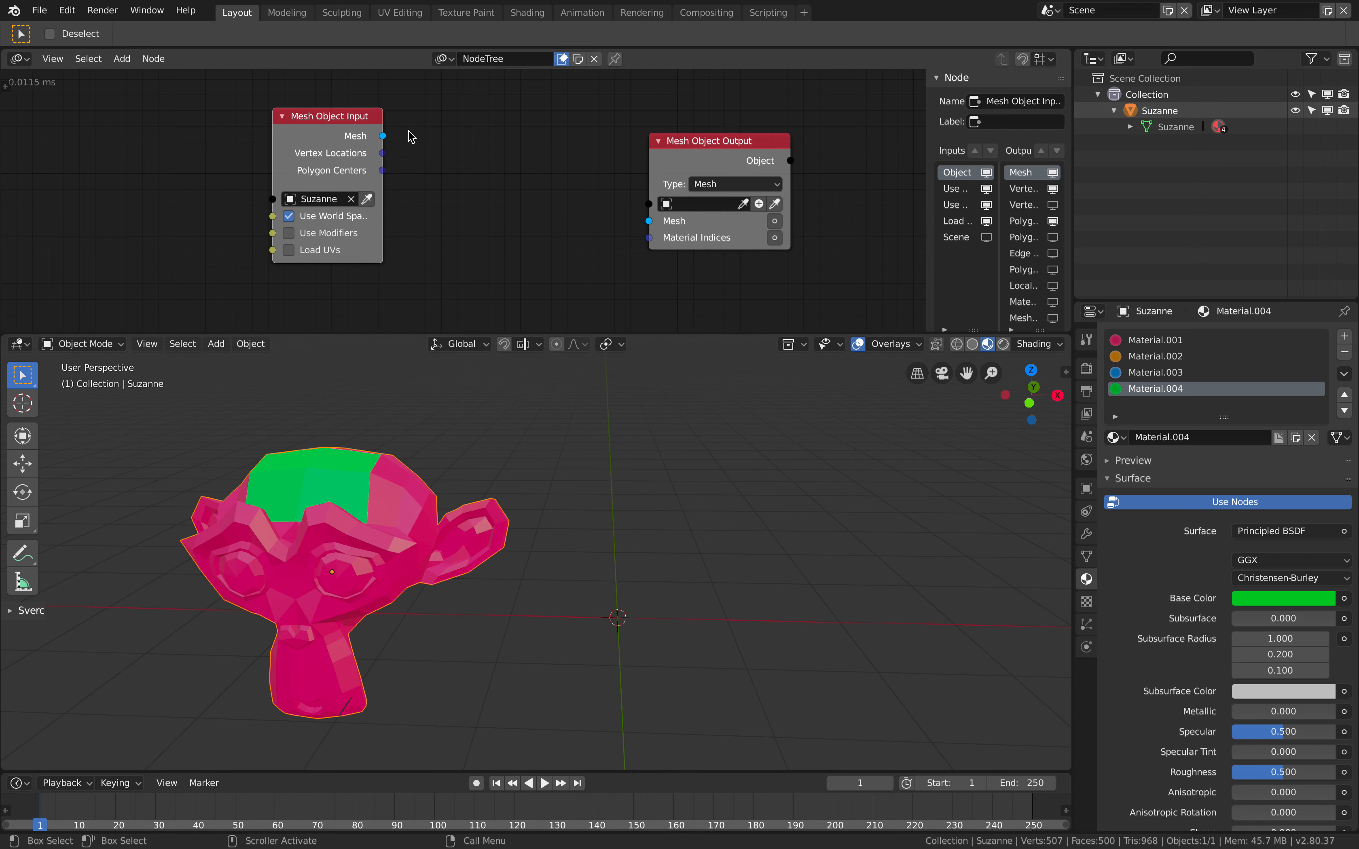
- Wire Suzanne's mesh into a new Target object and position it with an Object Transforms Output node
left_click_drag(381, 136, 648, 220)
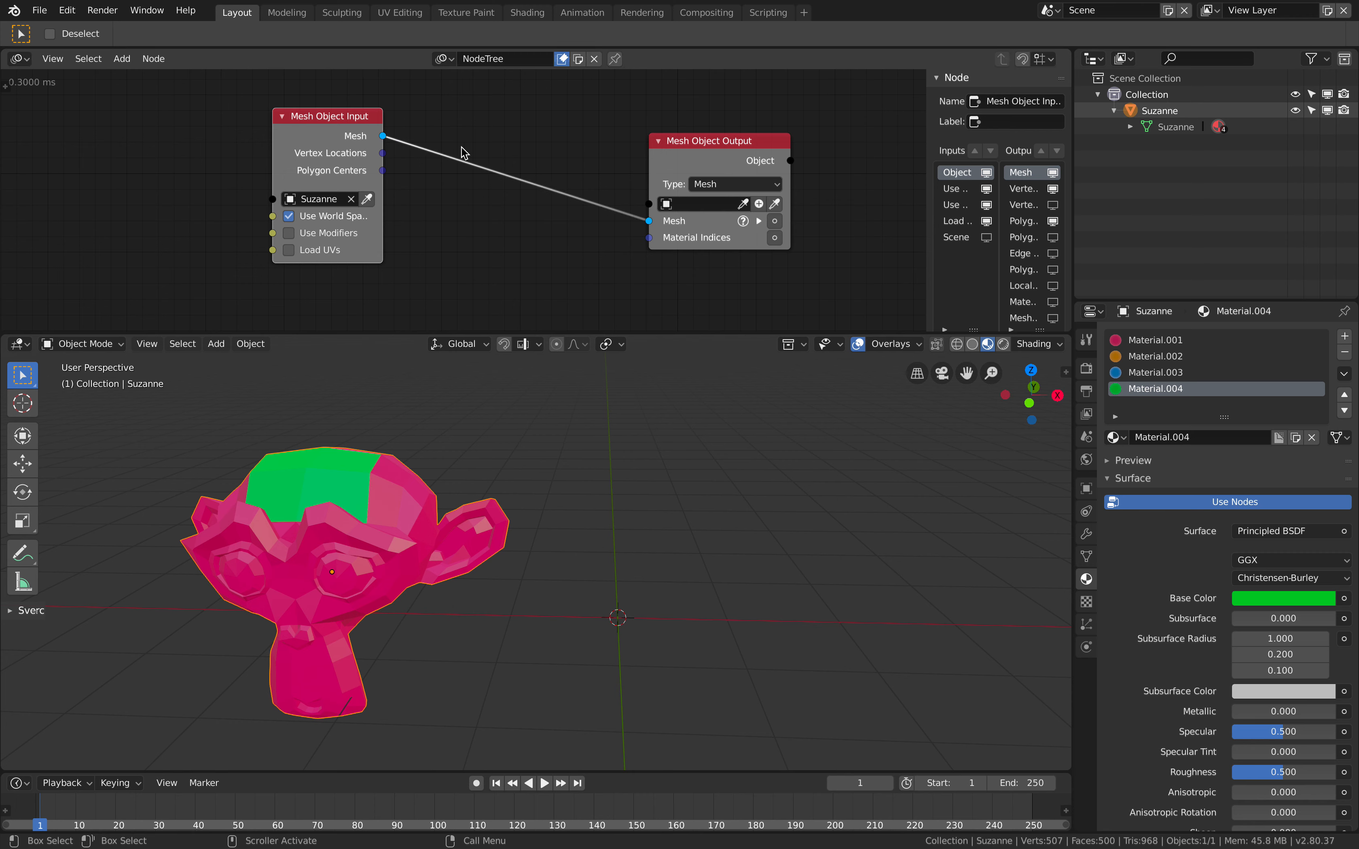
left_click(761, 204)
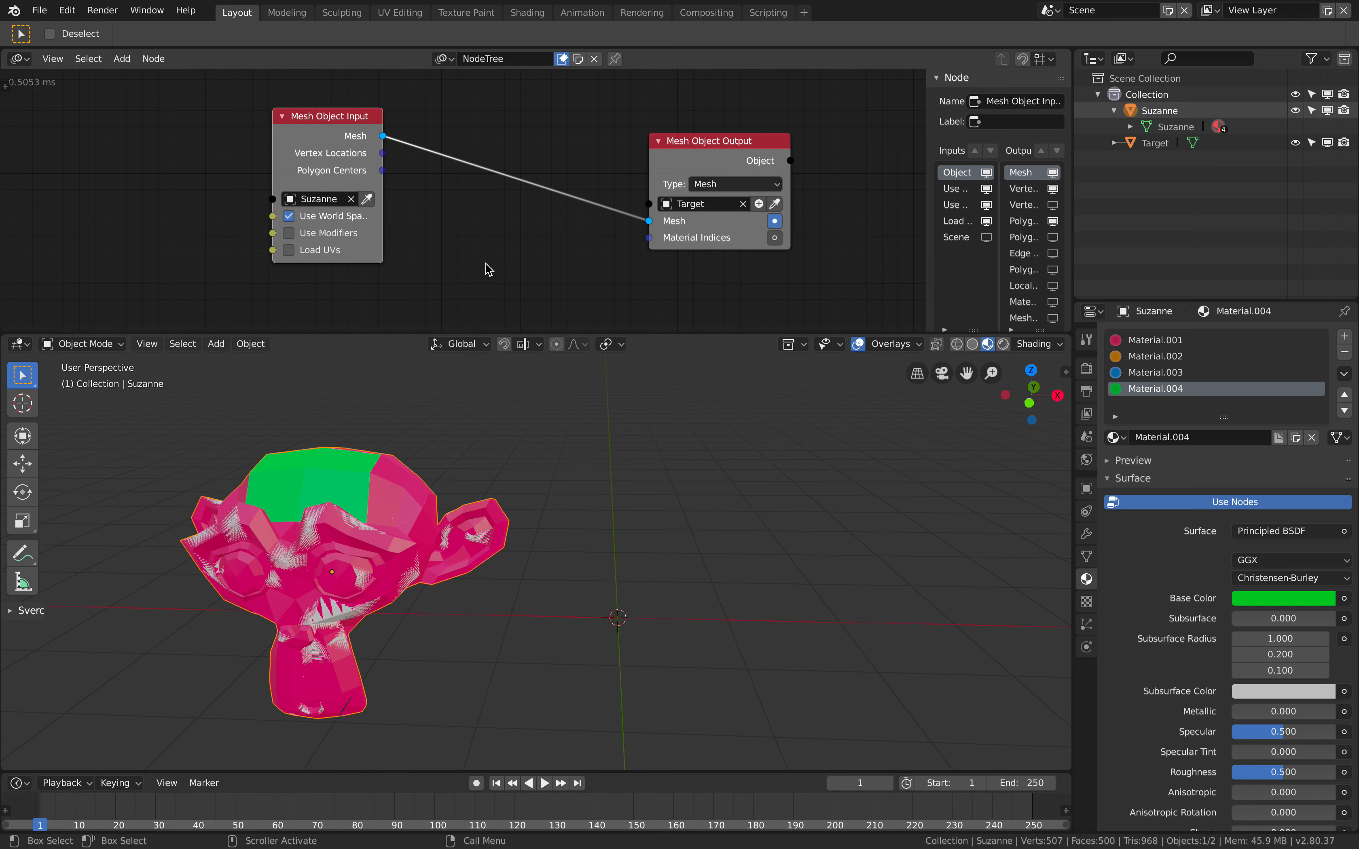
key("ctrl+s")
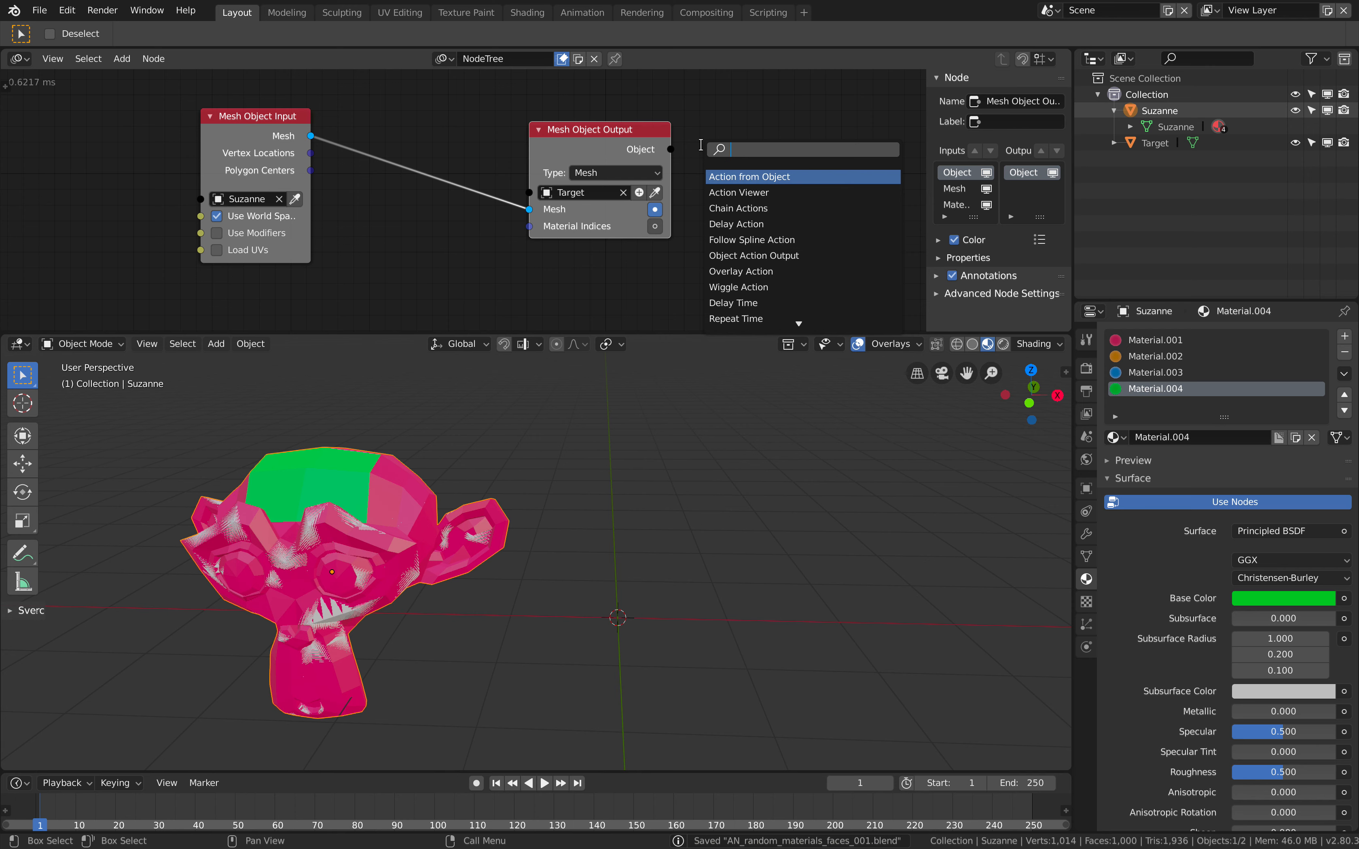
left_click(751, 177)
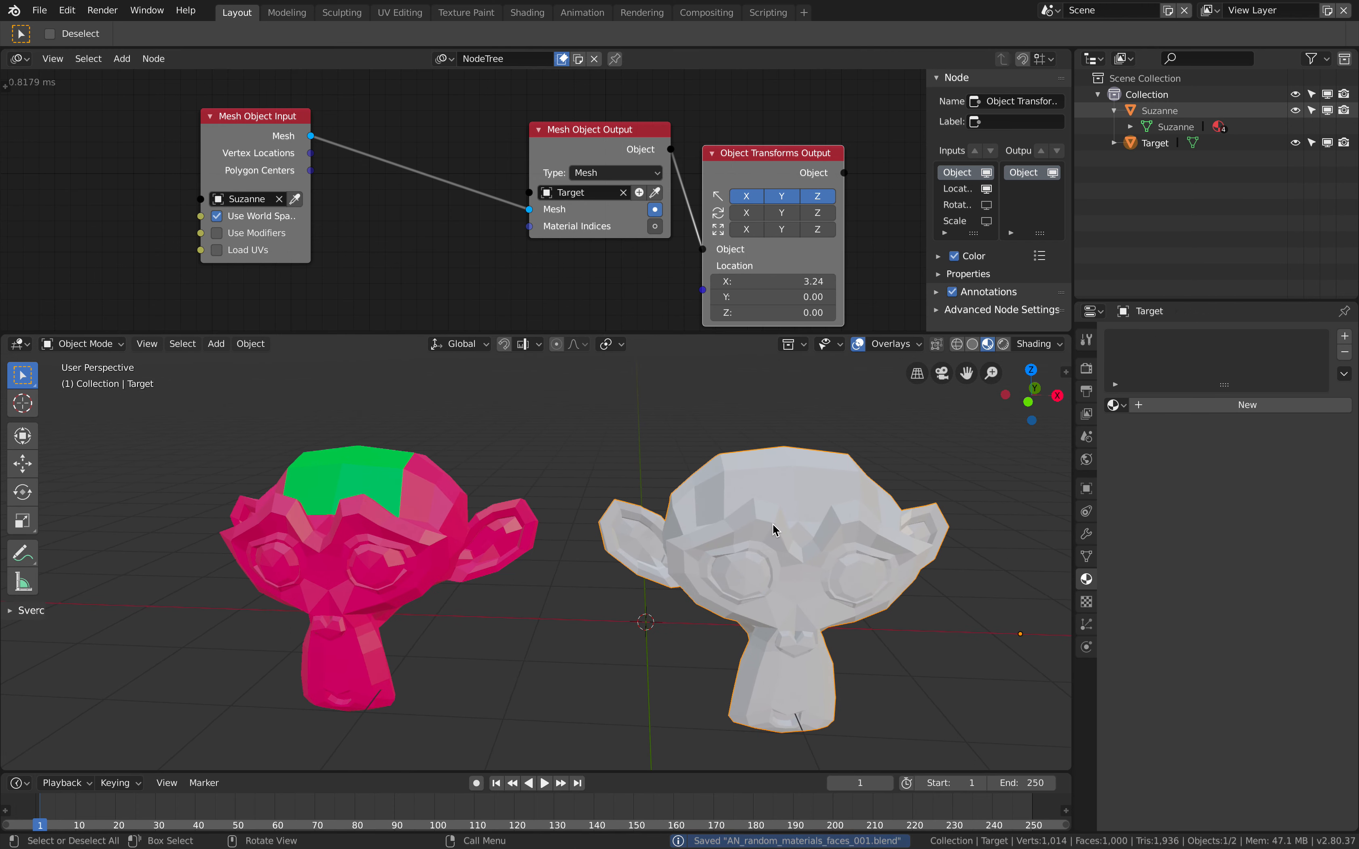
mouse_move(708, 525)
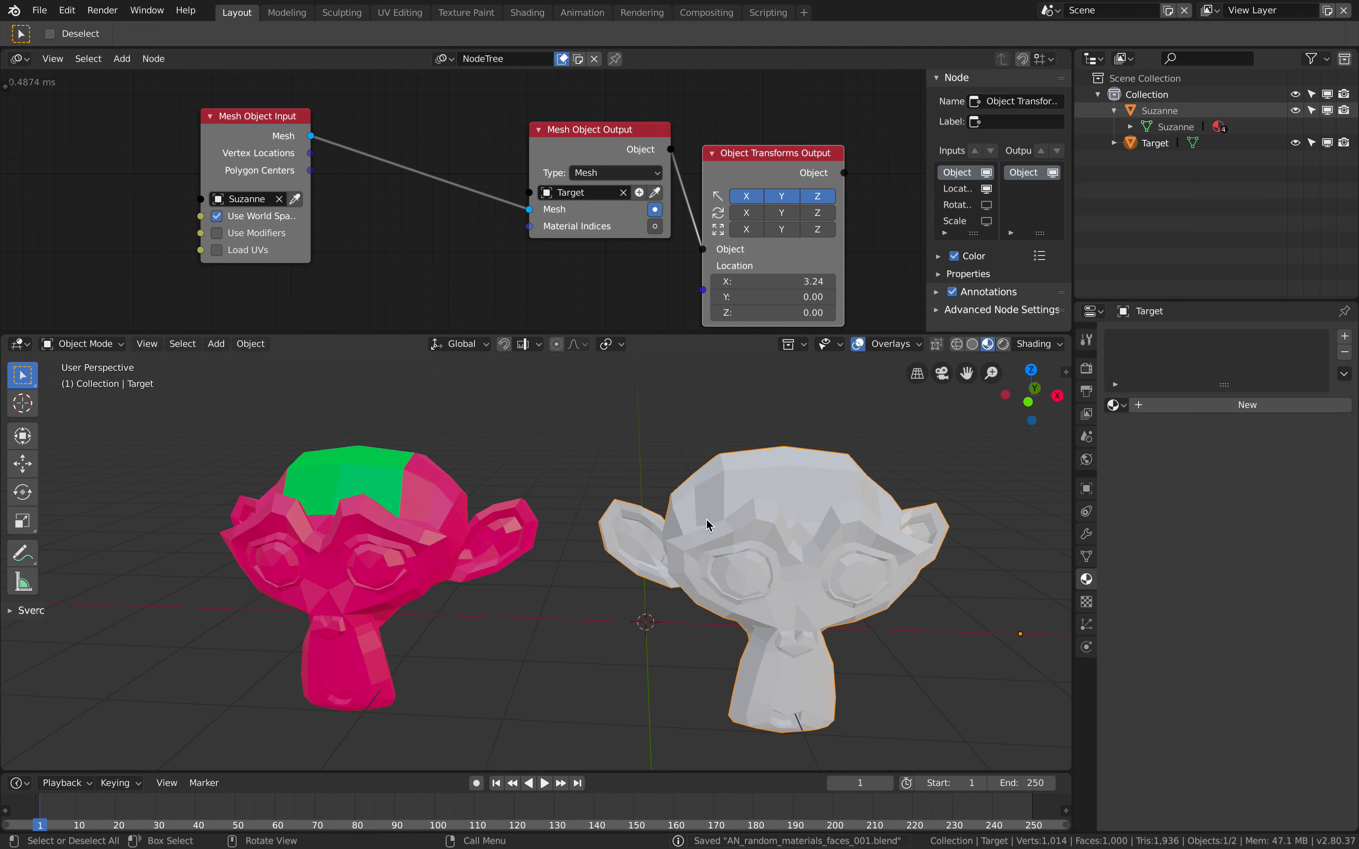
- Link Suzanne's four materials onto the Target copy with Make Links > Materials
left_click(362, 572)
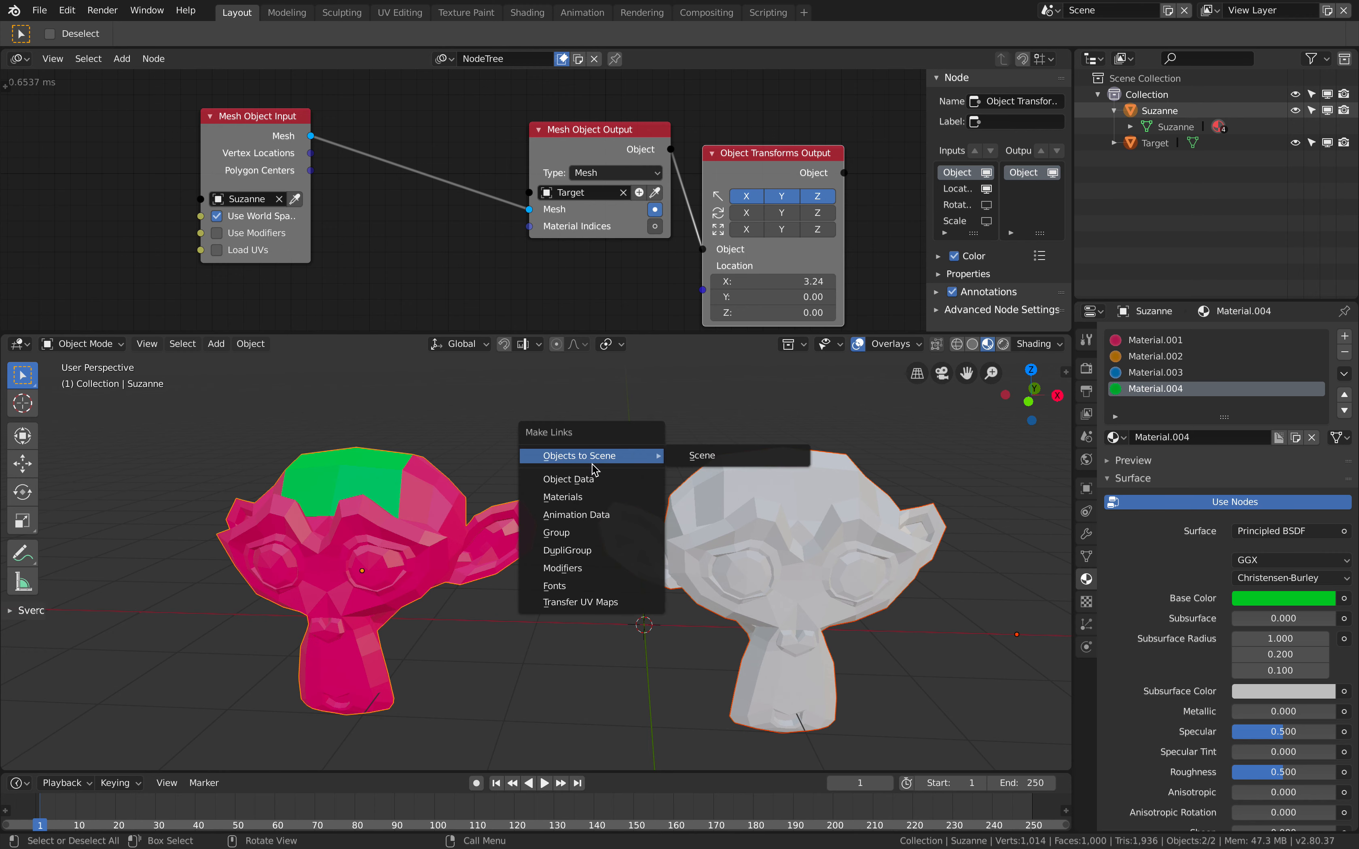
mouse_move(561, 496)
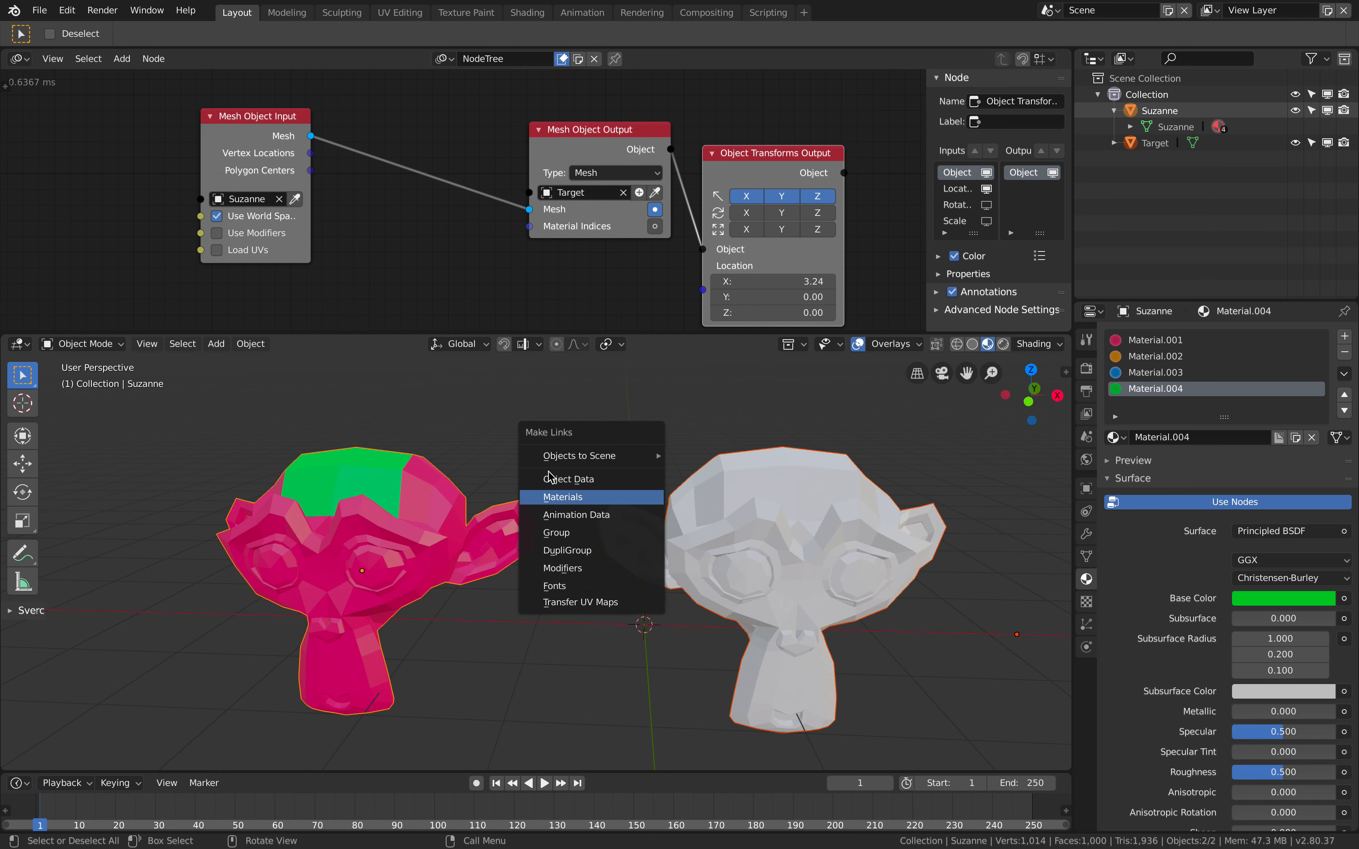
left_click(561, 497)
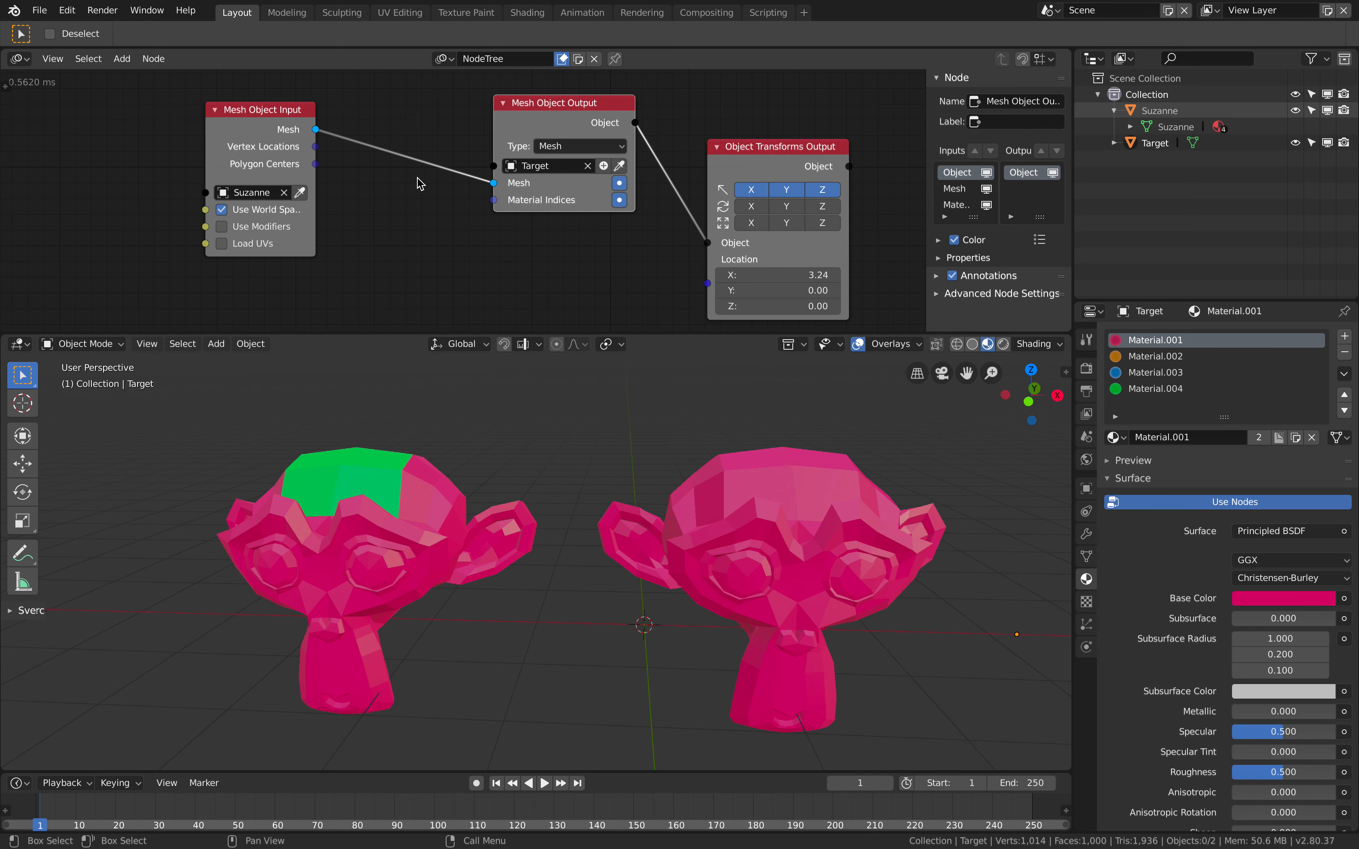
- Add a Random Number node outputting a list and drive the copy's material indices with it
left_click(119, 58)
type("range")
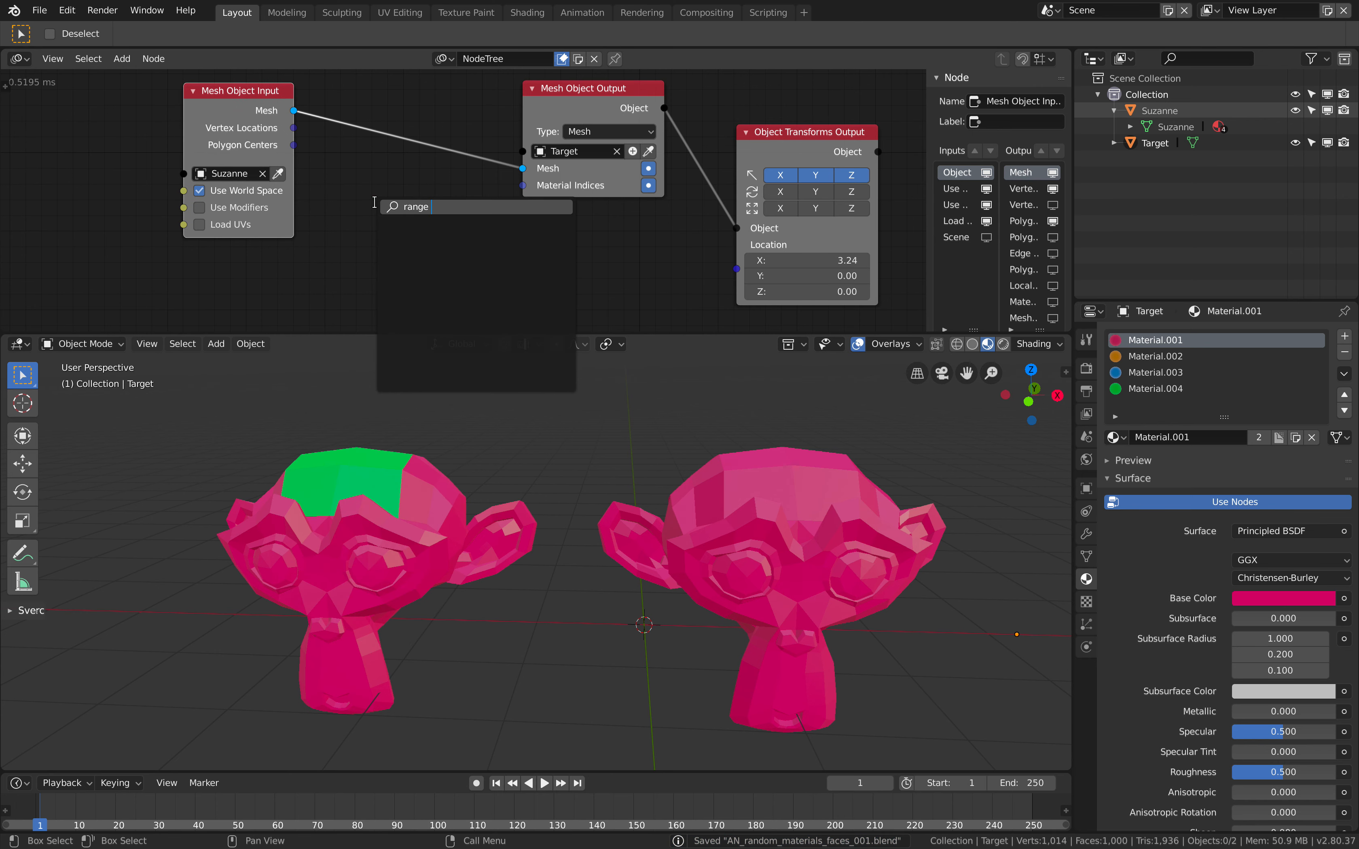
type("random")
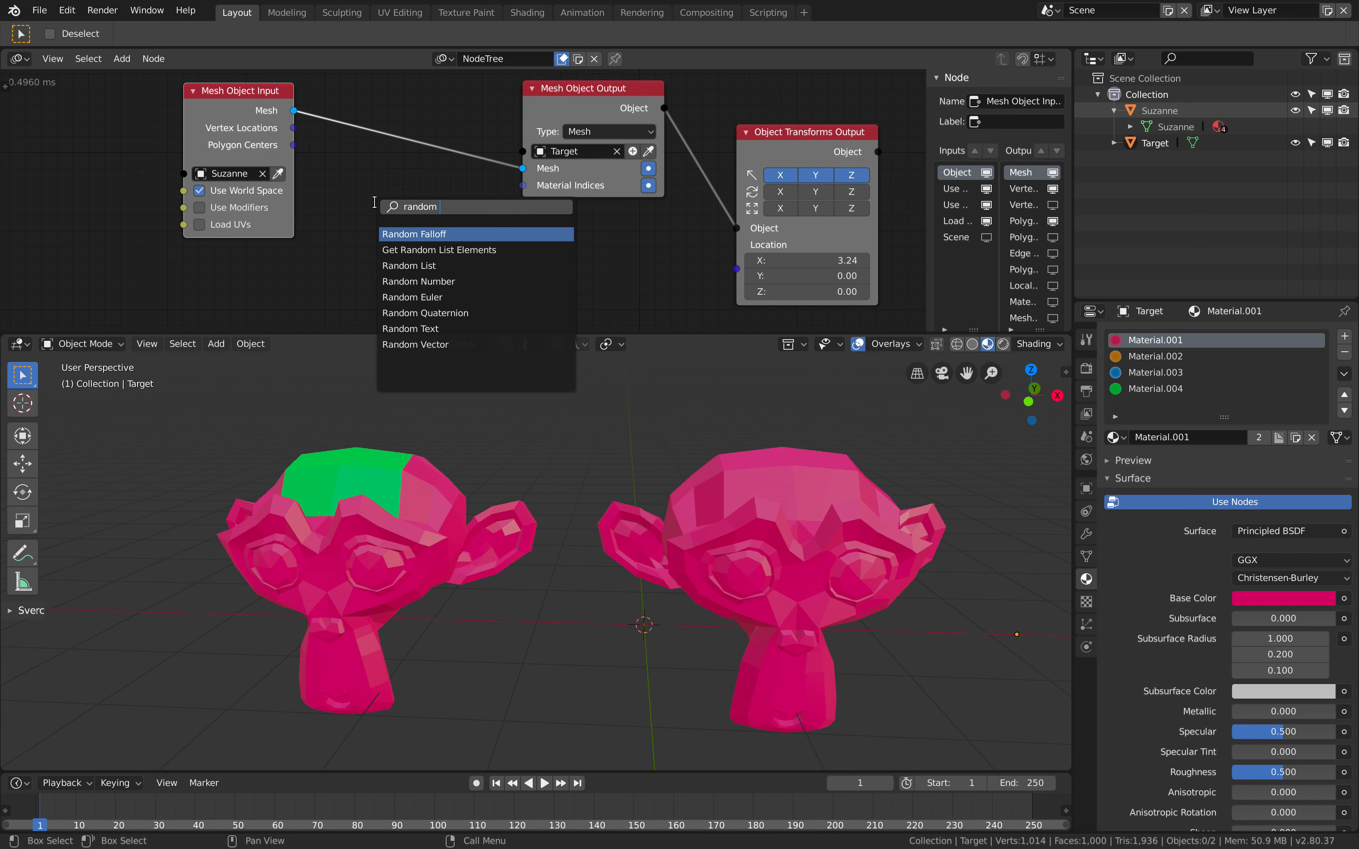
left_click(419, 280)
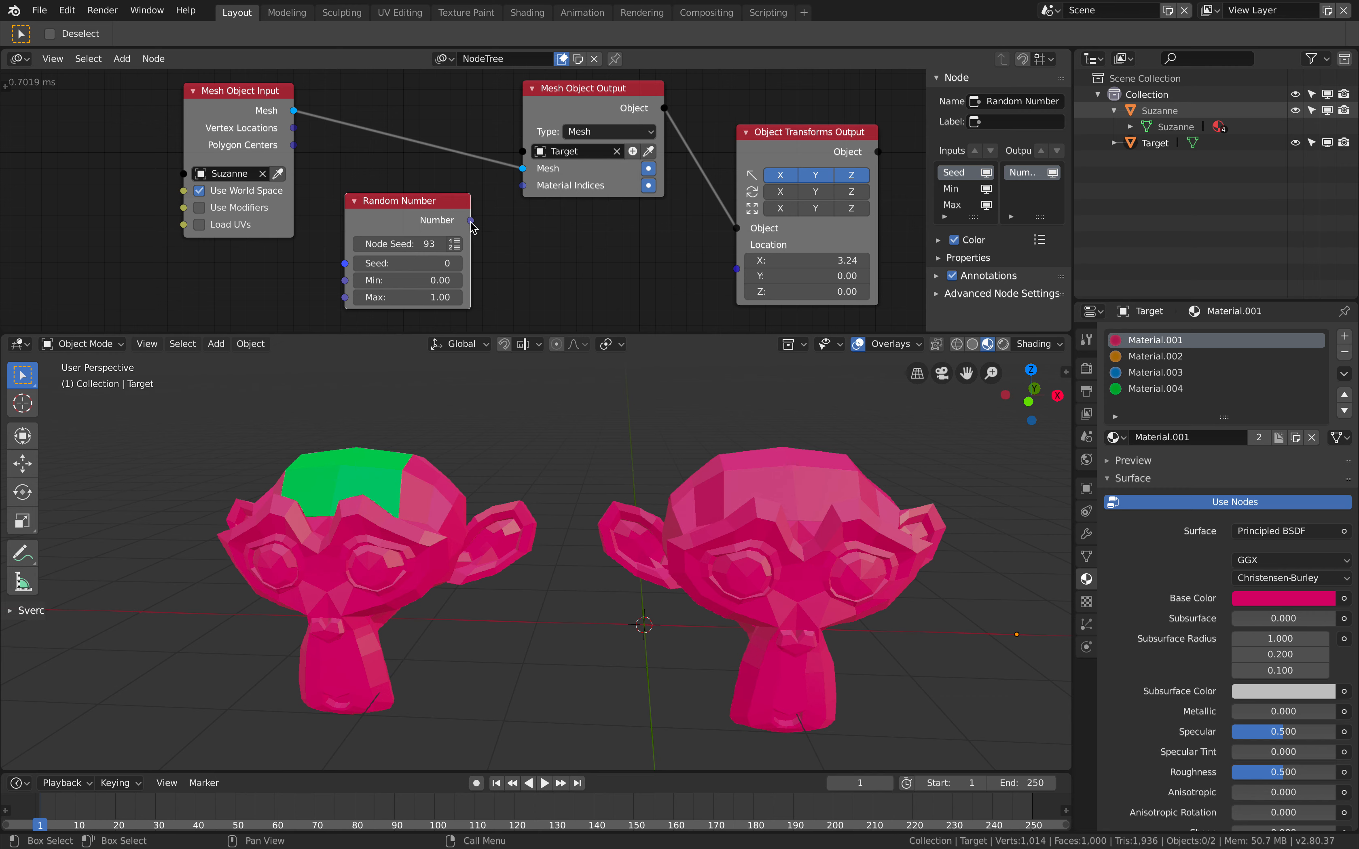
mouse_move(482, 217)
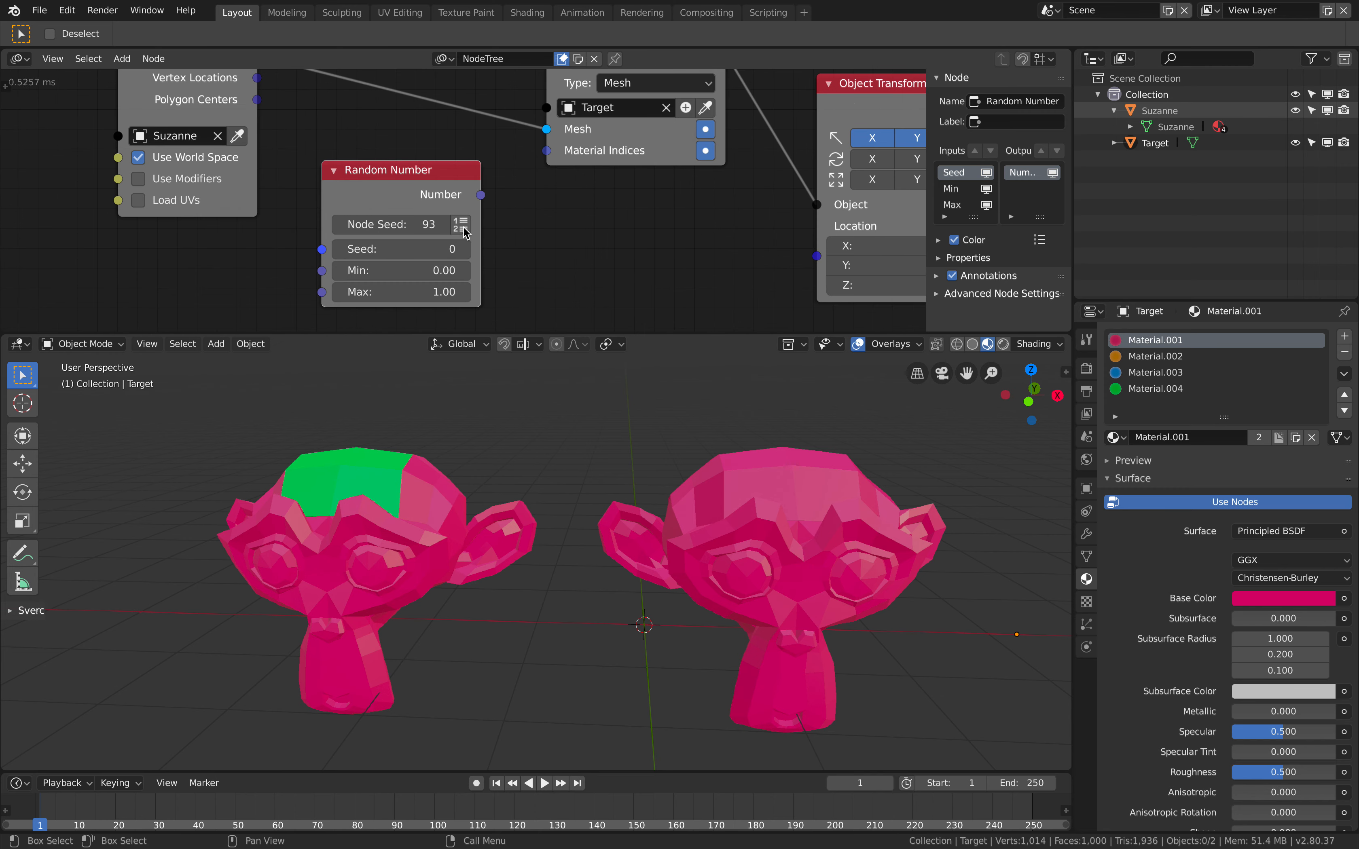
left_click(461, 225)
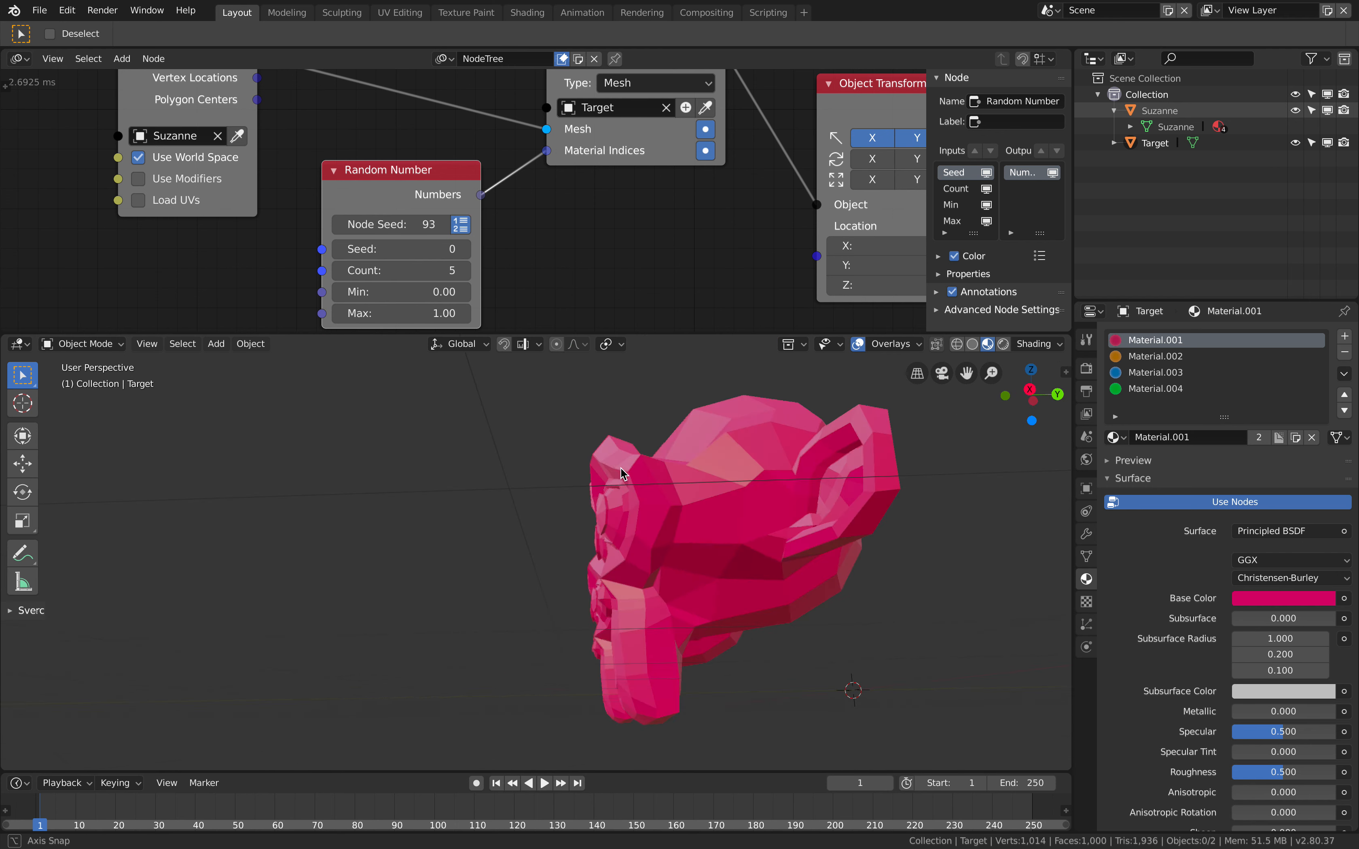
left_click_drag(399, 313, 433, 313)
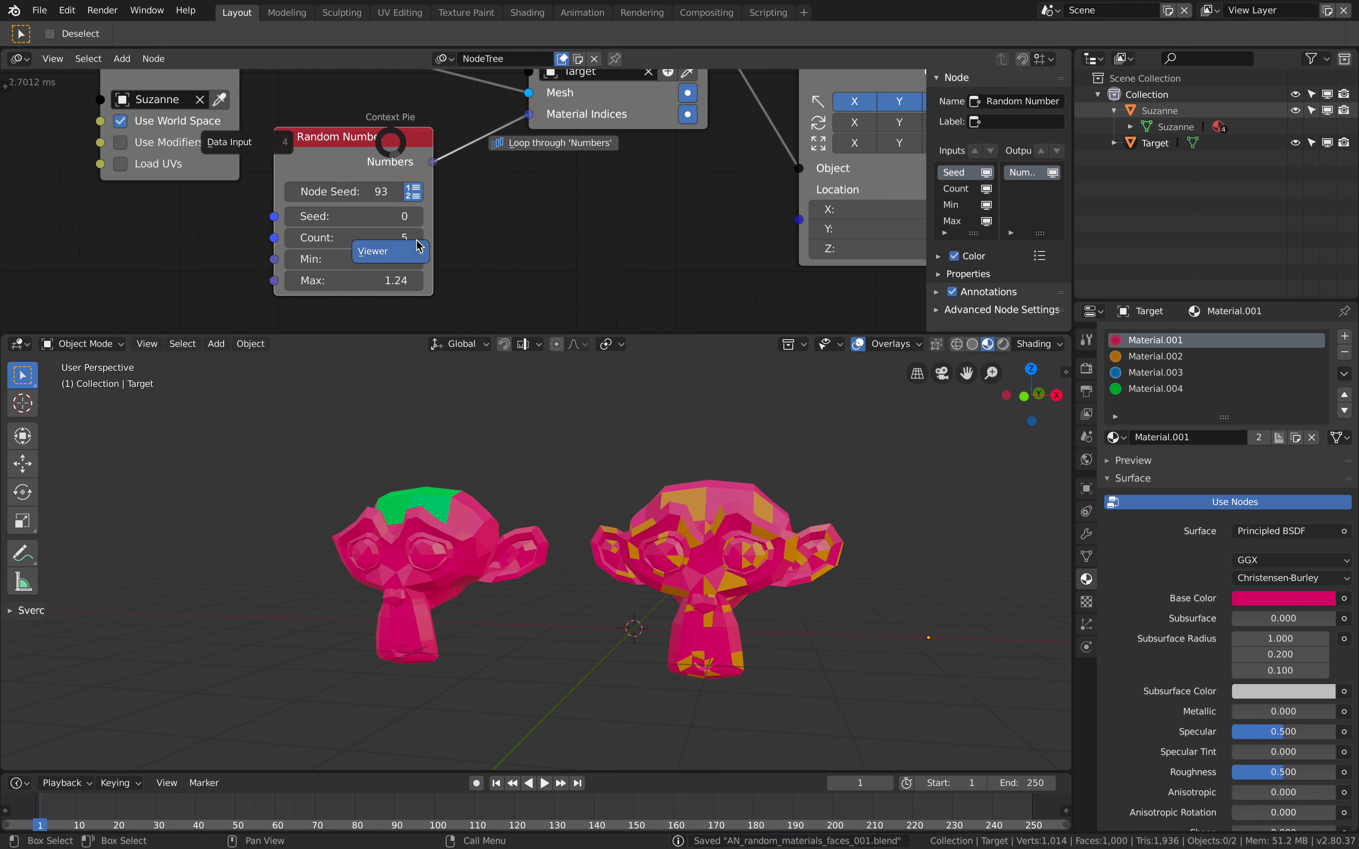
- Add a Viewer on the numbers and set the Random Number node to Max 4.00, Count 553
left_click(372, 251)
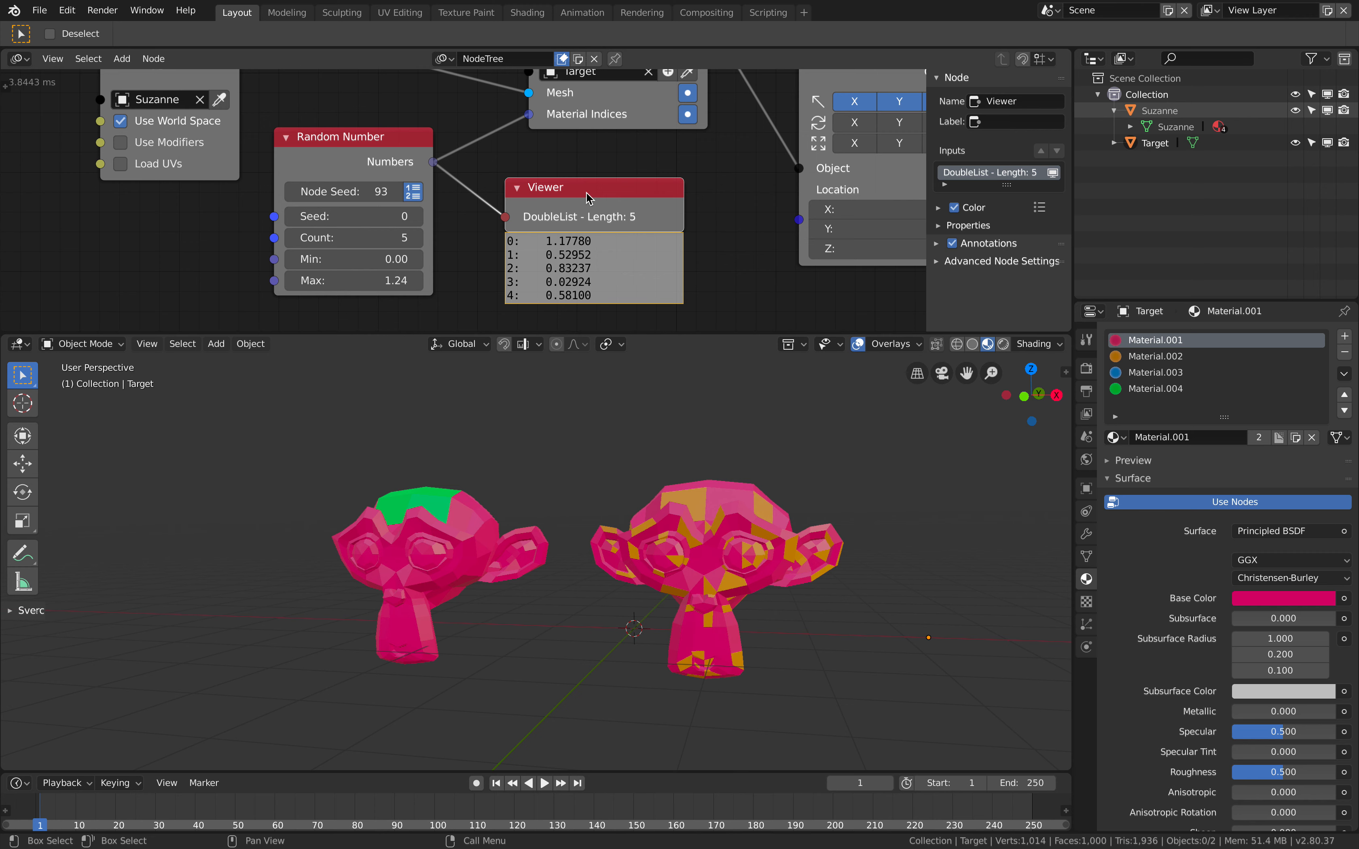
key("ctrl+s")
type("float")
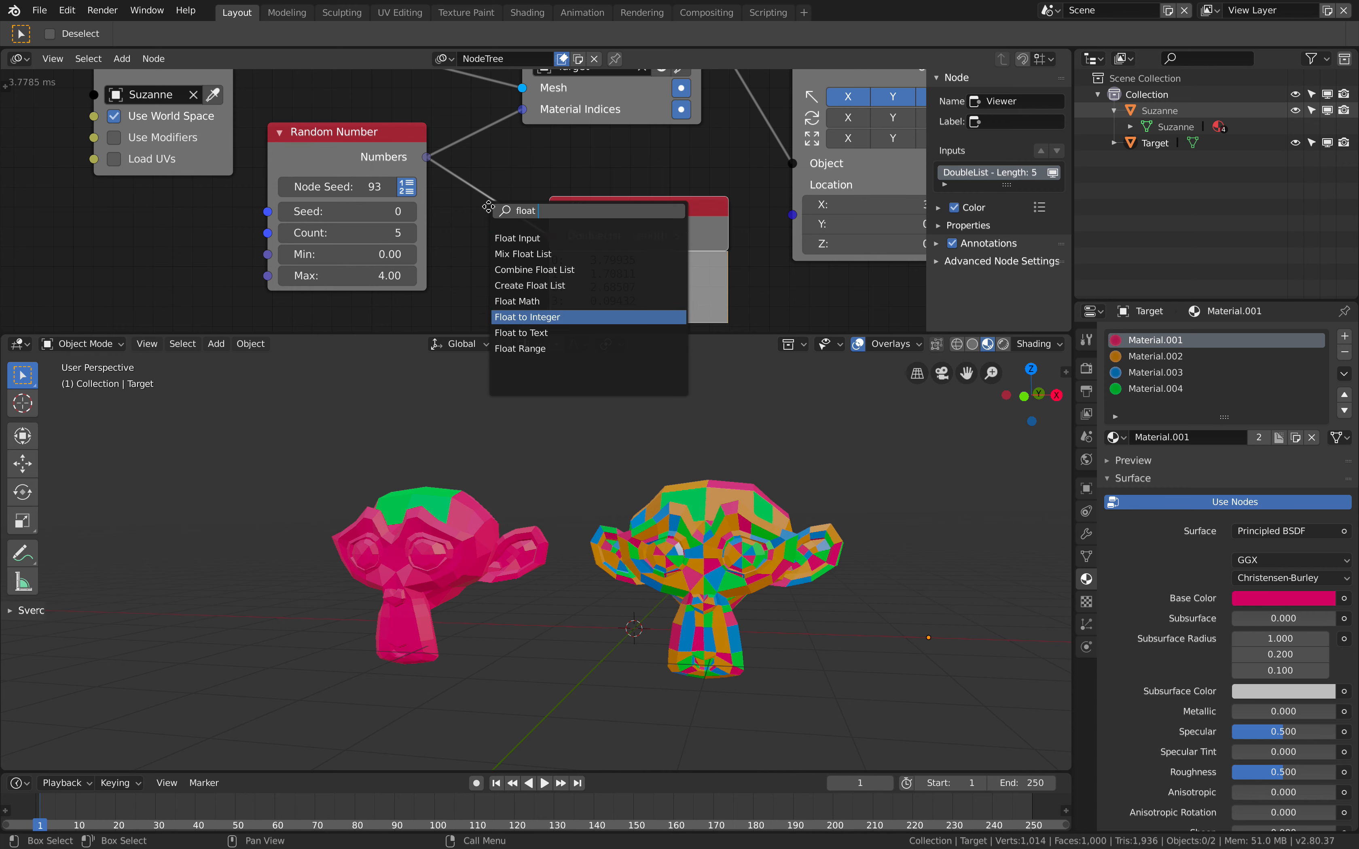
left_click(526, 317)
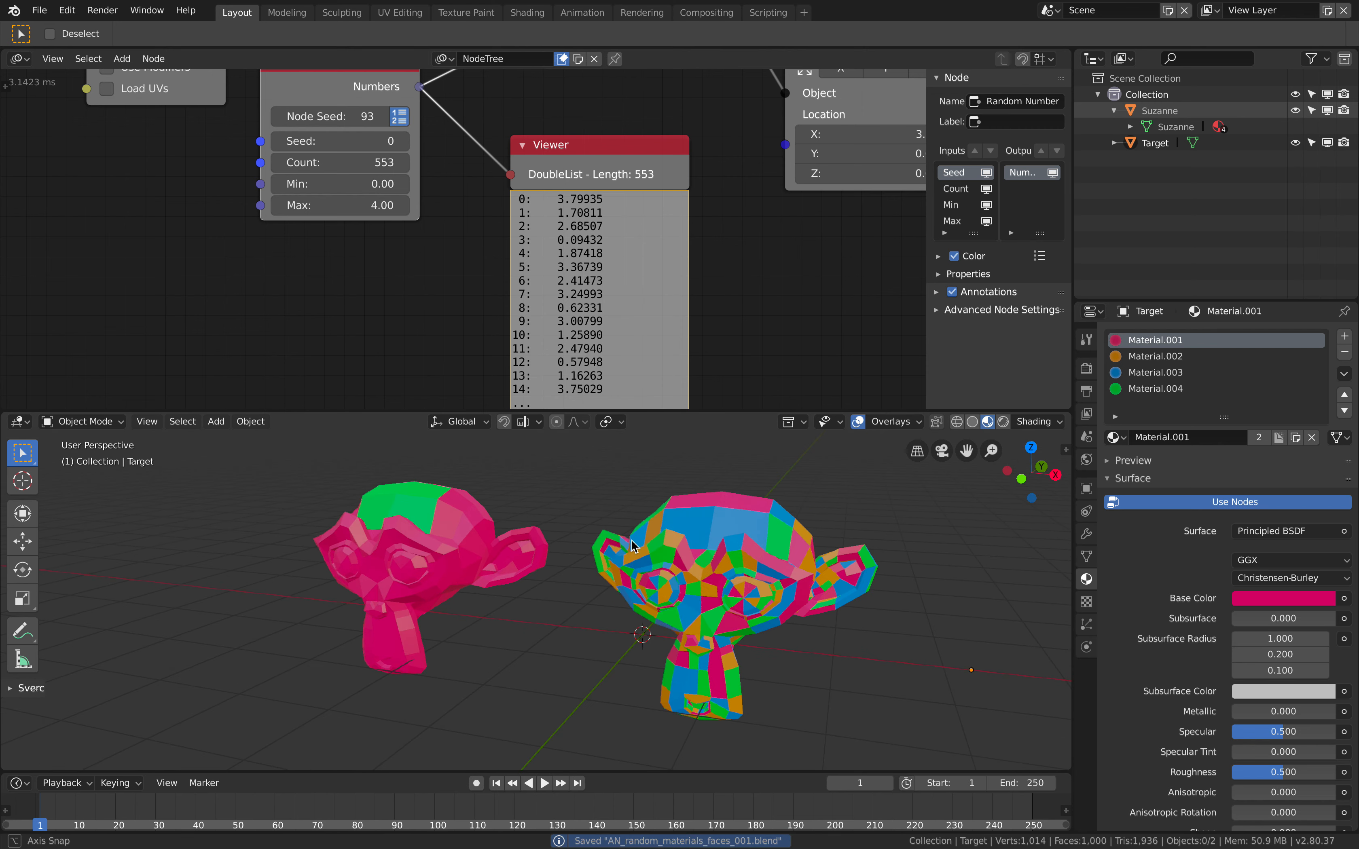
- Feed Count from Suzanne's polygon length via Mesh Info and Get Length, with seed 62
left_click(416, 563)
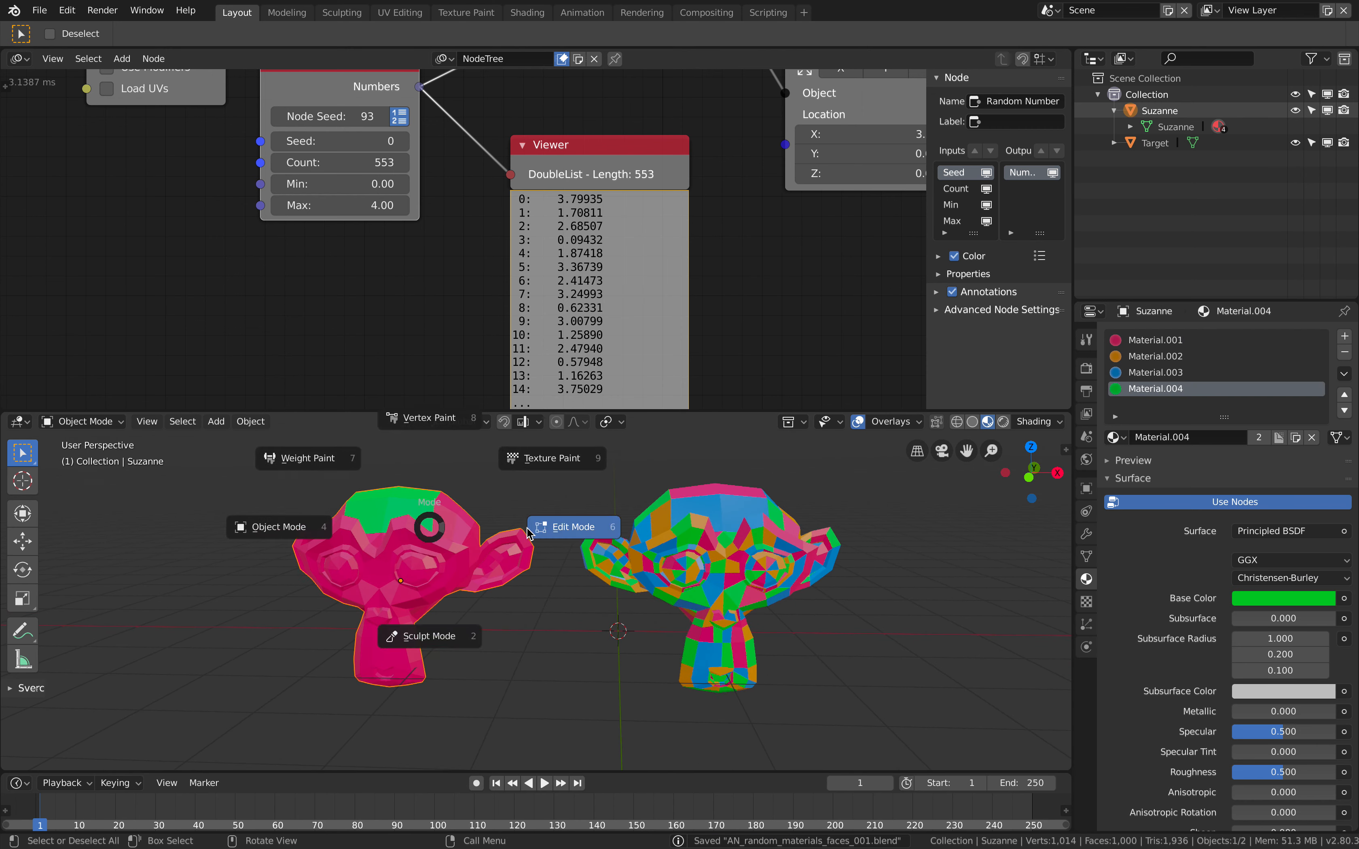
left_click(572, 527)
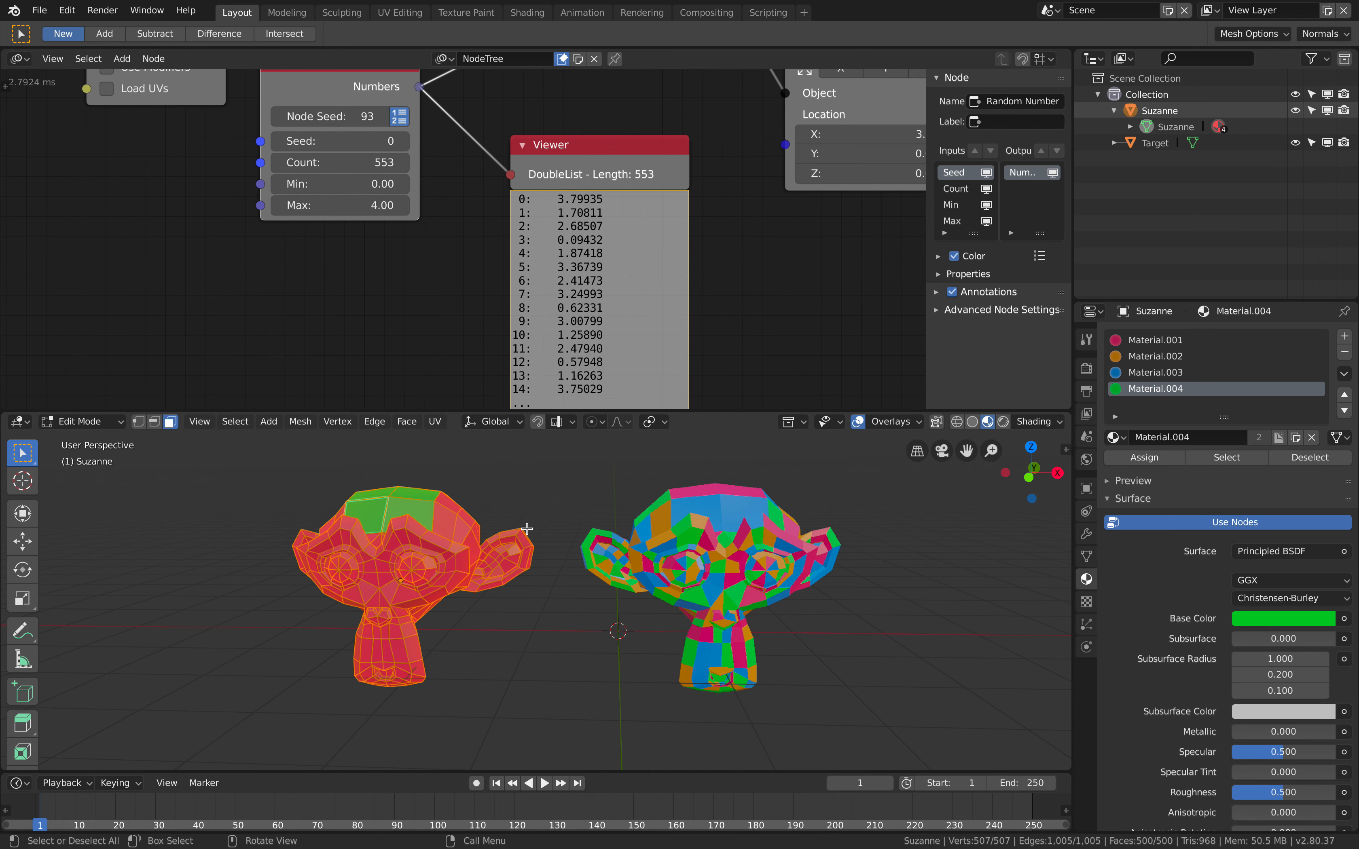
mouse_move(888, 754)
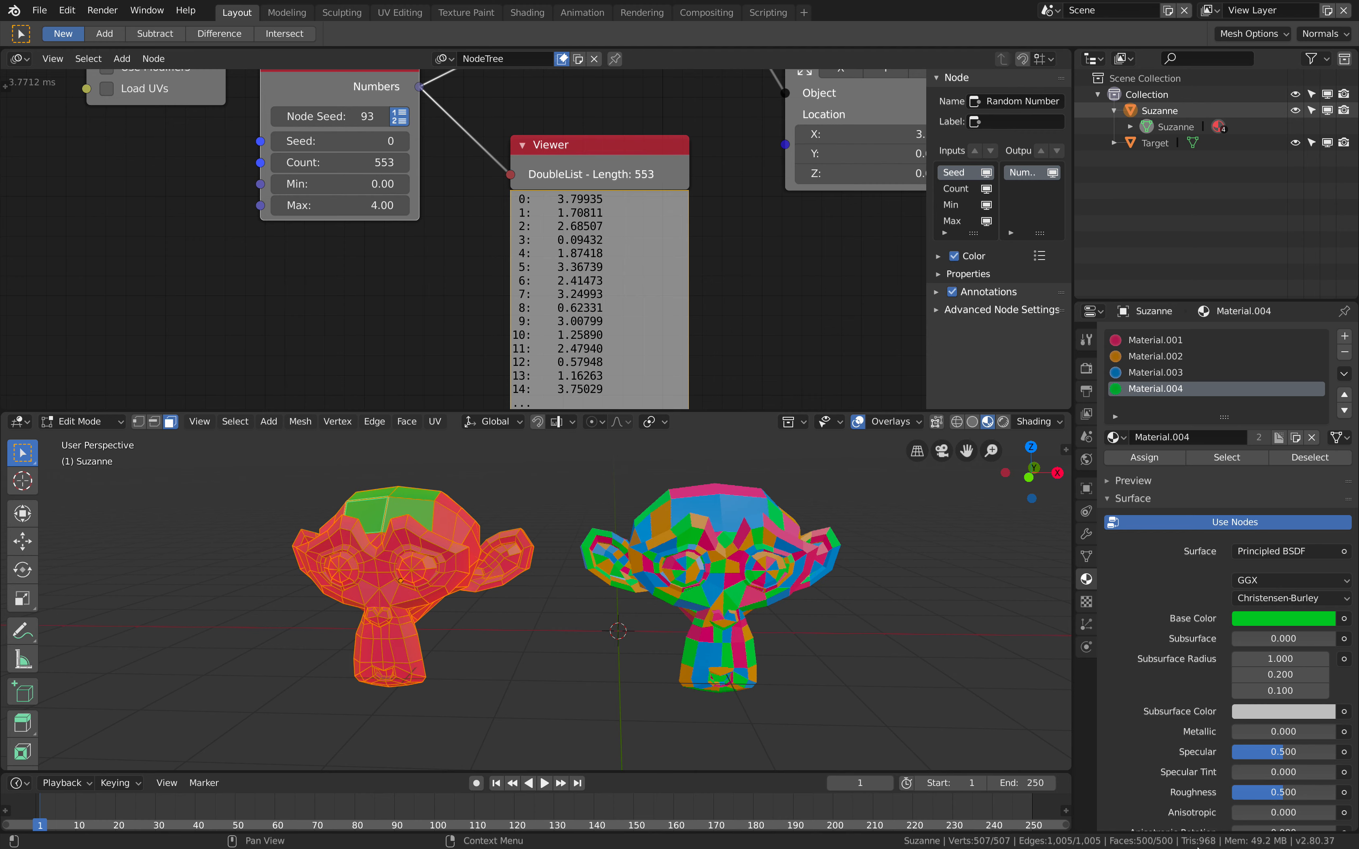
key("Tab")
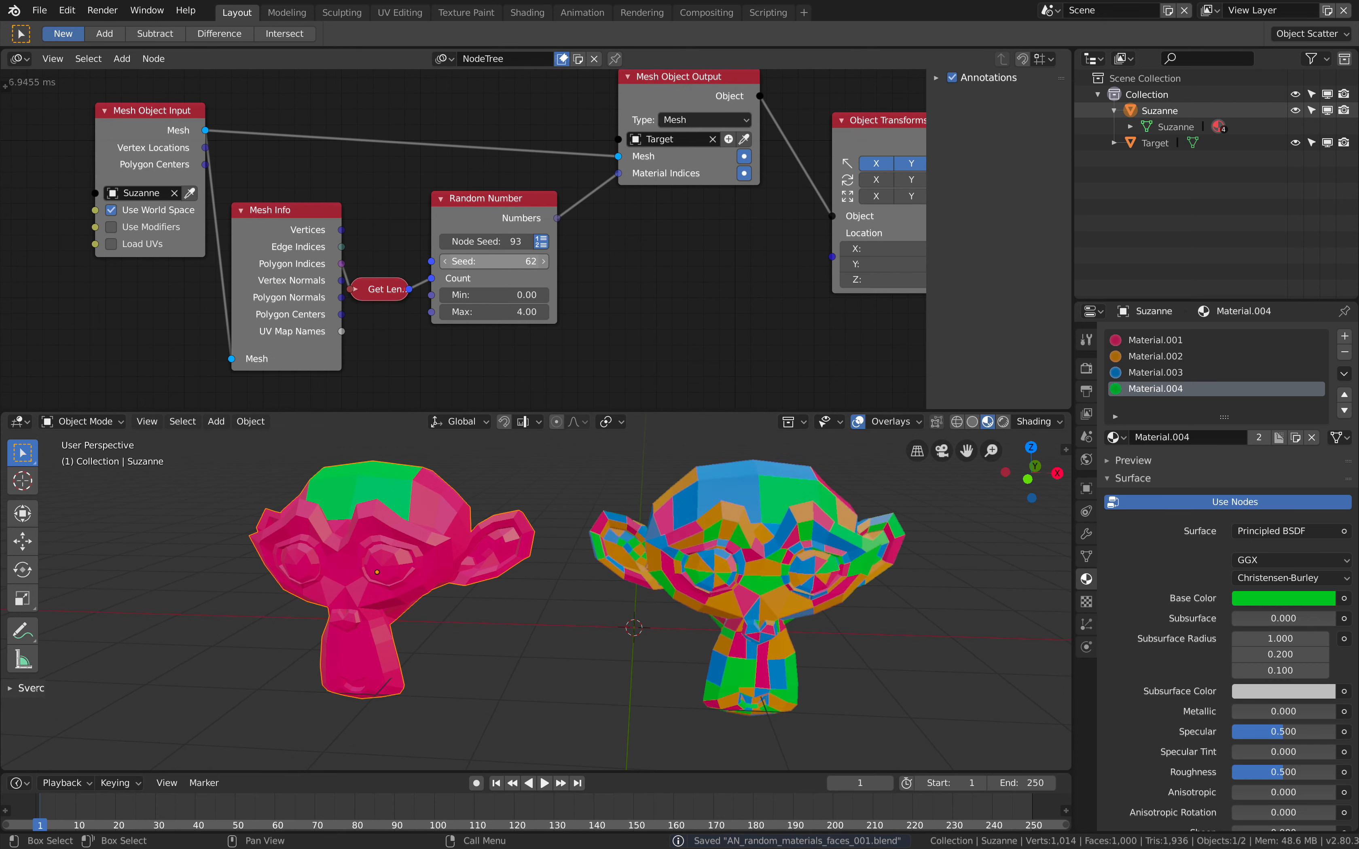
left_click(494, 260)
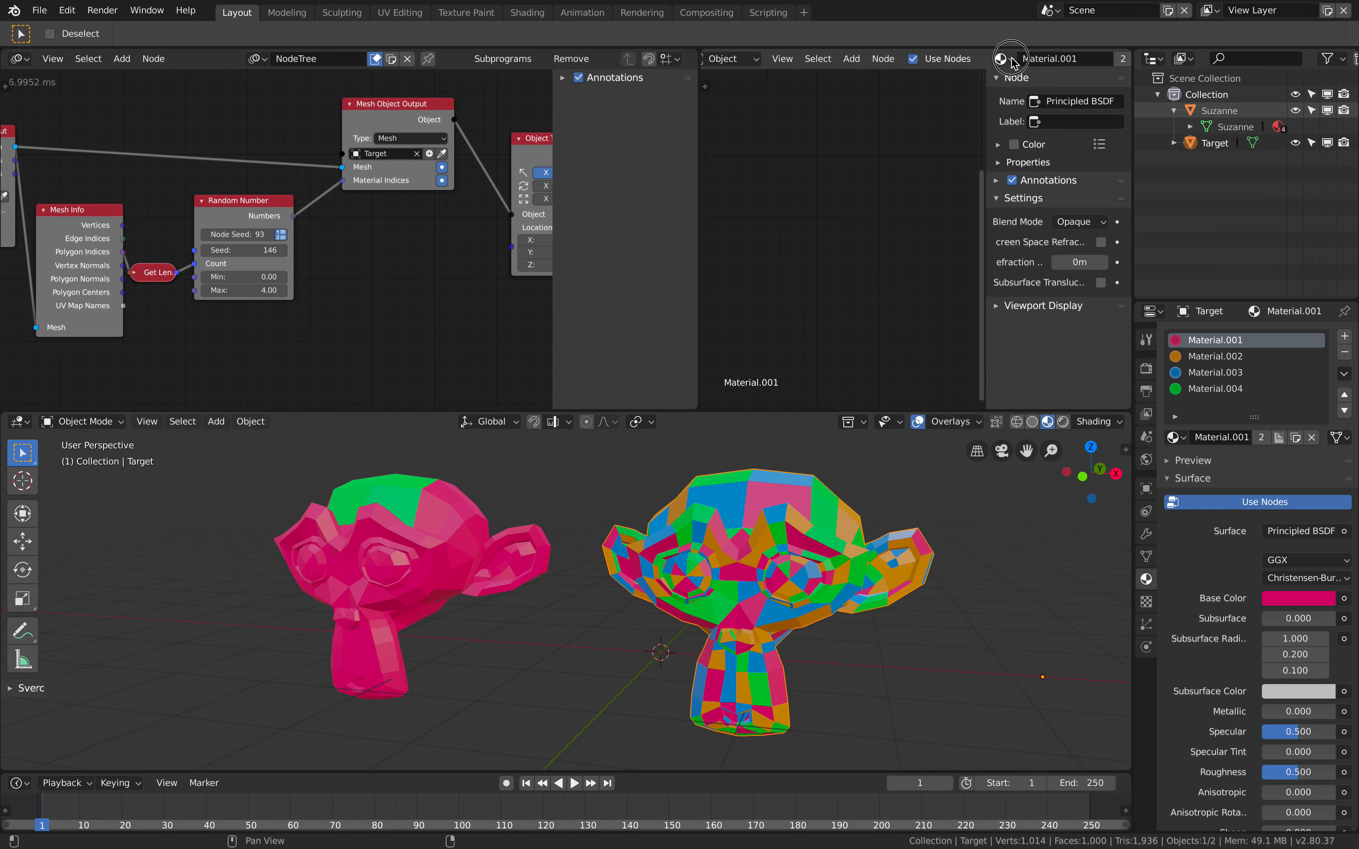
- Pick Material.001 from the material dropdown, raise its metallic, and add an area light
left_click(1003, 59)
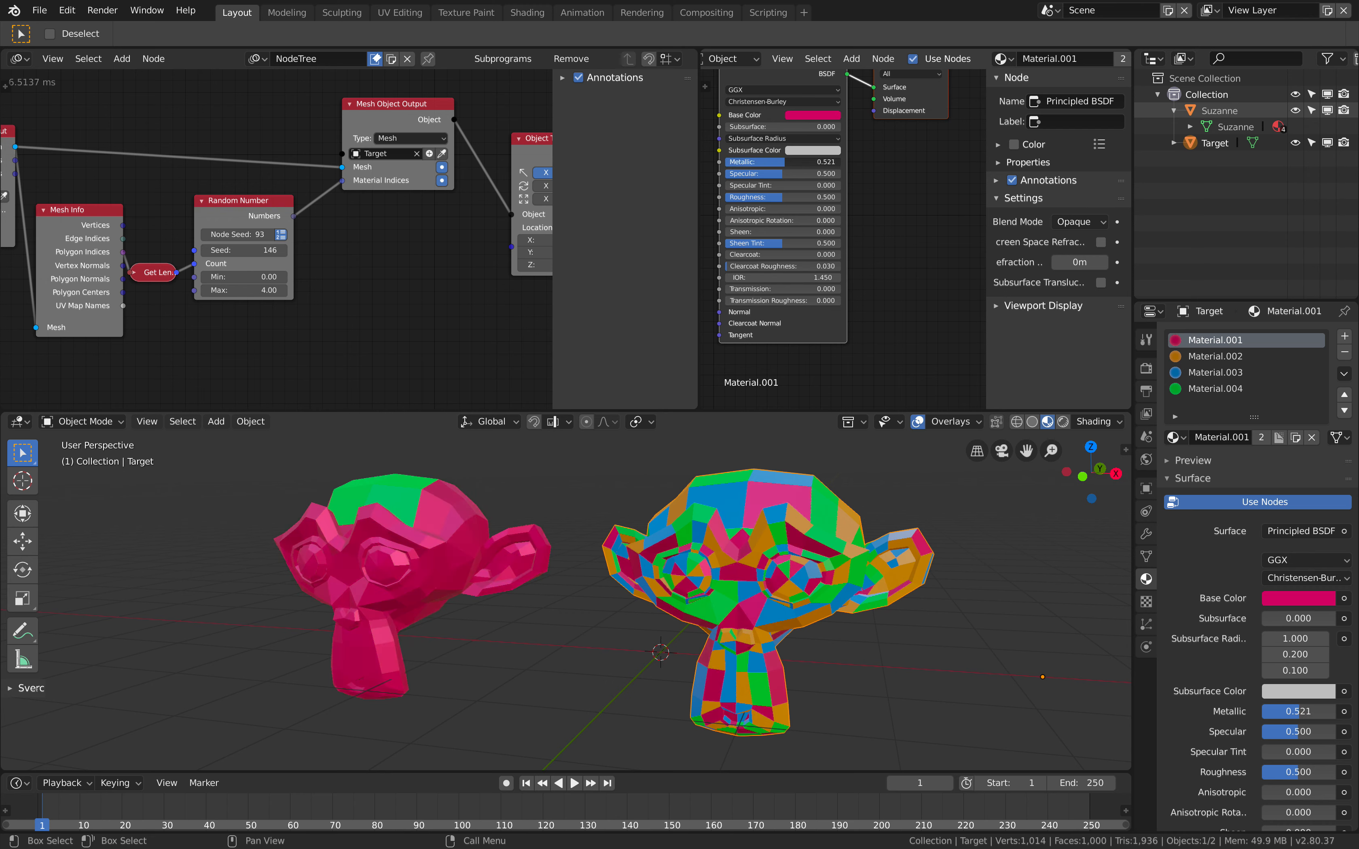
left_click_drag(754, 197, 798, 197)
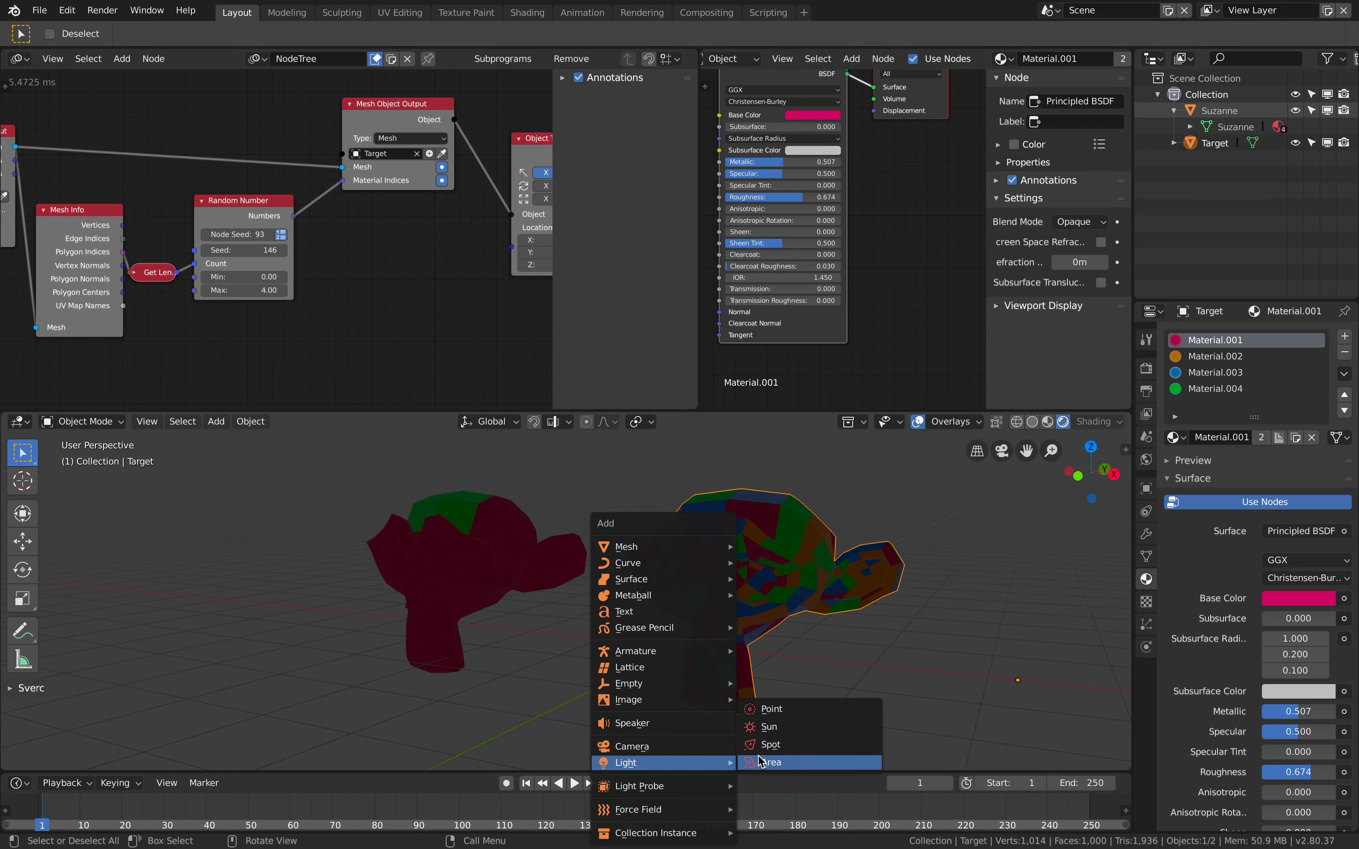
left_click(769, 708)
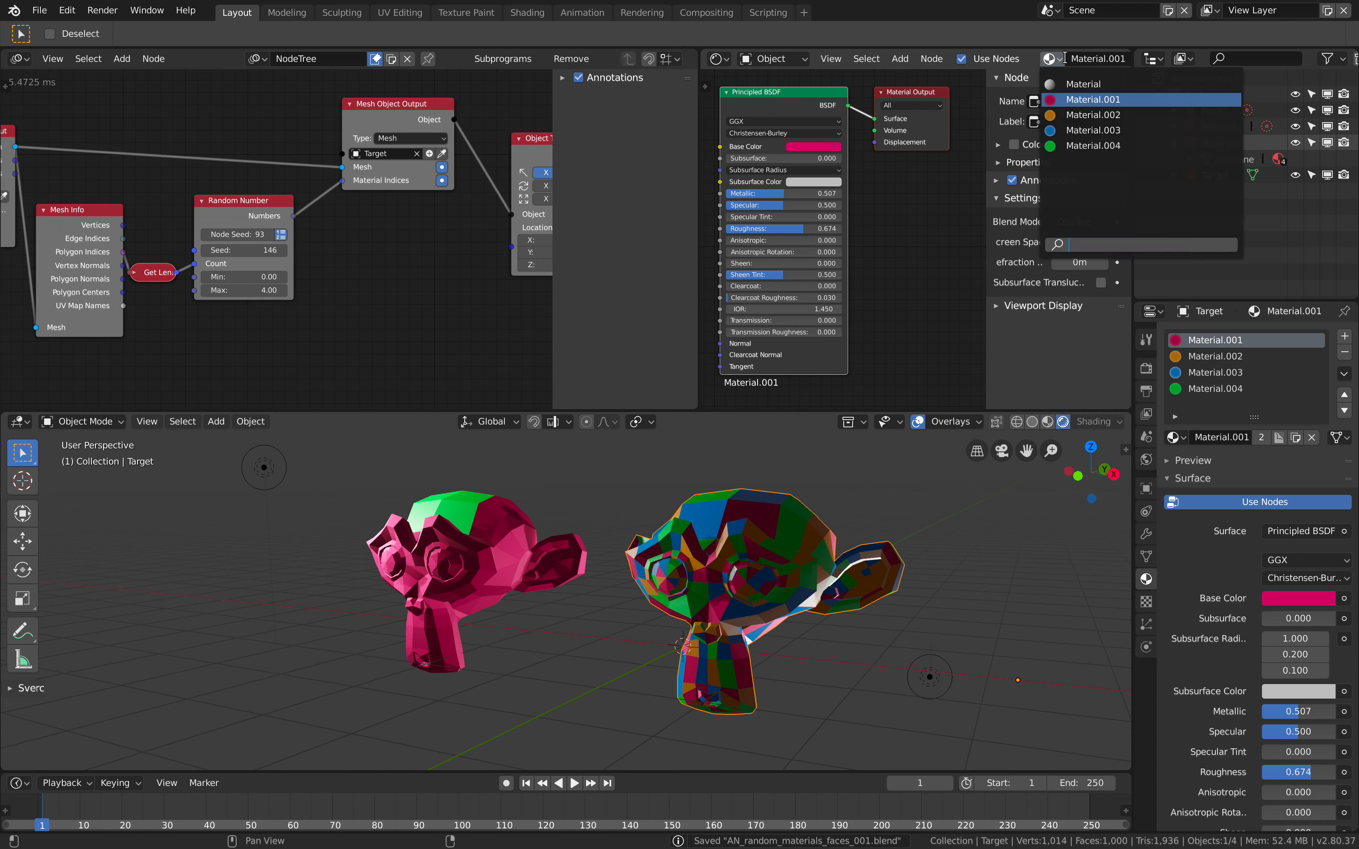
mouse_move(1095, 145)
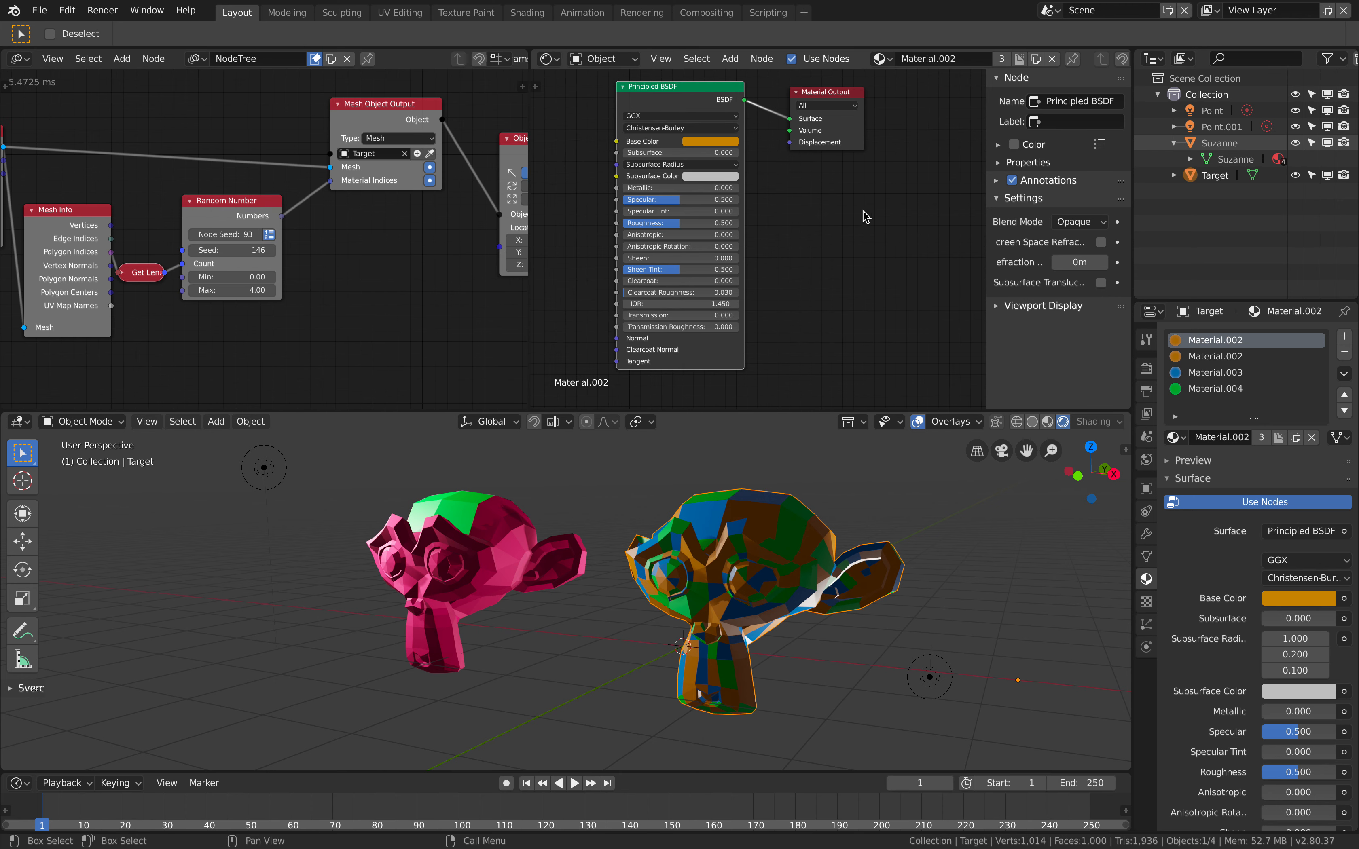
- Wire an Emission shader into Material.002's output, enable Eevee bloom, and add a floor plane
type("e")
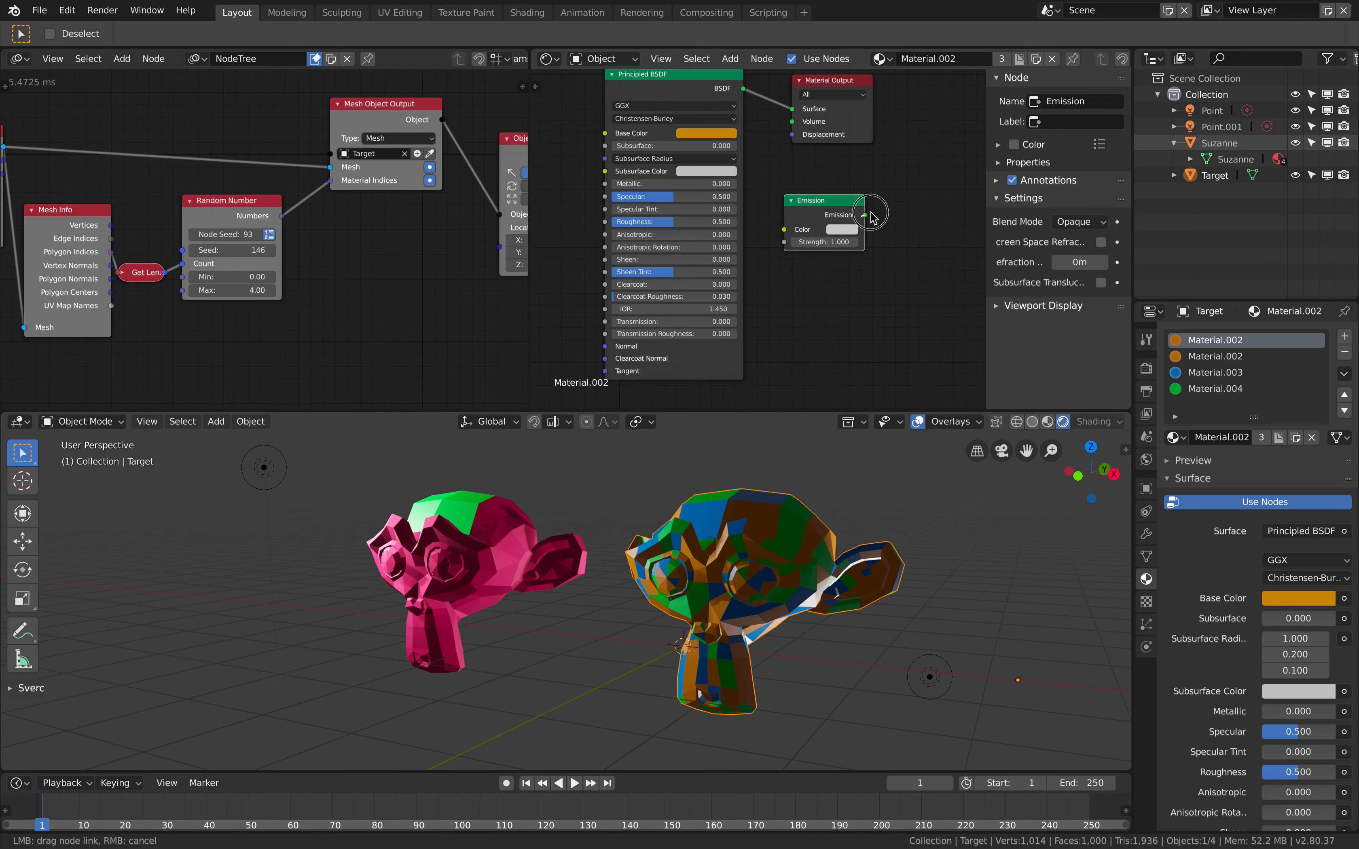
left_click(839, 229)
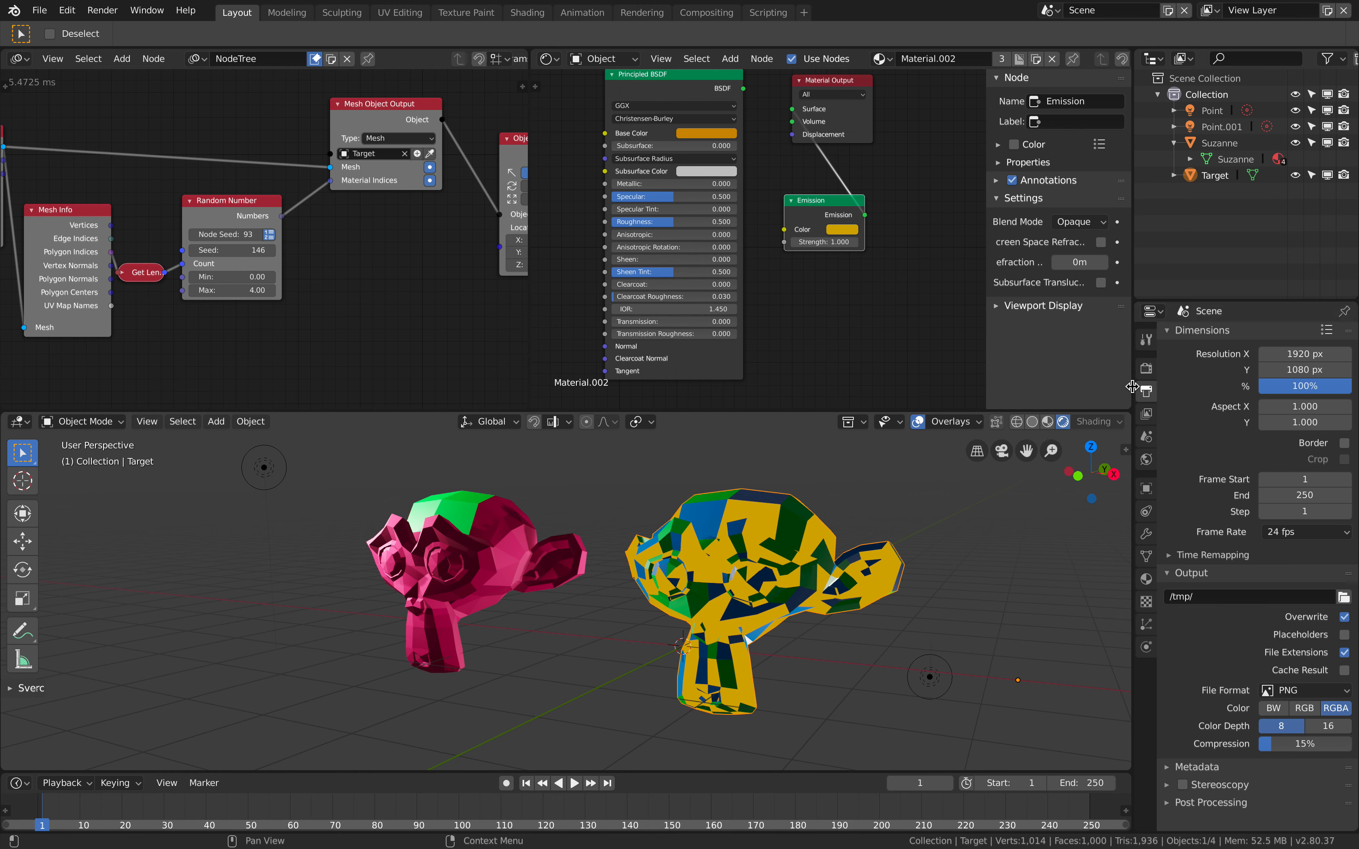
left_click(1181, 460)
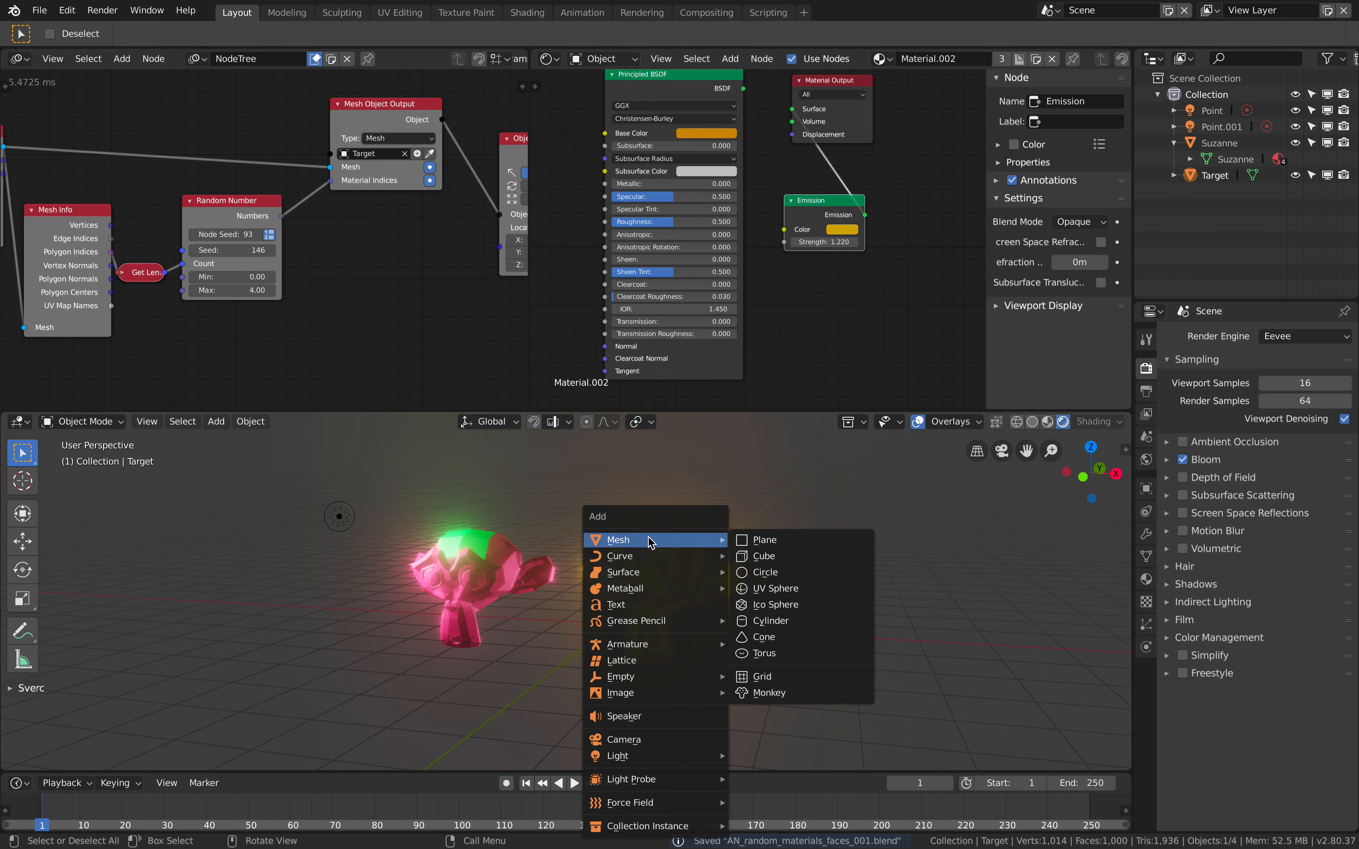
left_click(761, 540)
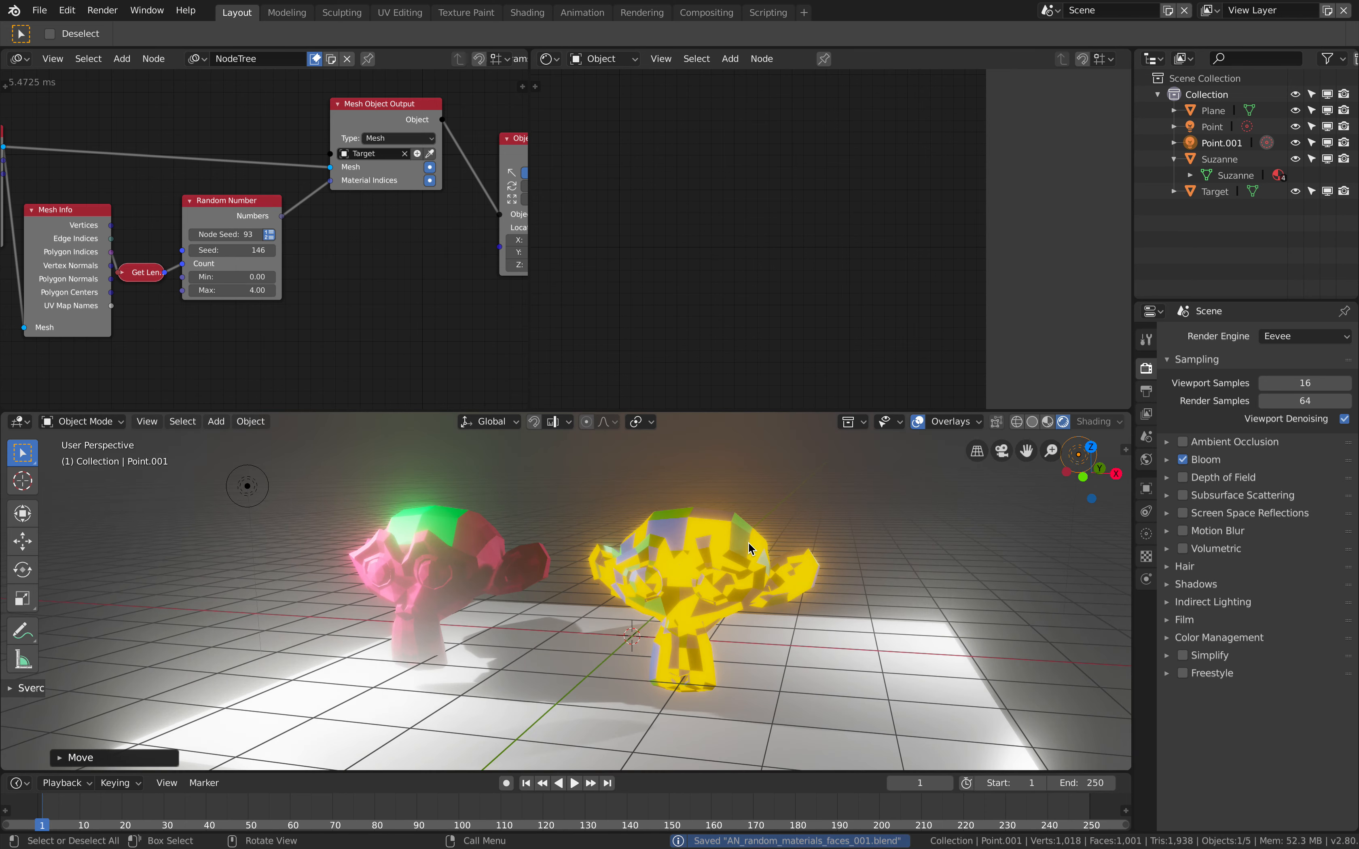
- Save the scene and enable Ambient Occlusion in the render settings
left_click(39, 10)
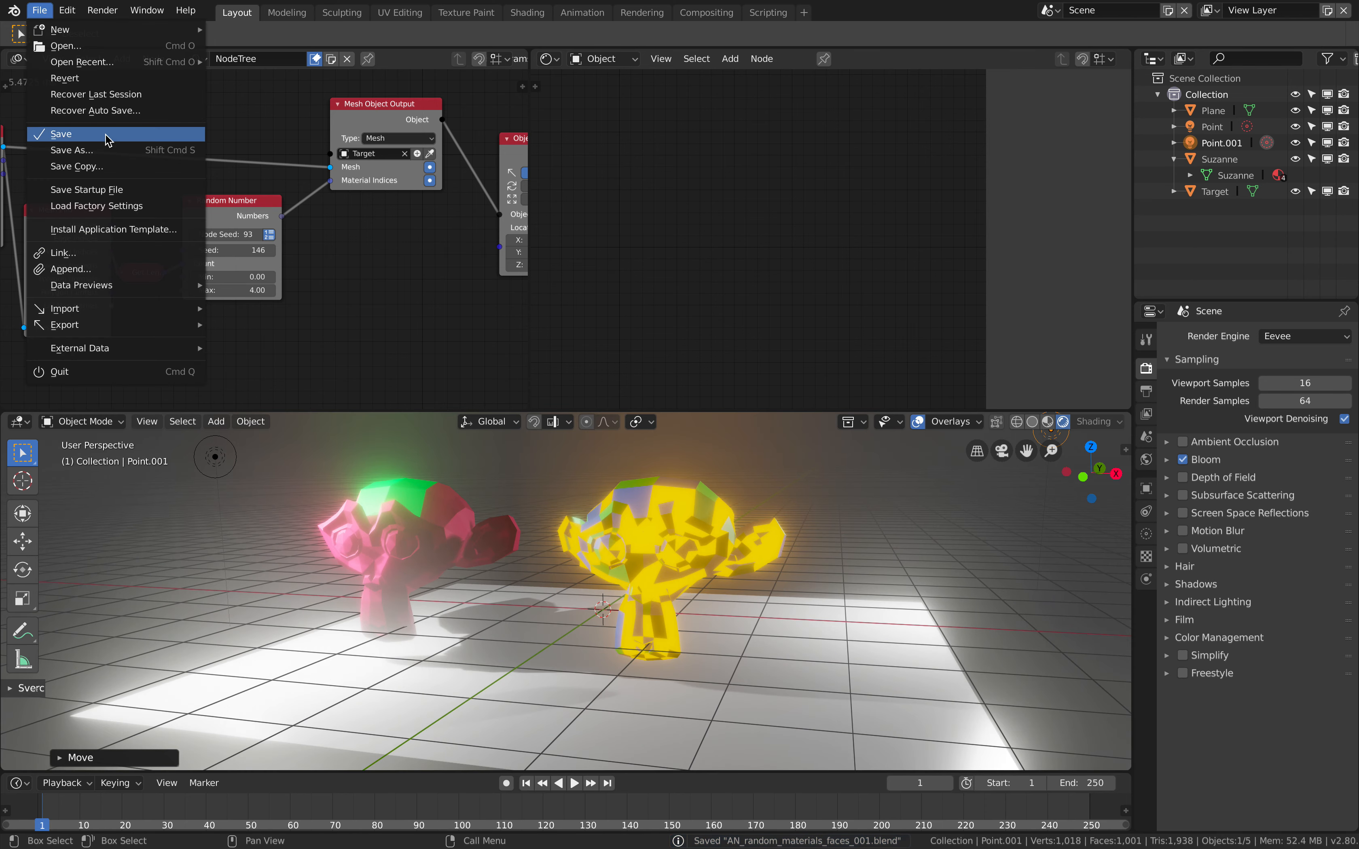
left_click(60, 135)
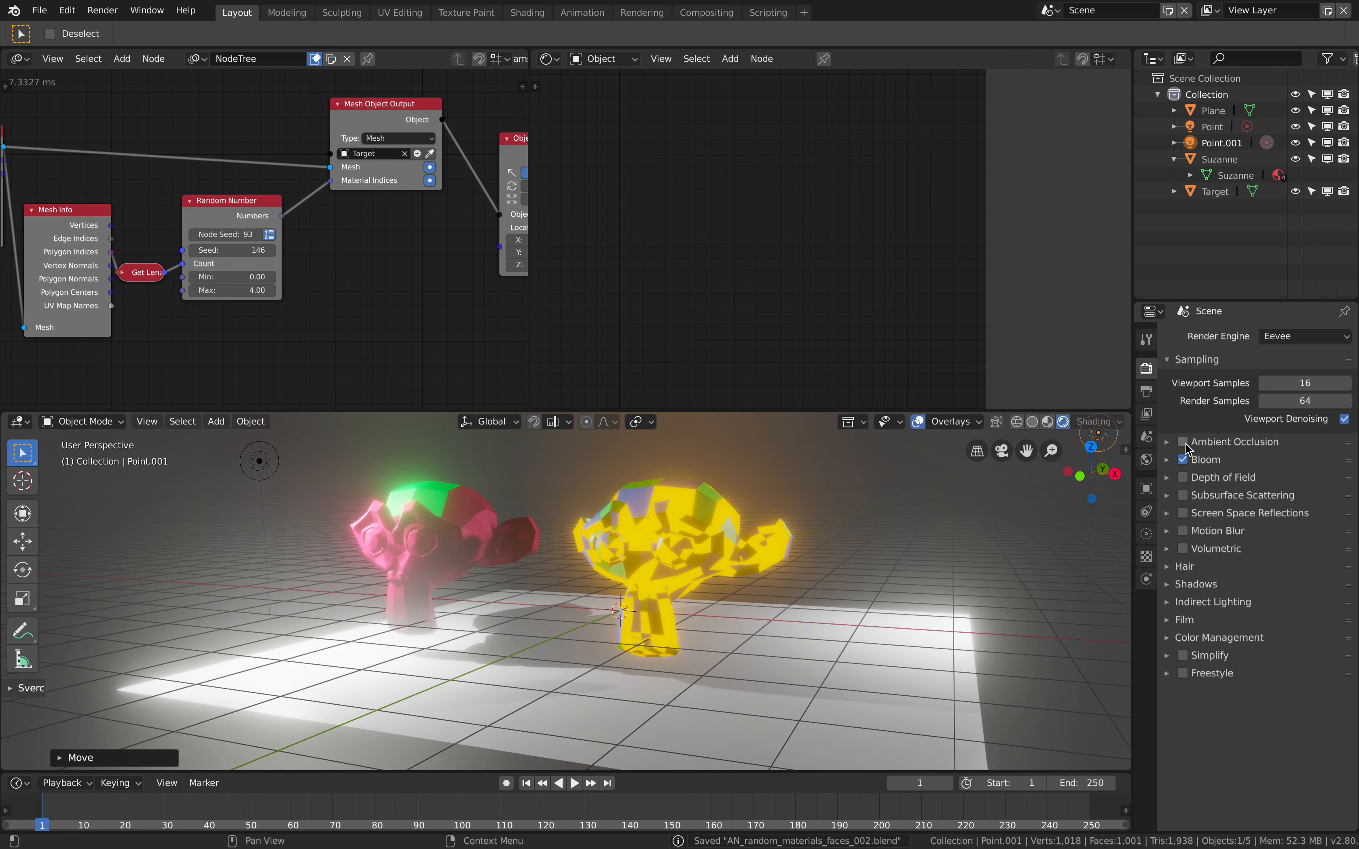
left_click(1181, 442)
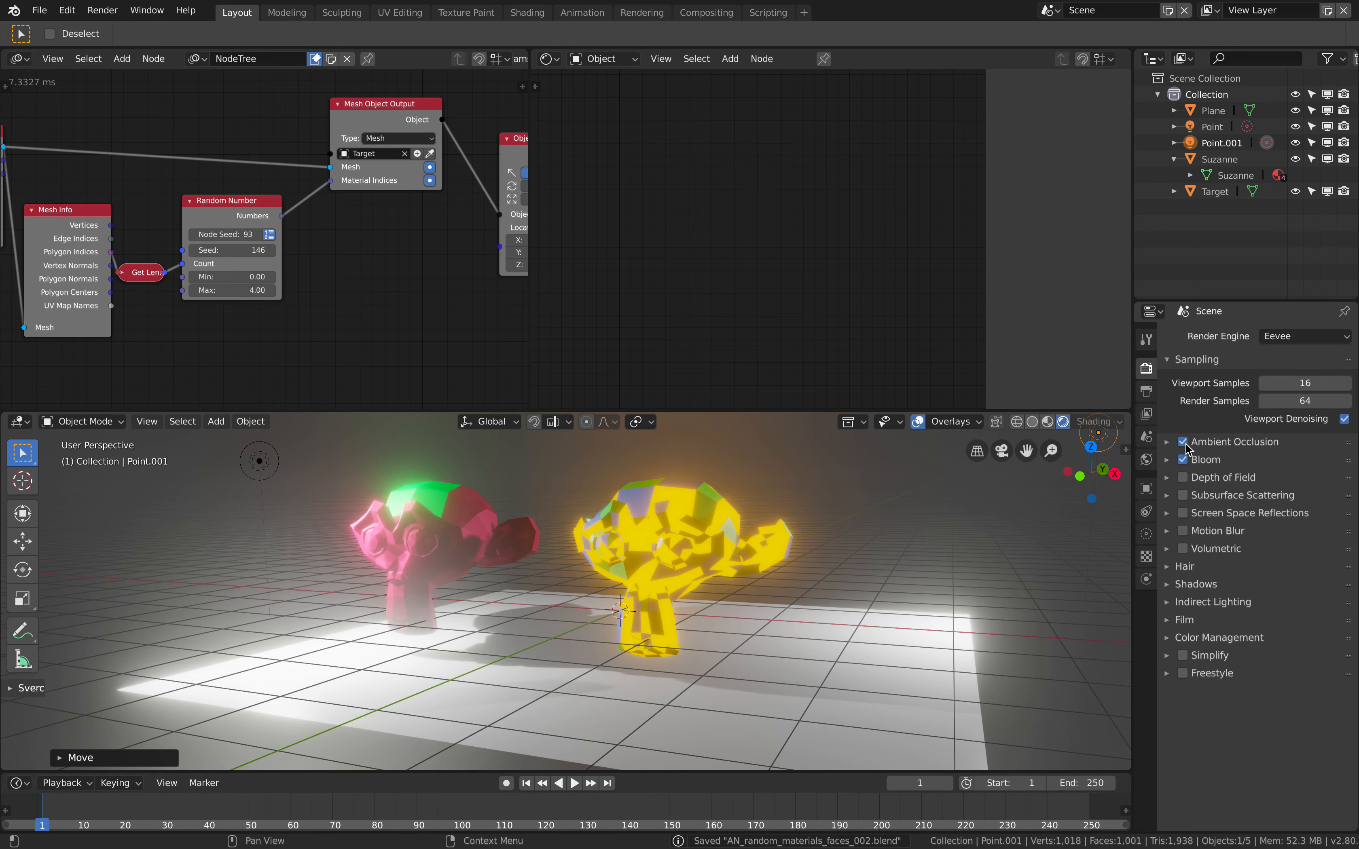
- Switch the render engine to Cycles to preview the glowing faces path-traced
left_click(1300, 337)
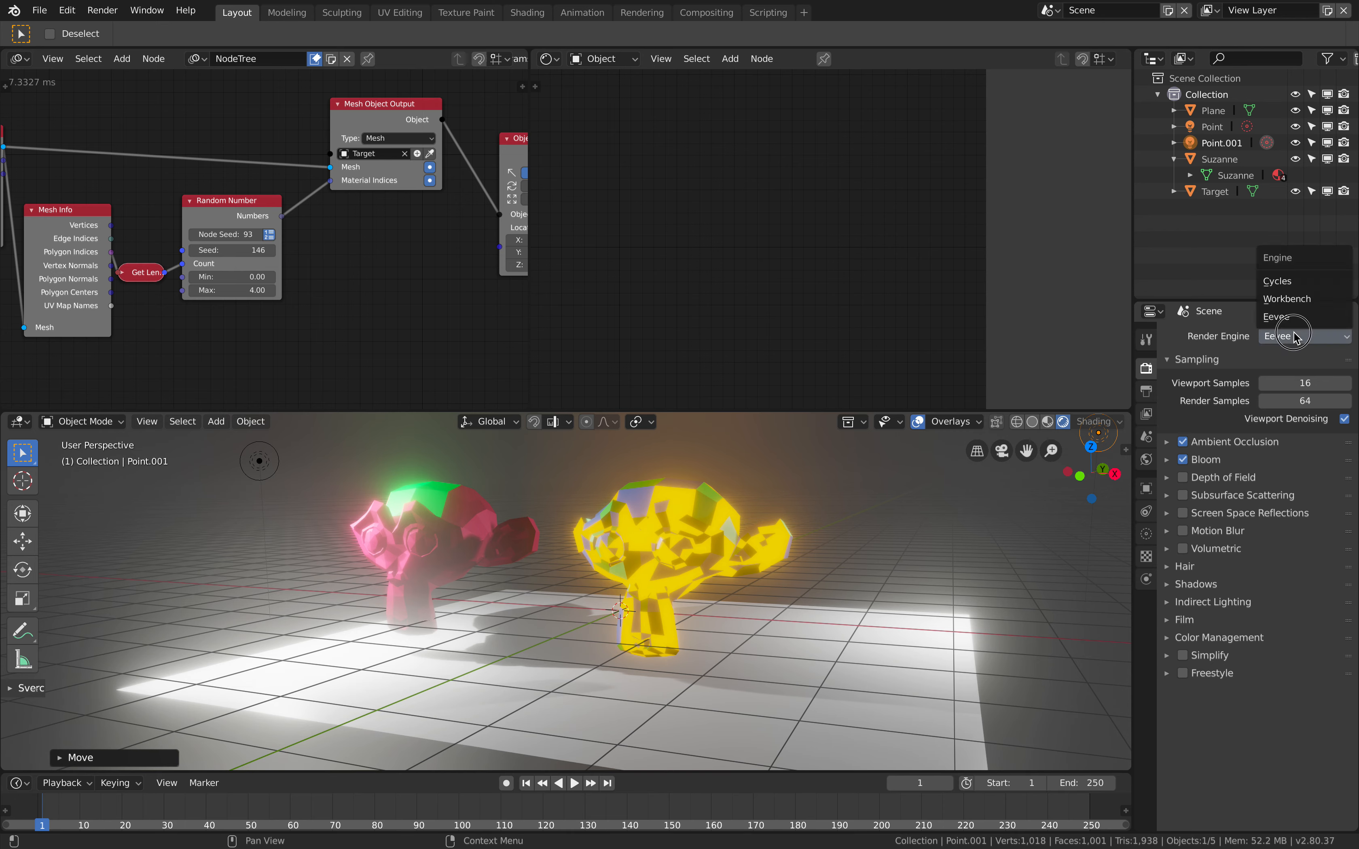
left_click(1277, 281)
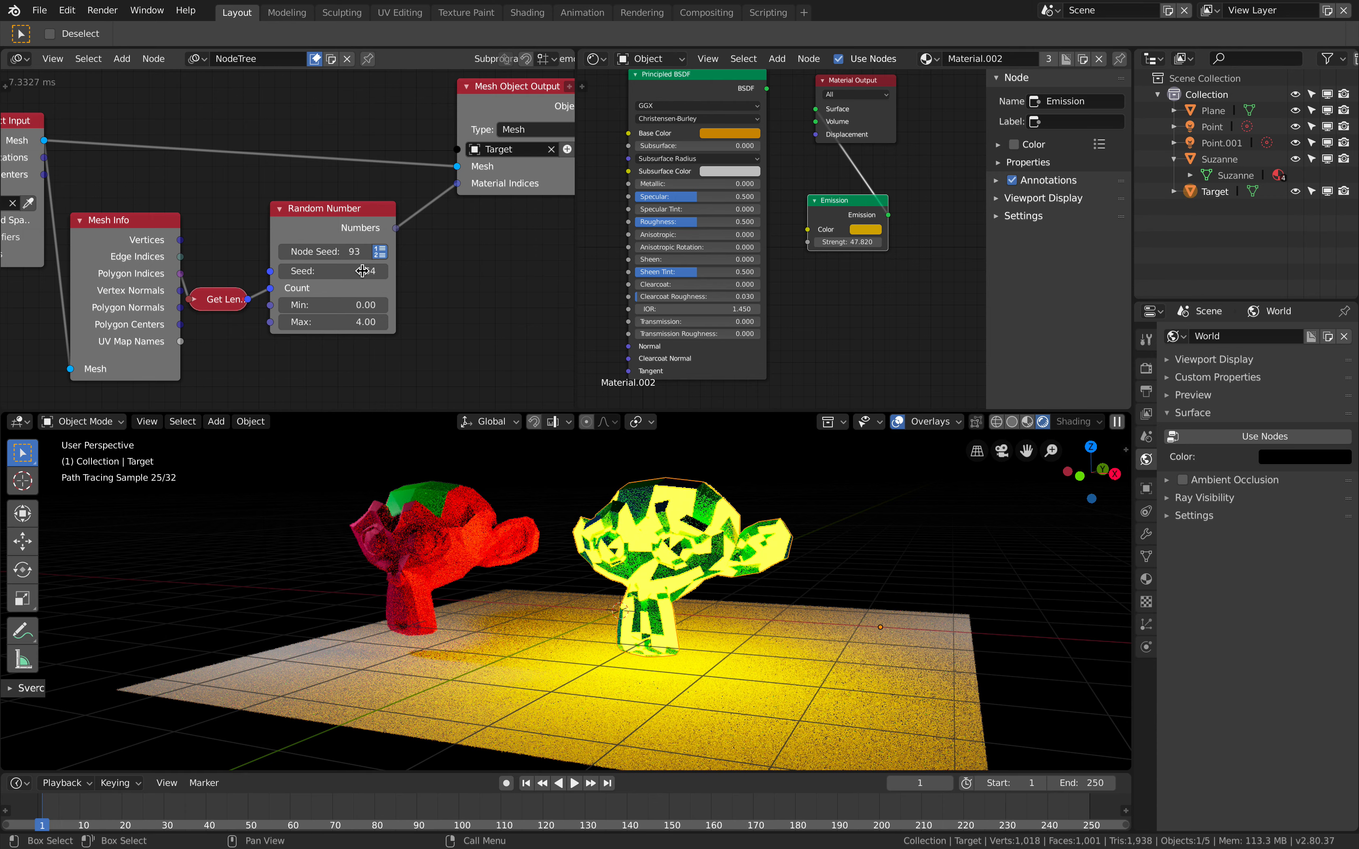
- Test playback, switch the render engine back to Eevee and scrub the random seed to reshuffle face materials
left_click(574, 783)
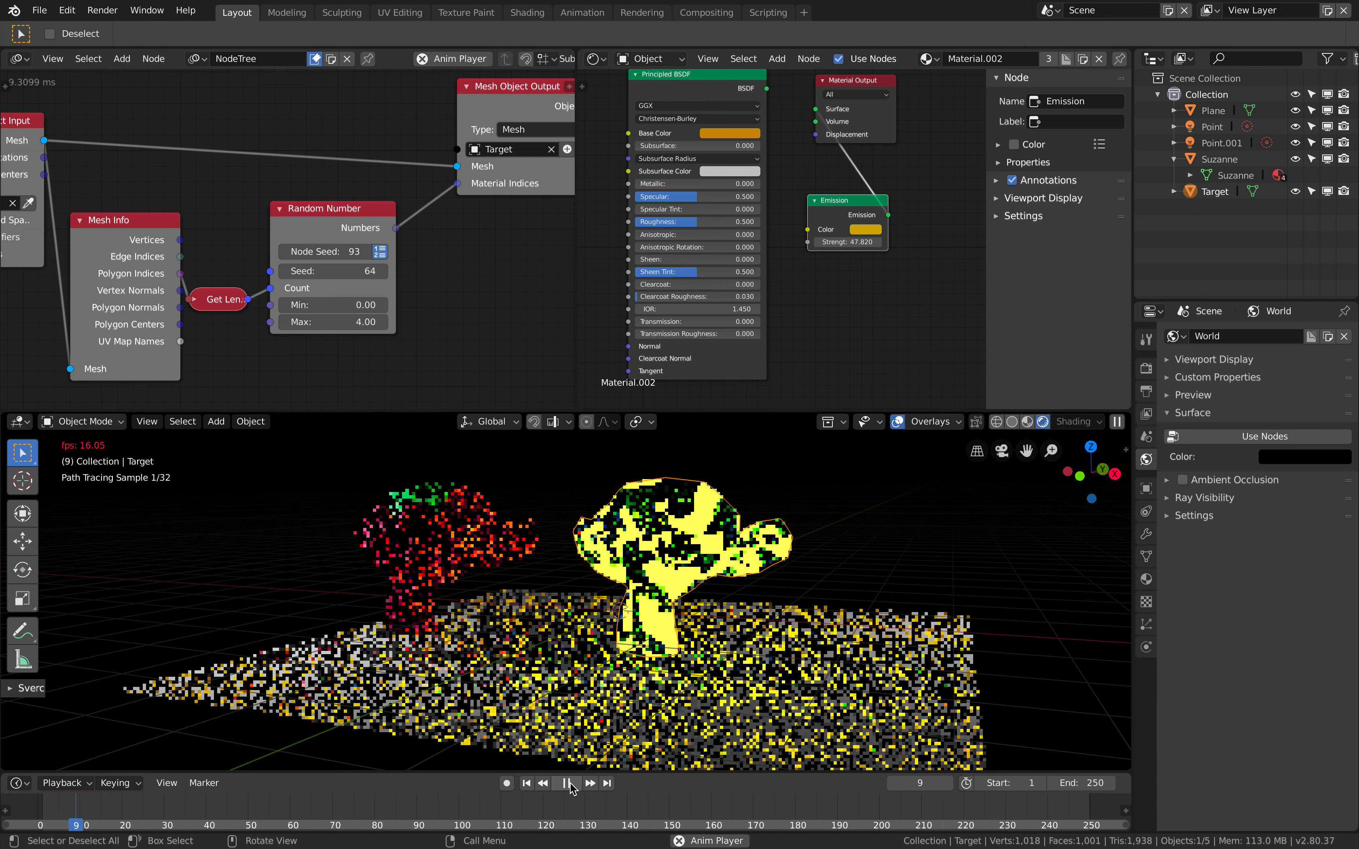
left_click(567, 783)
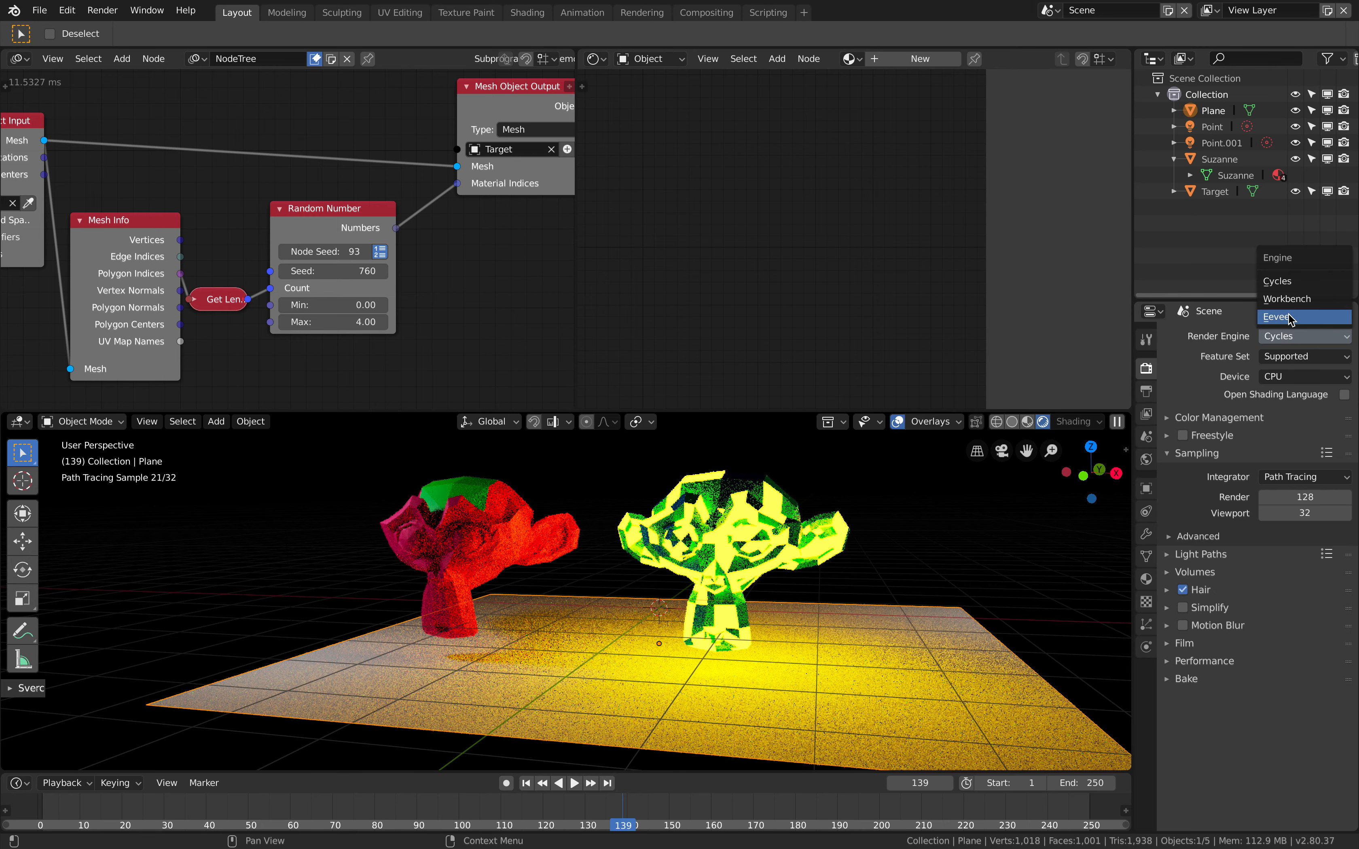
left_click(1287, 316)
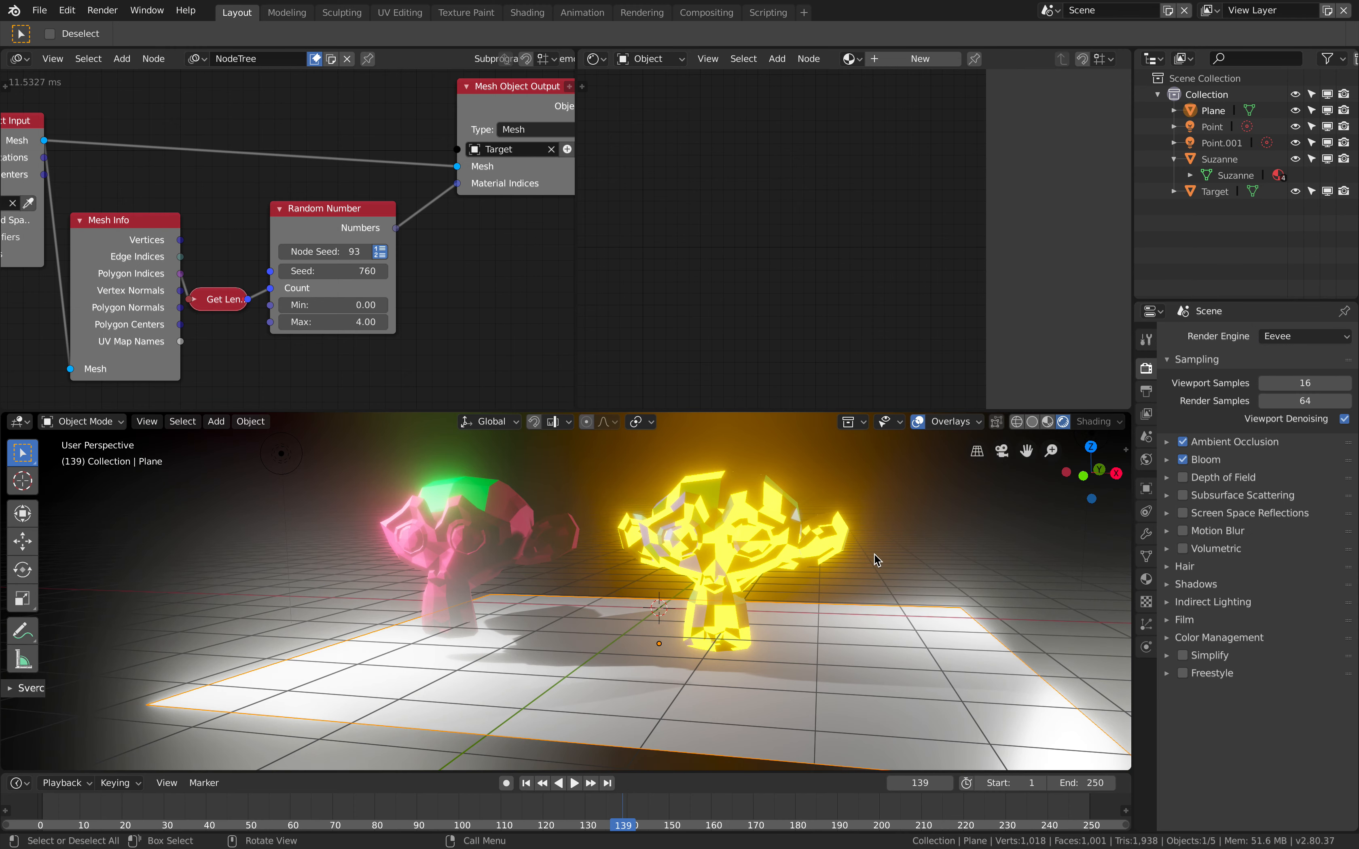
left_click_drag(332, 270, 397, 270)
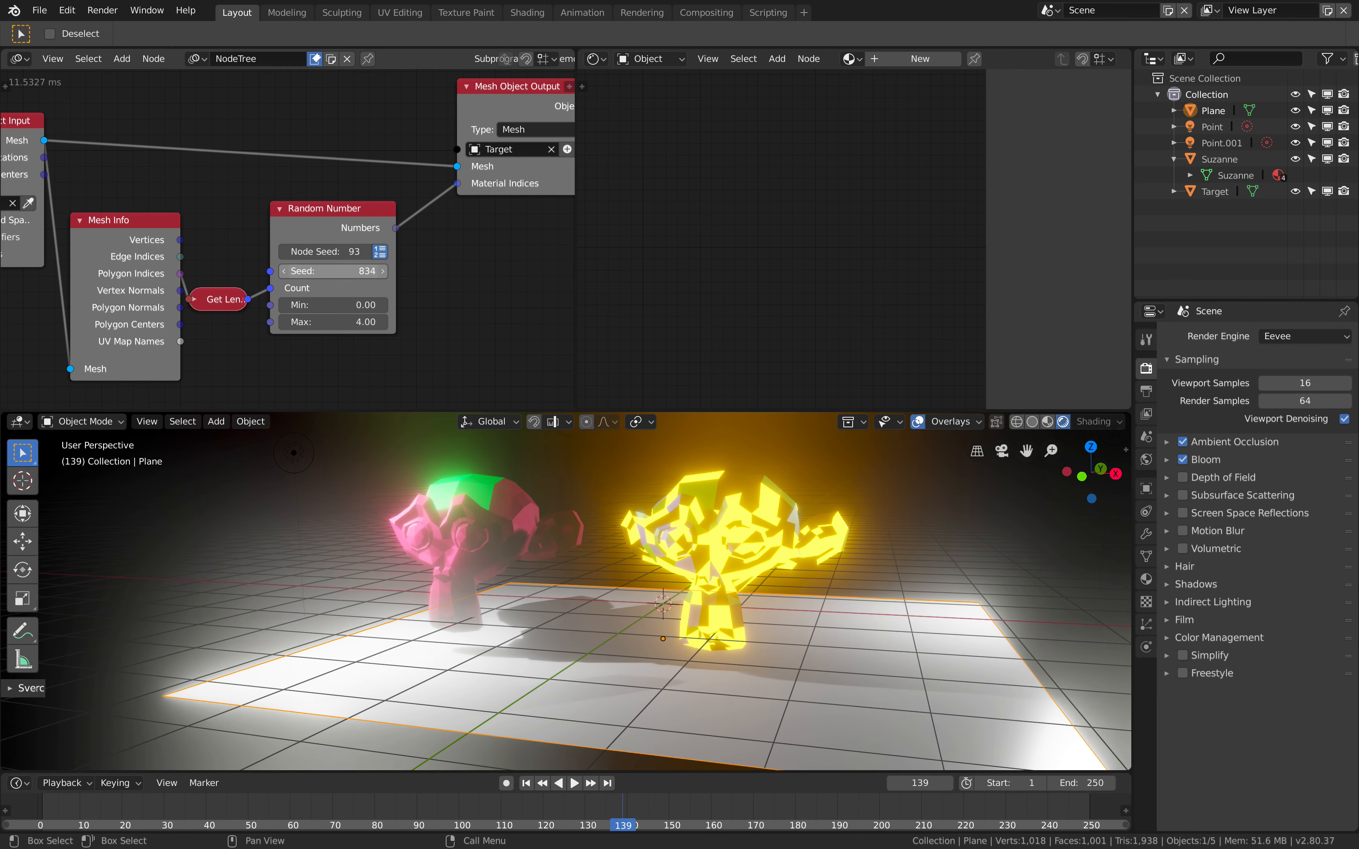
- Play the animation so faces reshuffle each frame and expand Bloom to tune radius and intensity
left_click(574, 783)
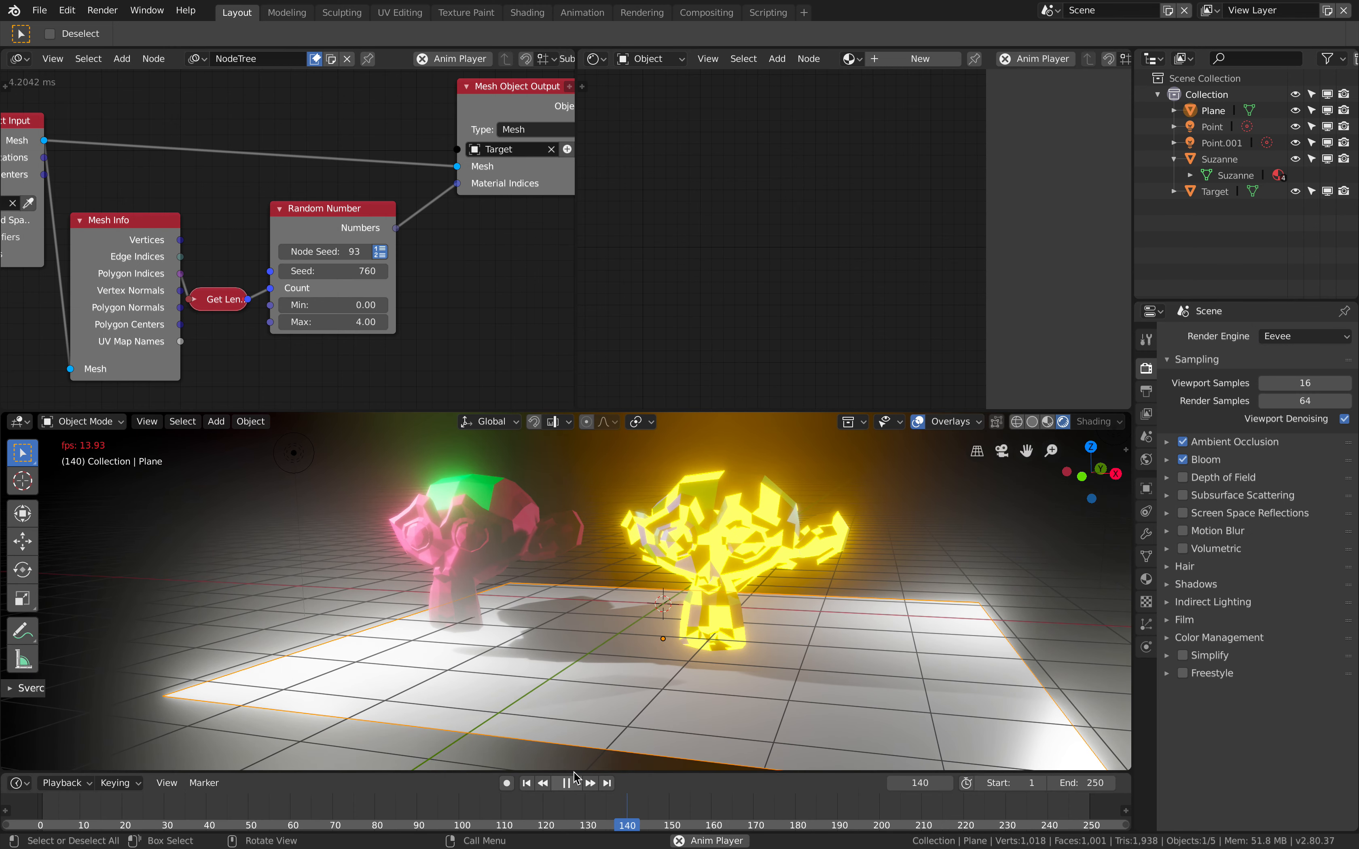
left_click(566, 784)
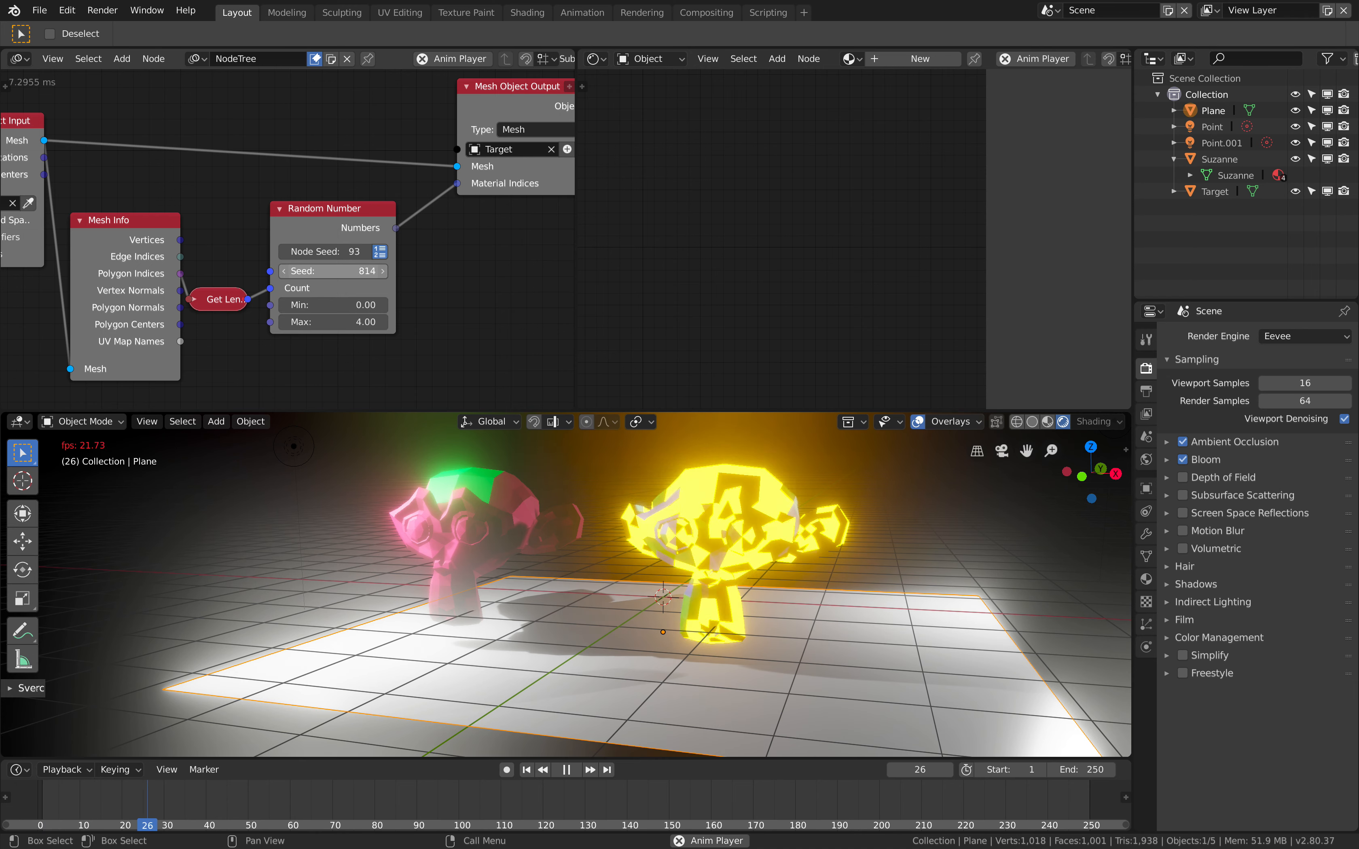
left_click(1169, 459)
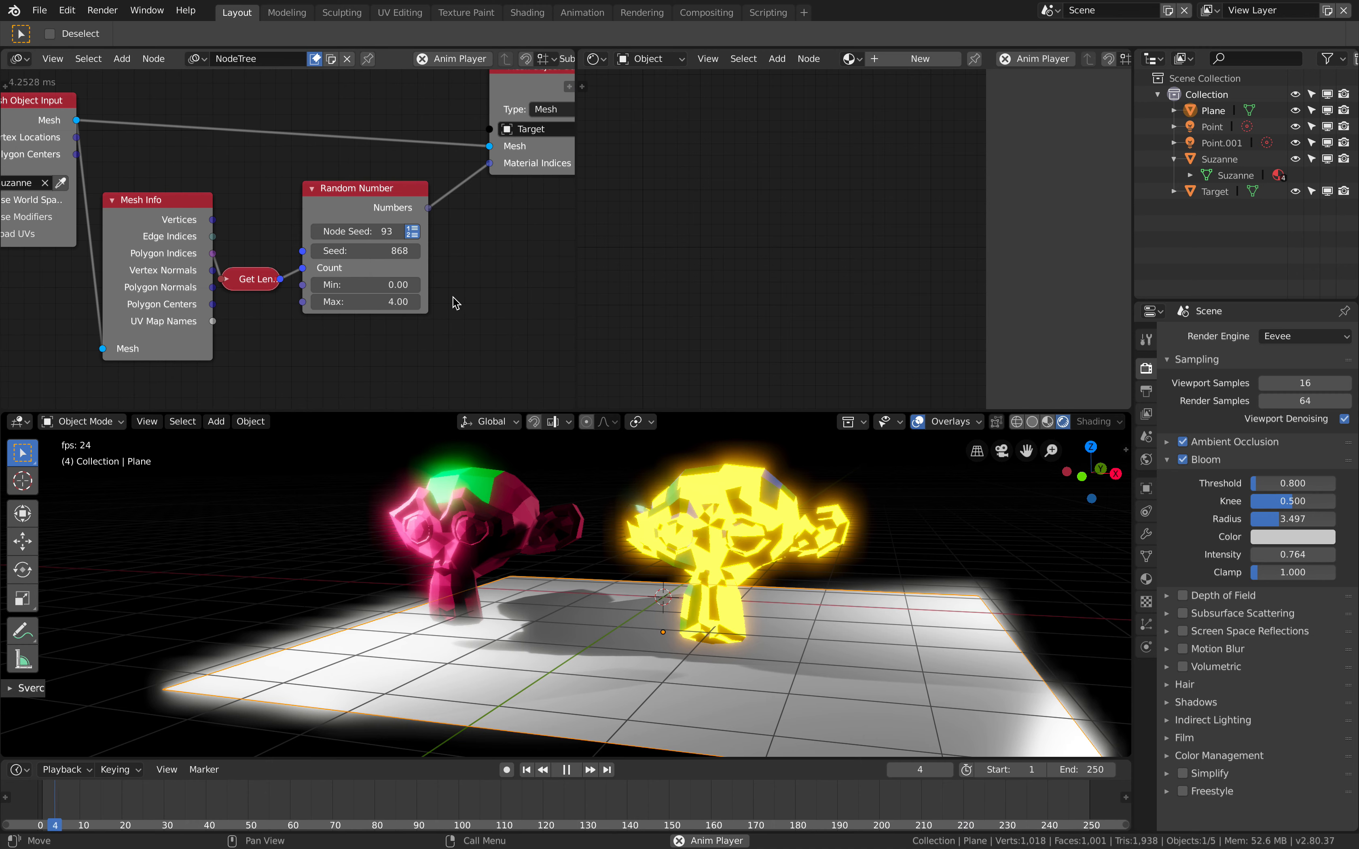
left_click(591, 770)
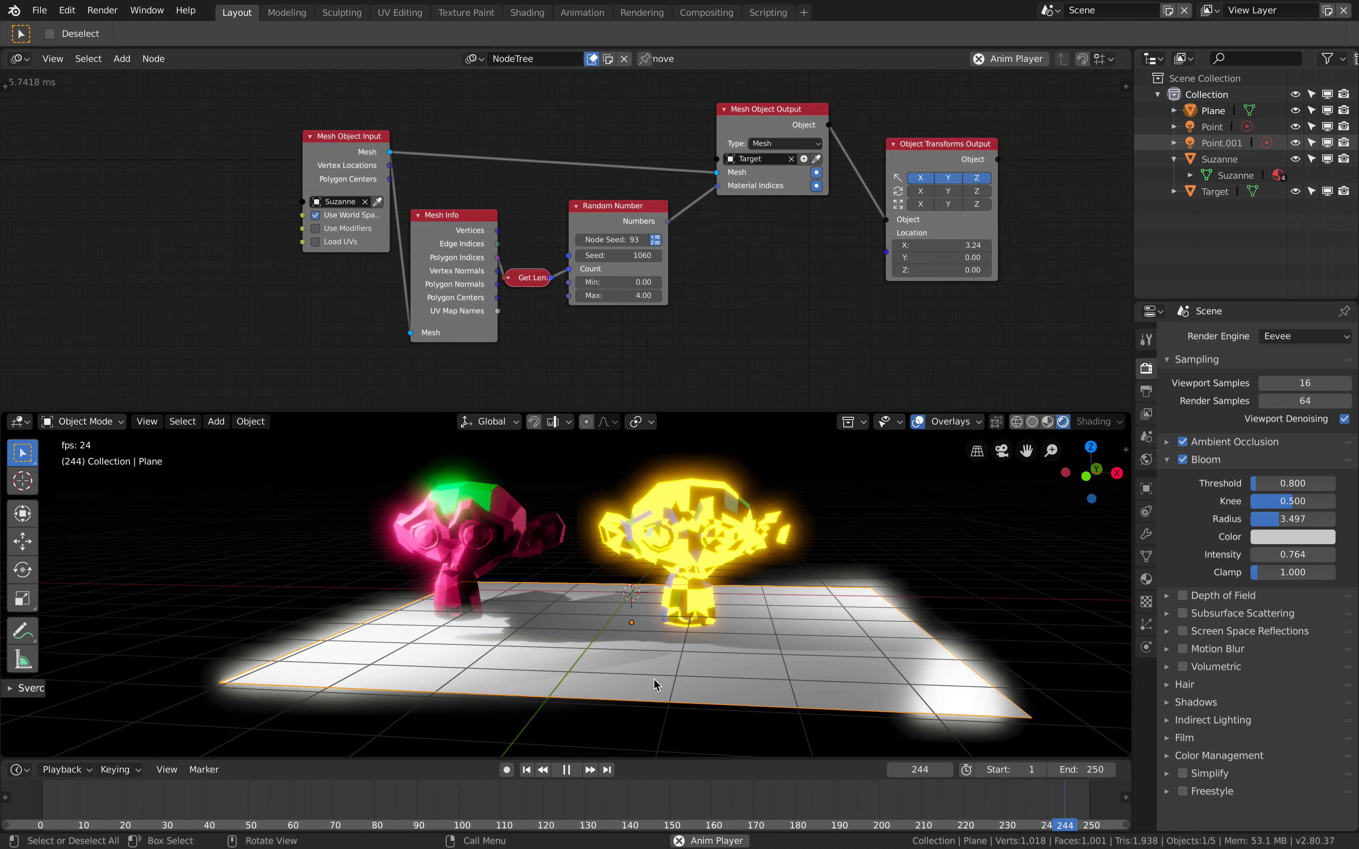
- Add a Grid mesh above the floor and link Suzanne's four materials onto it
left_click(216, 422)
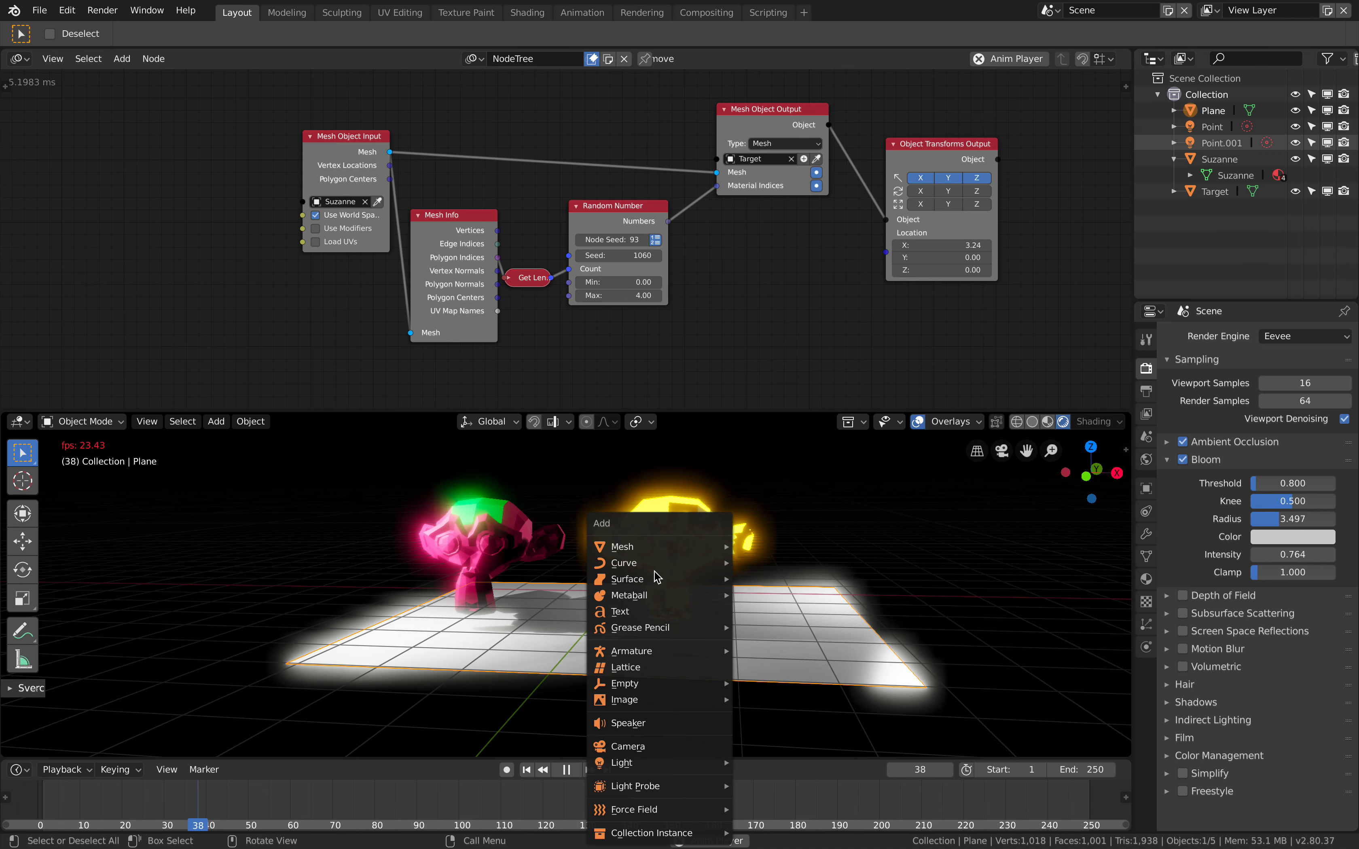
mouse_move(622, 547)
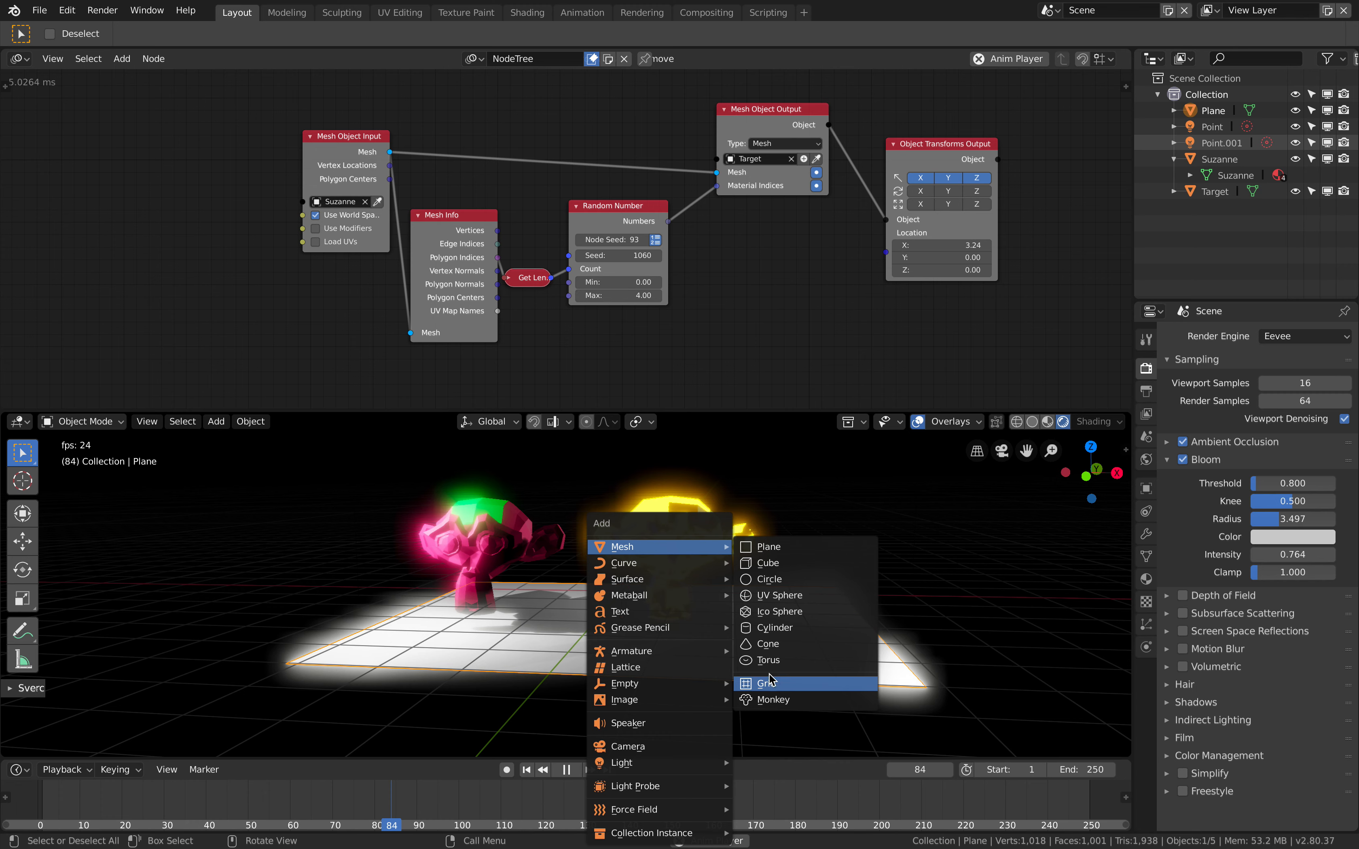
left_click(764, 681)
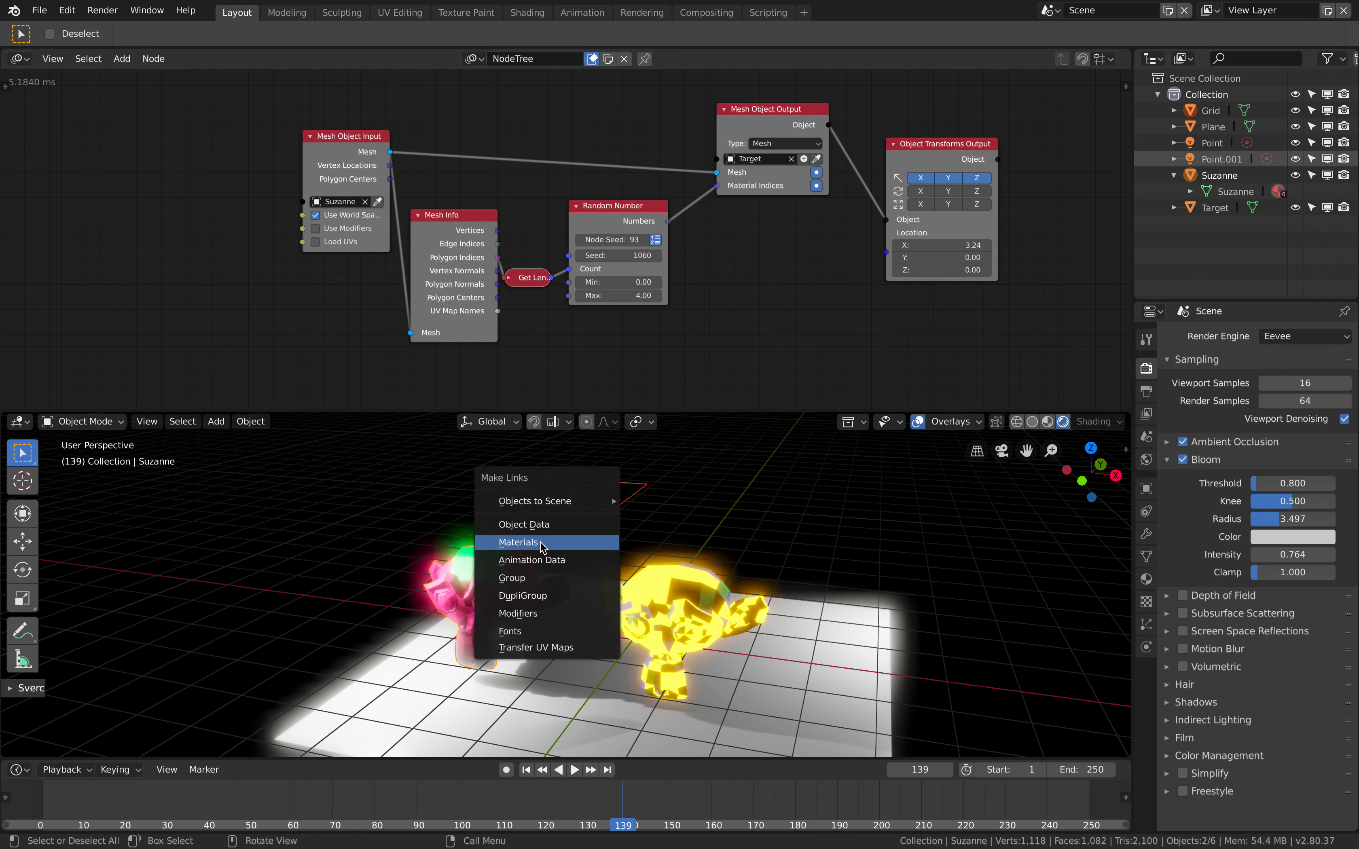
left_click(520, 542)
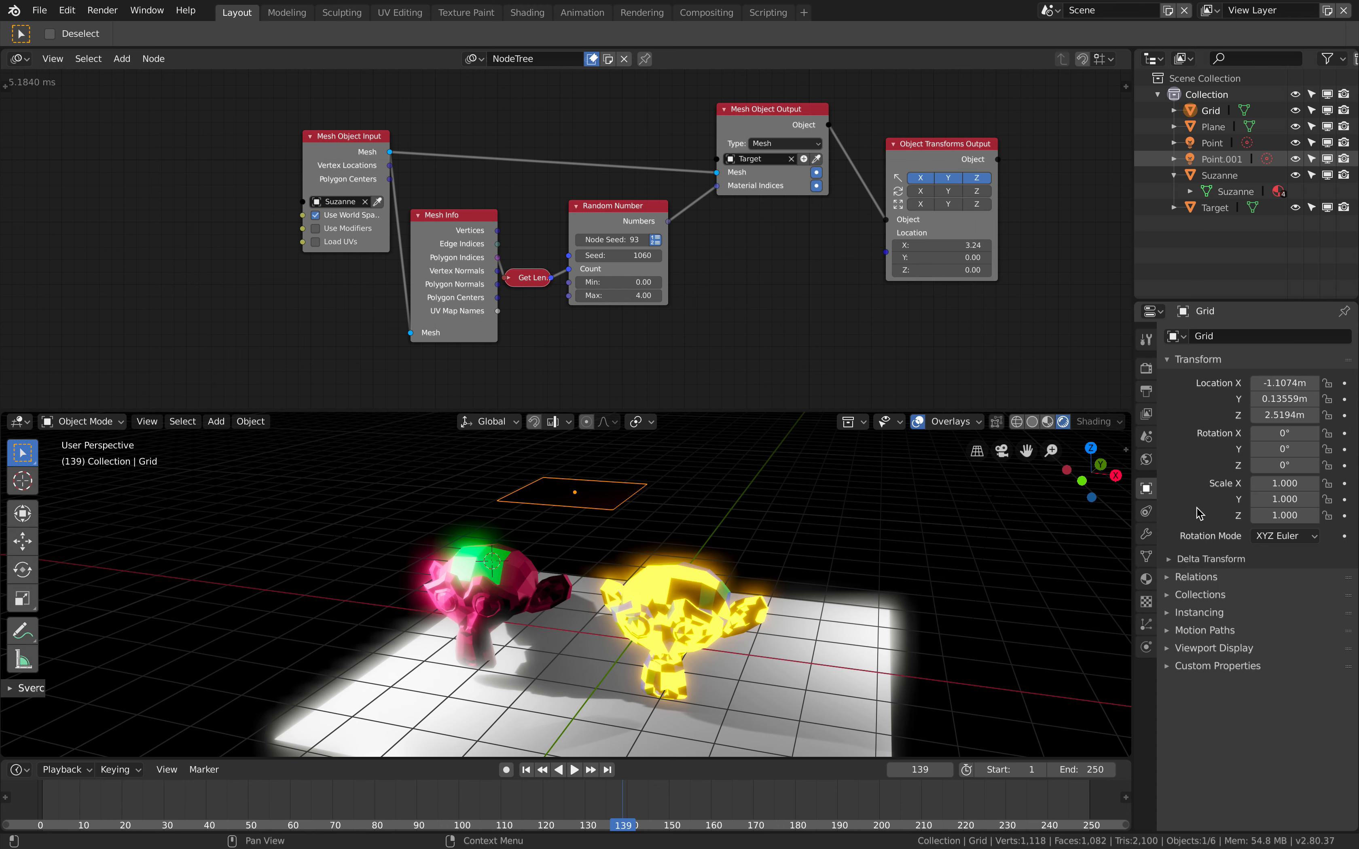
left_click(1146, 559)
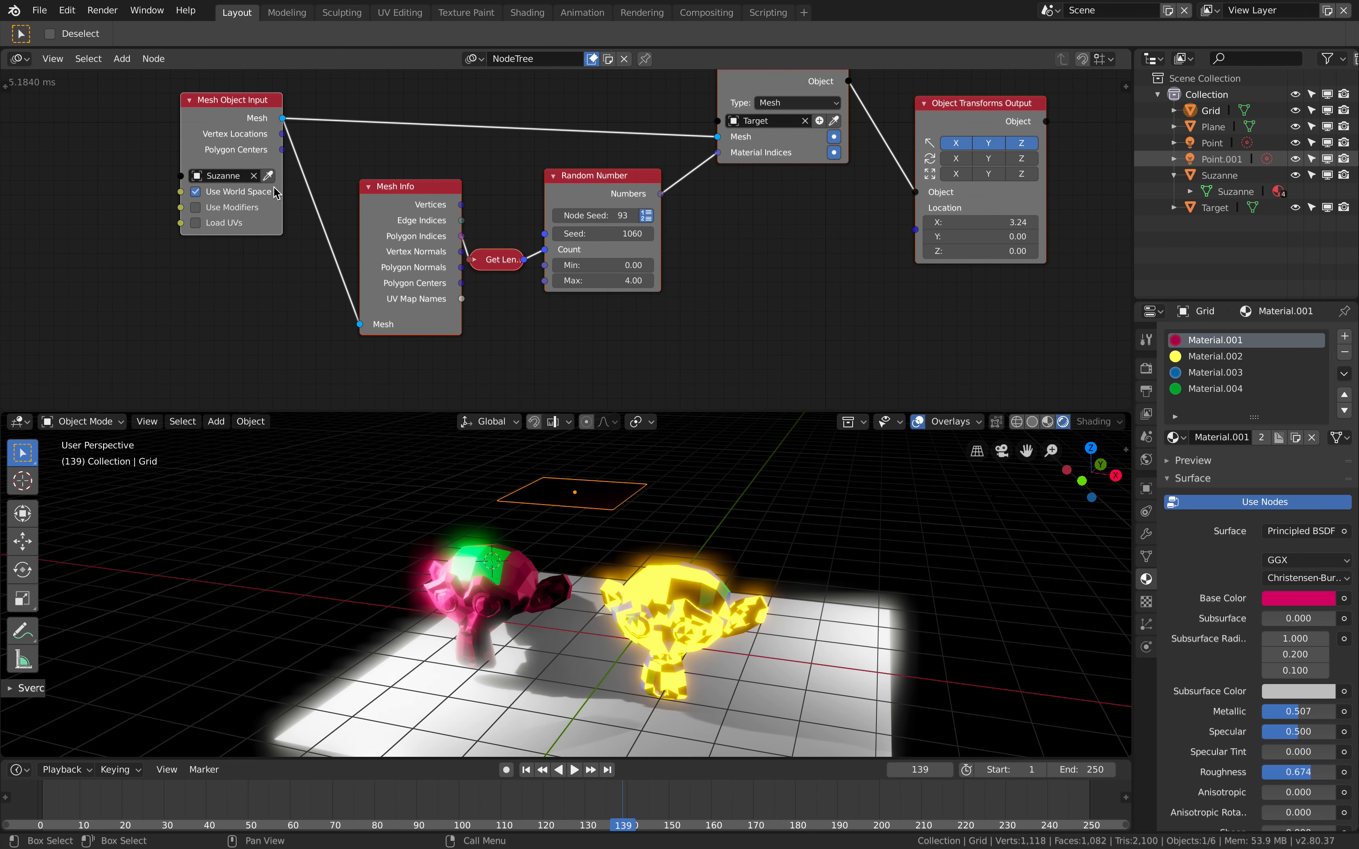
mouse_move(206, 191)
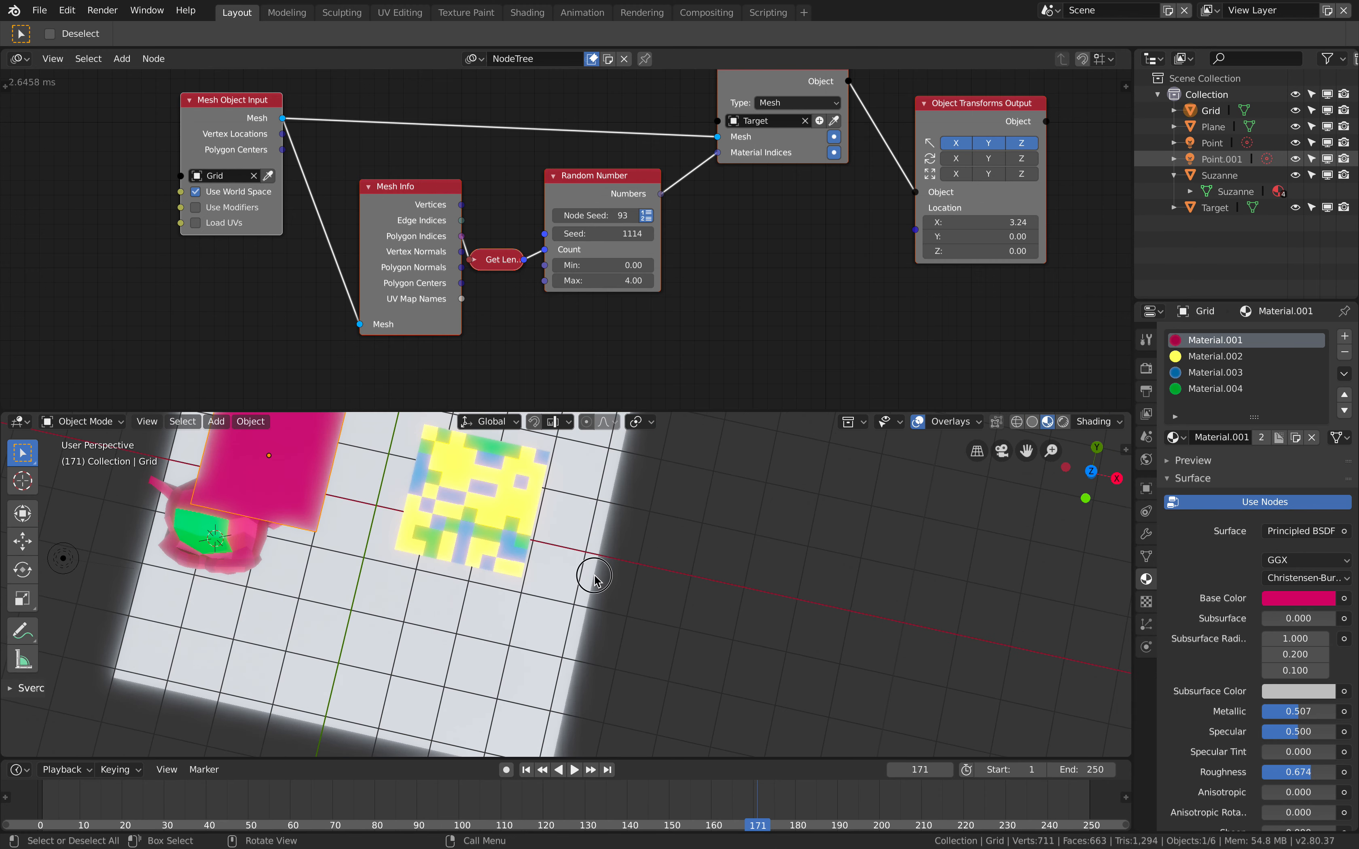
- Feed the Grid into the node tree, then vary the Random Number seed and minimum for a fresh colour mix
left_click(602, 233)
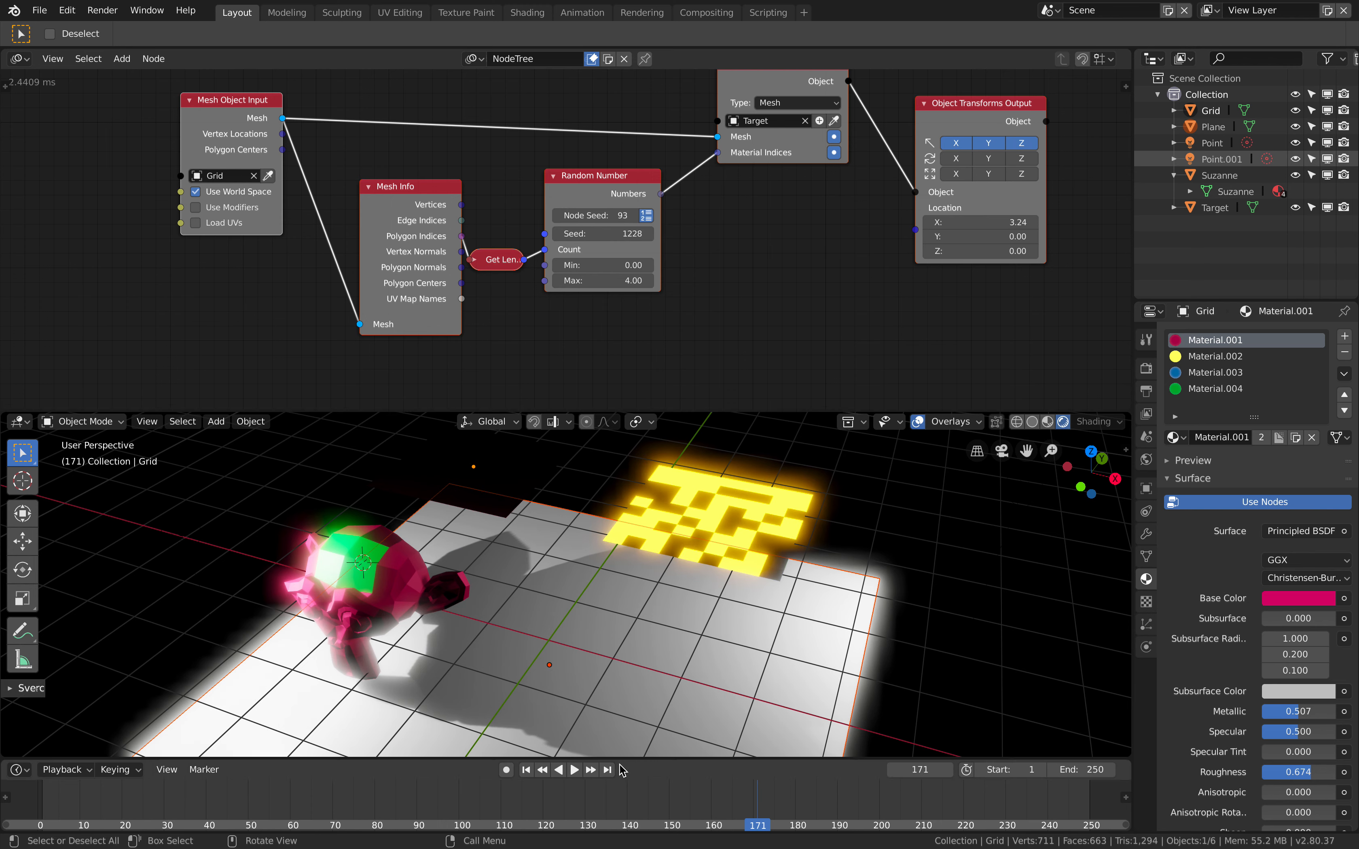
left_click(573, 770)
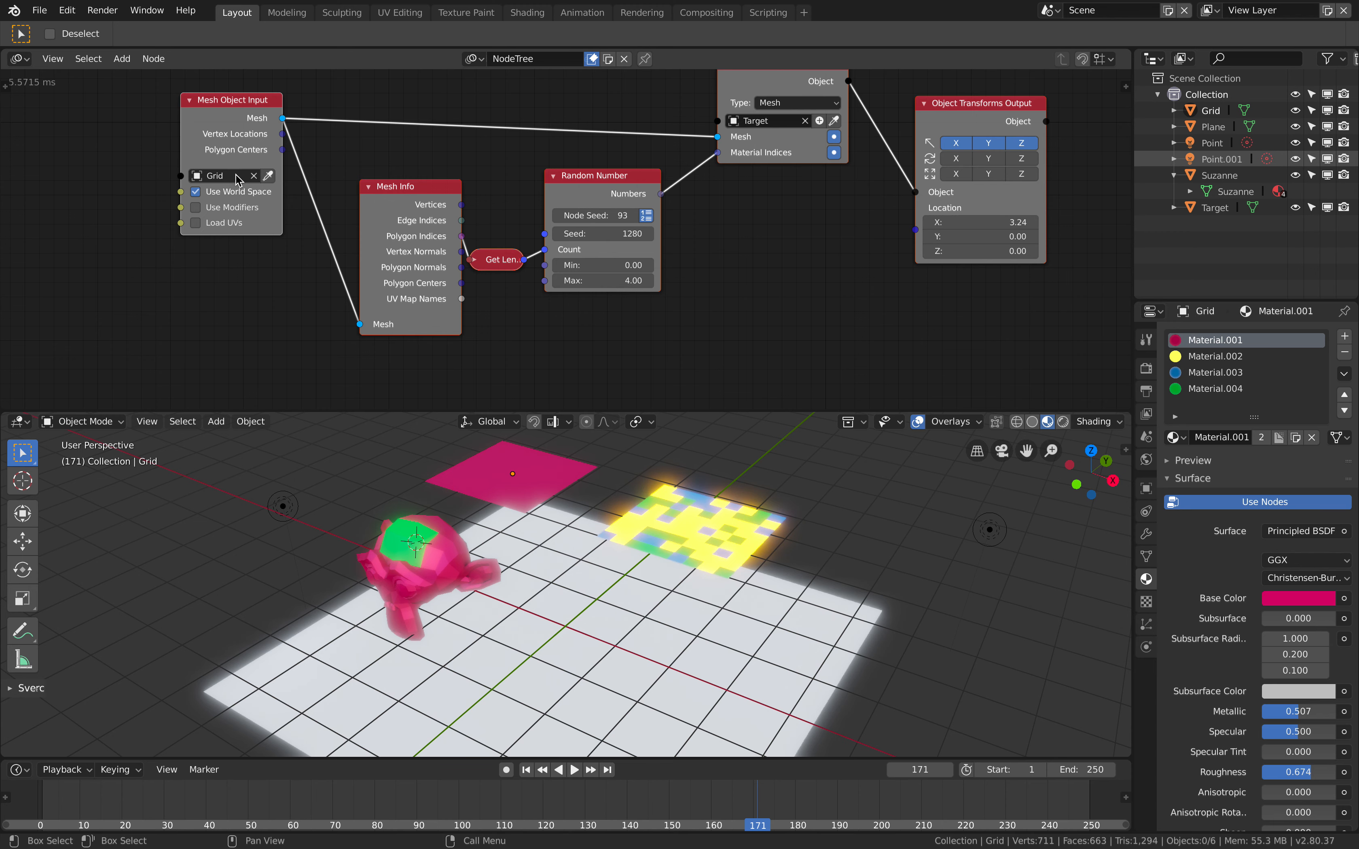
left_click(416, 547)
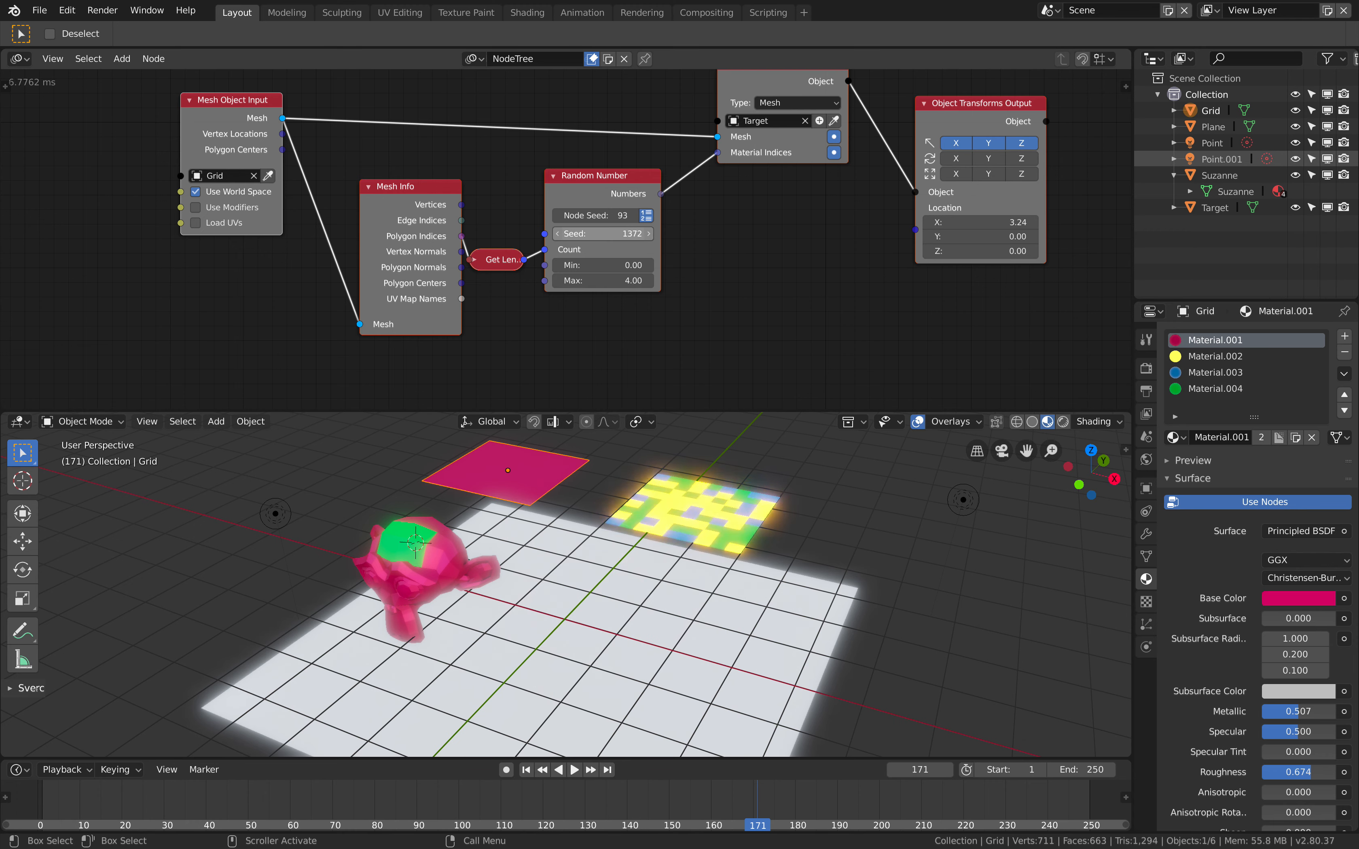
left_click_drag(603, 233, 563, 233)
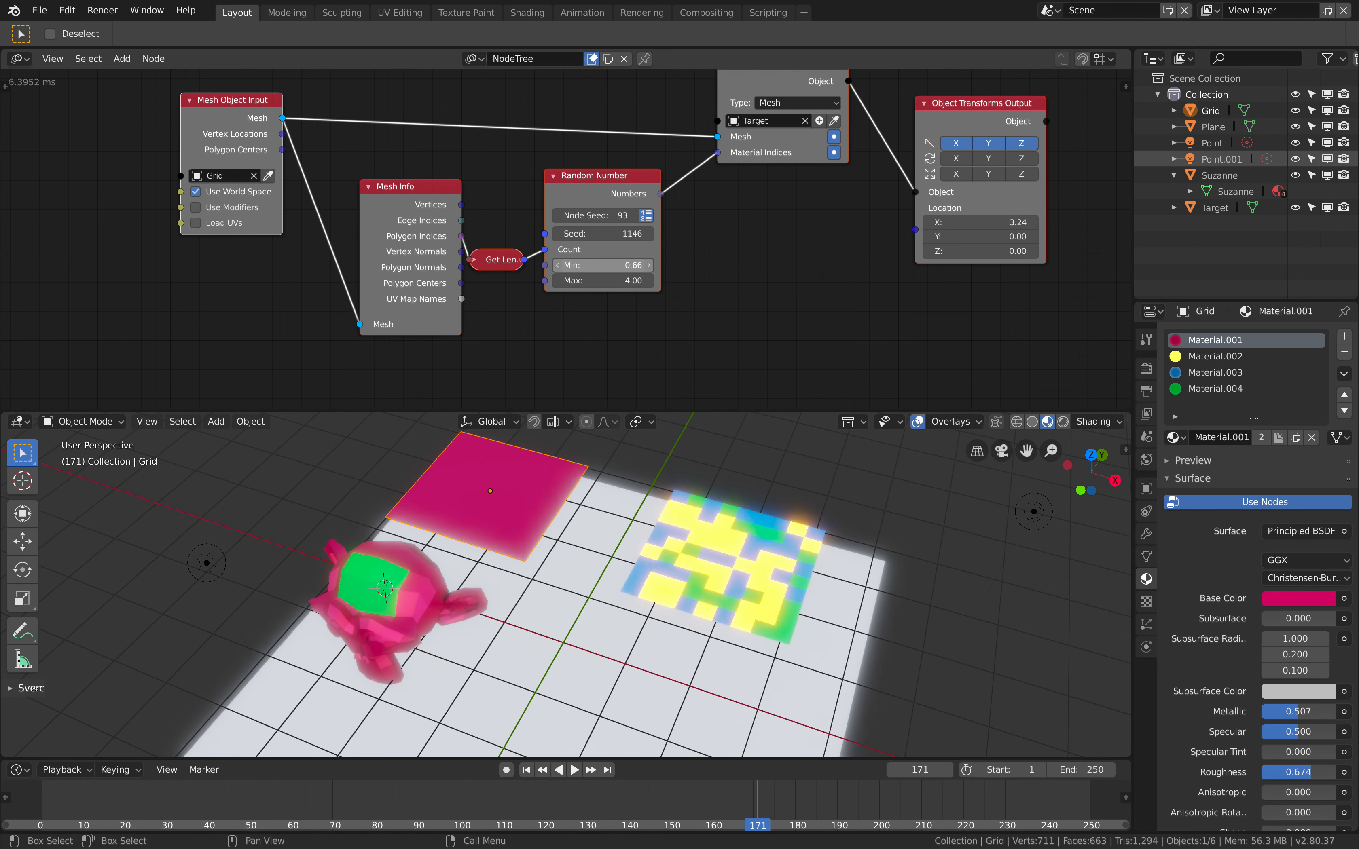
left_click(603, 264)
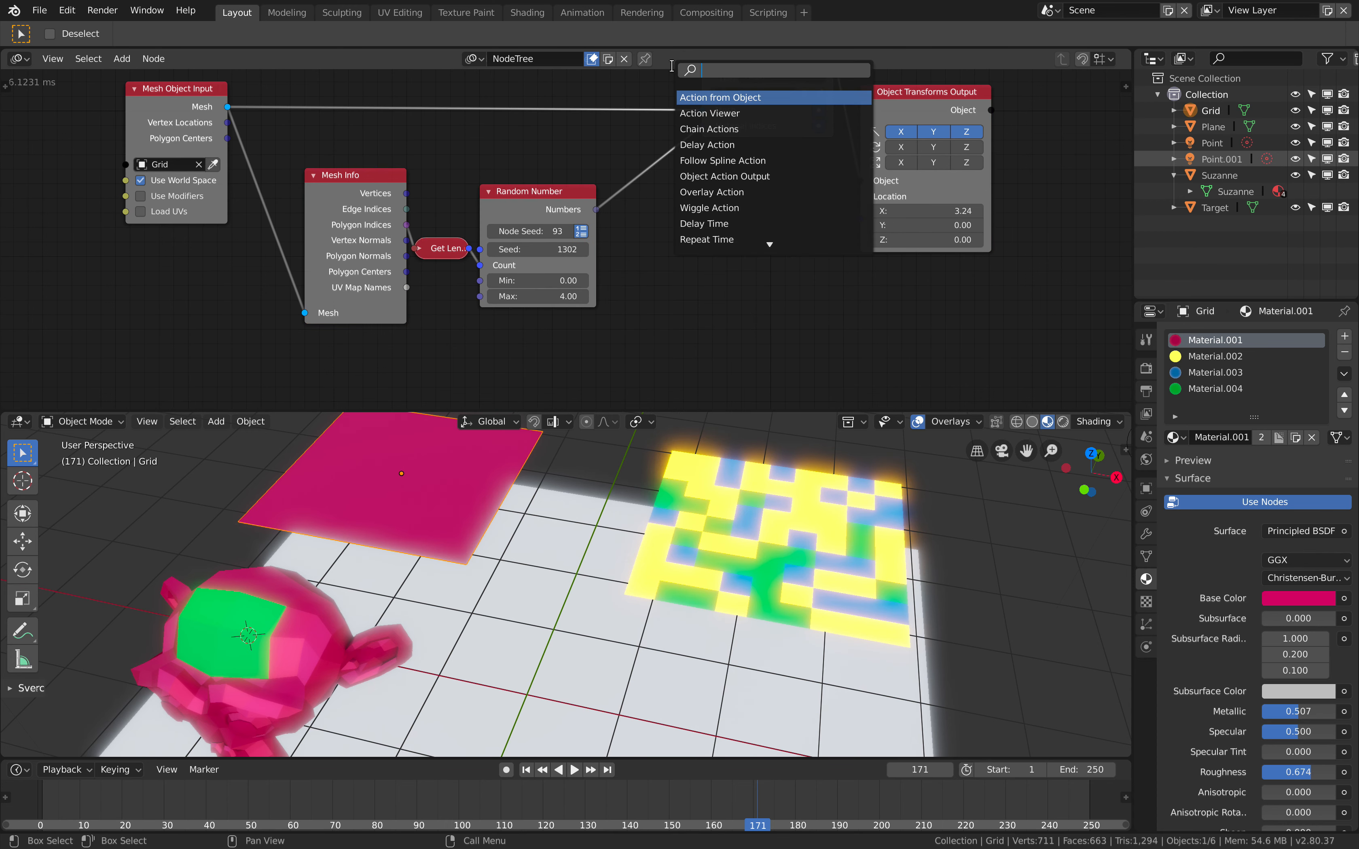
- Insert a Math node on the link between the random numbers and the material indices
type("math")
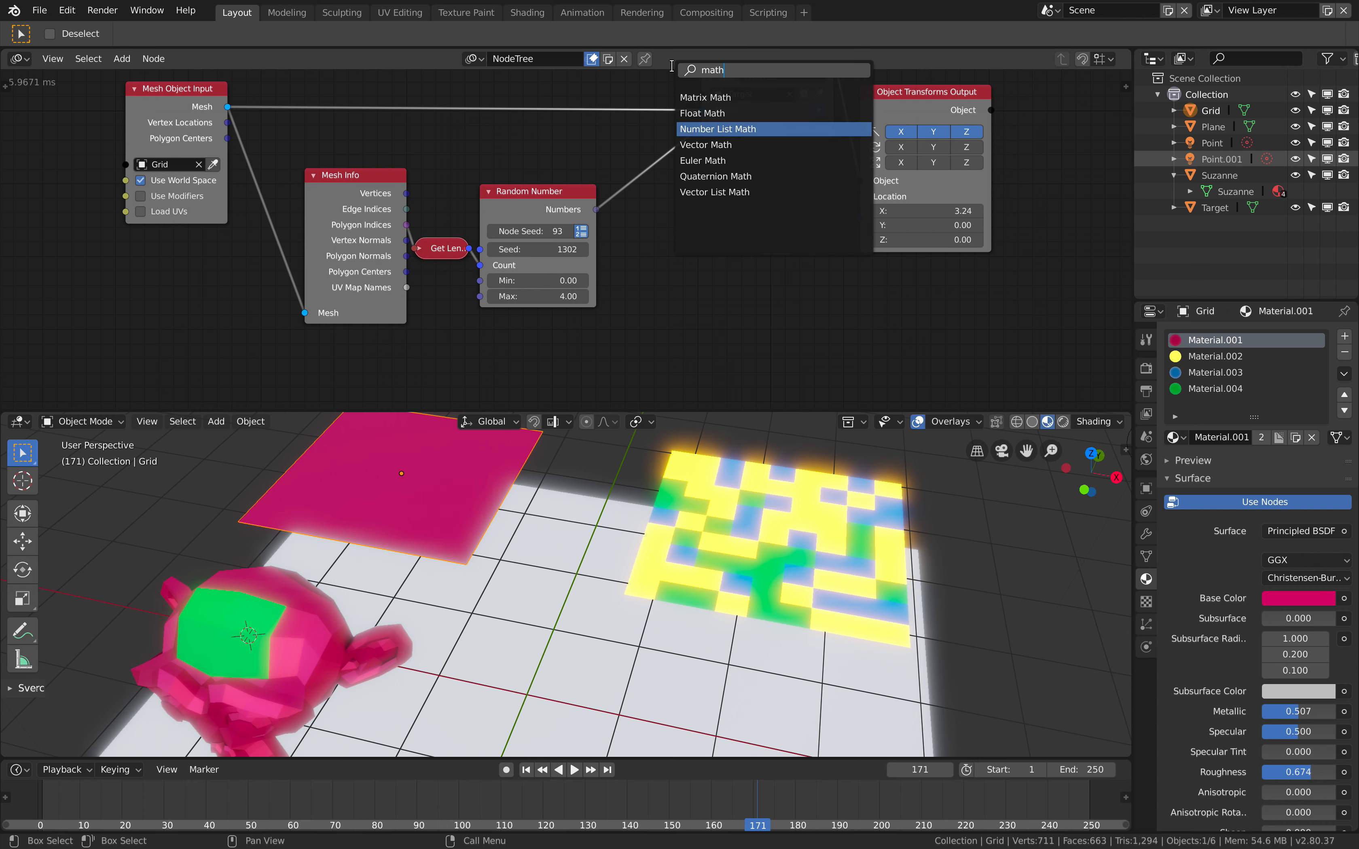
left_click(706, 113)
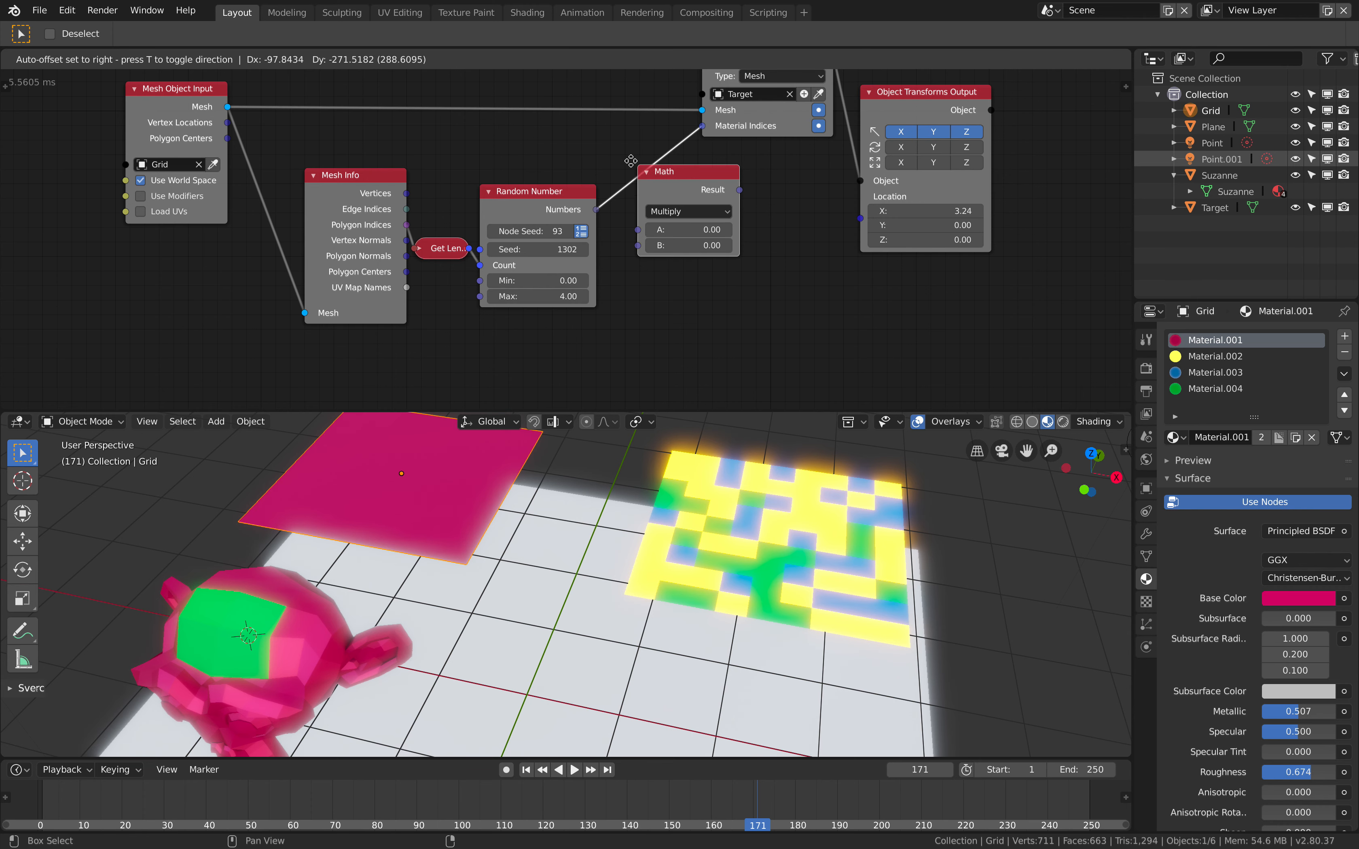
left_click(688, 210)
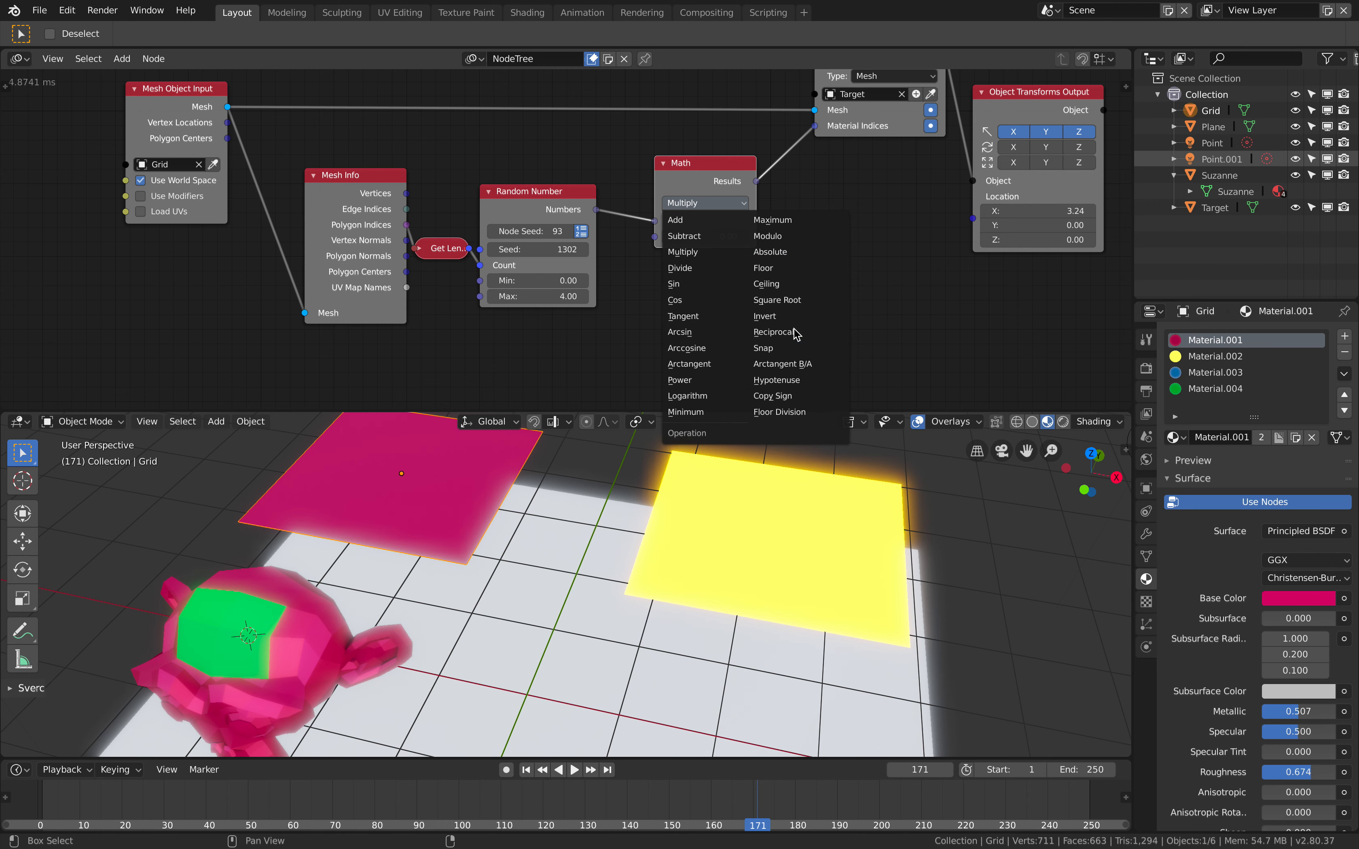
mouse_move(815, 251)
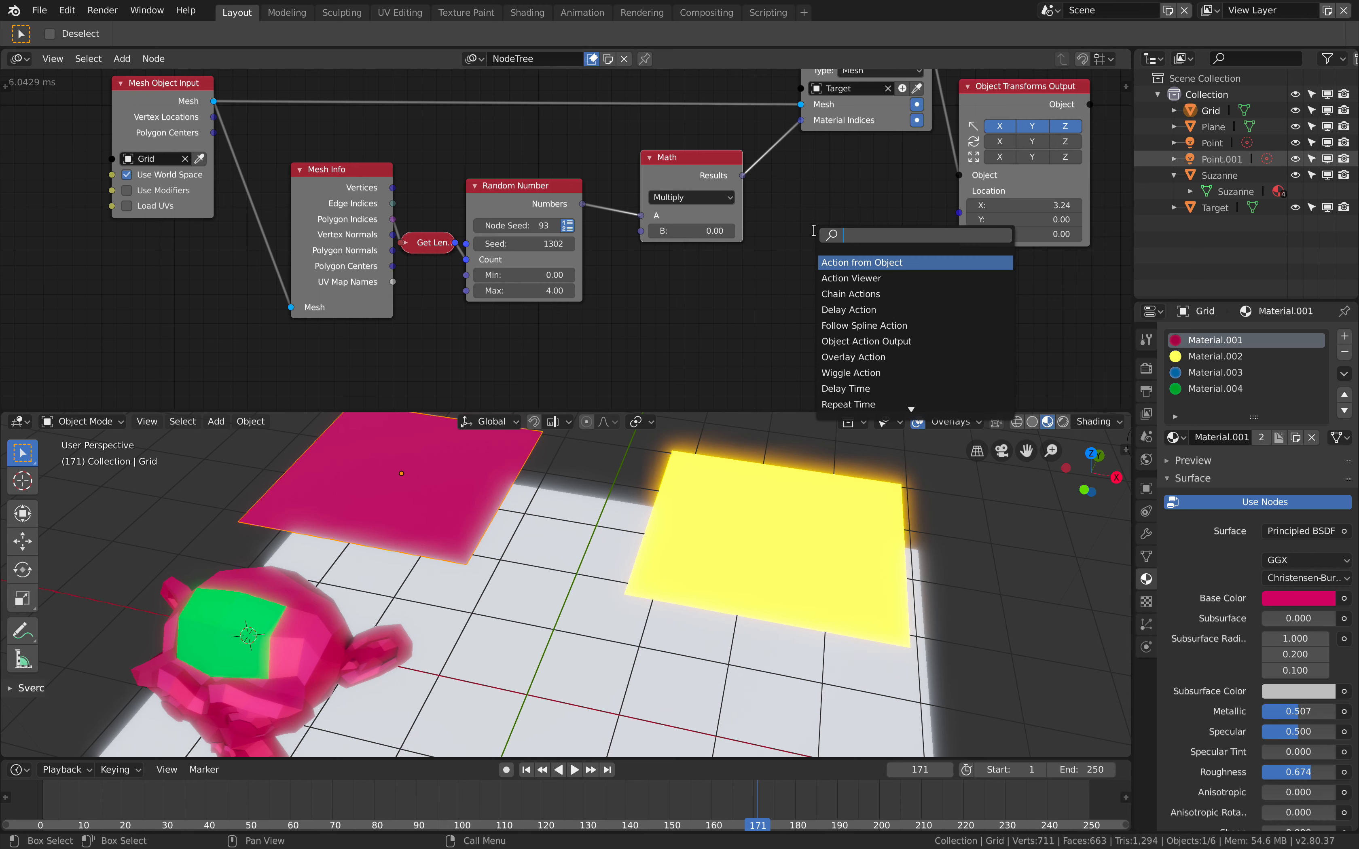
- Search float/rounding nodes and set the Math node's operation to snap values down
type("smoo")
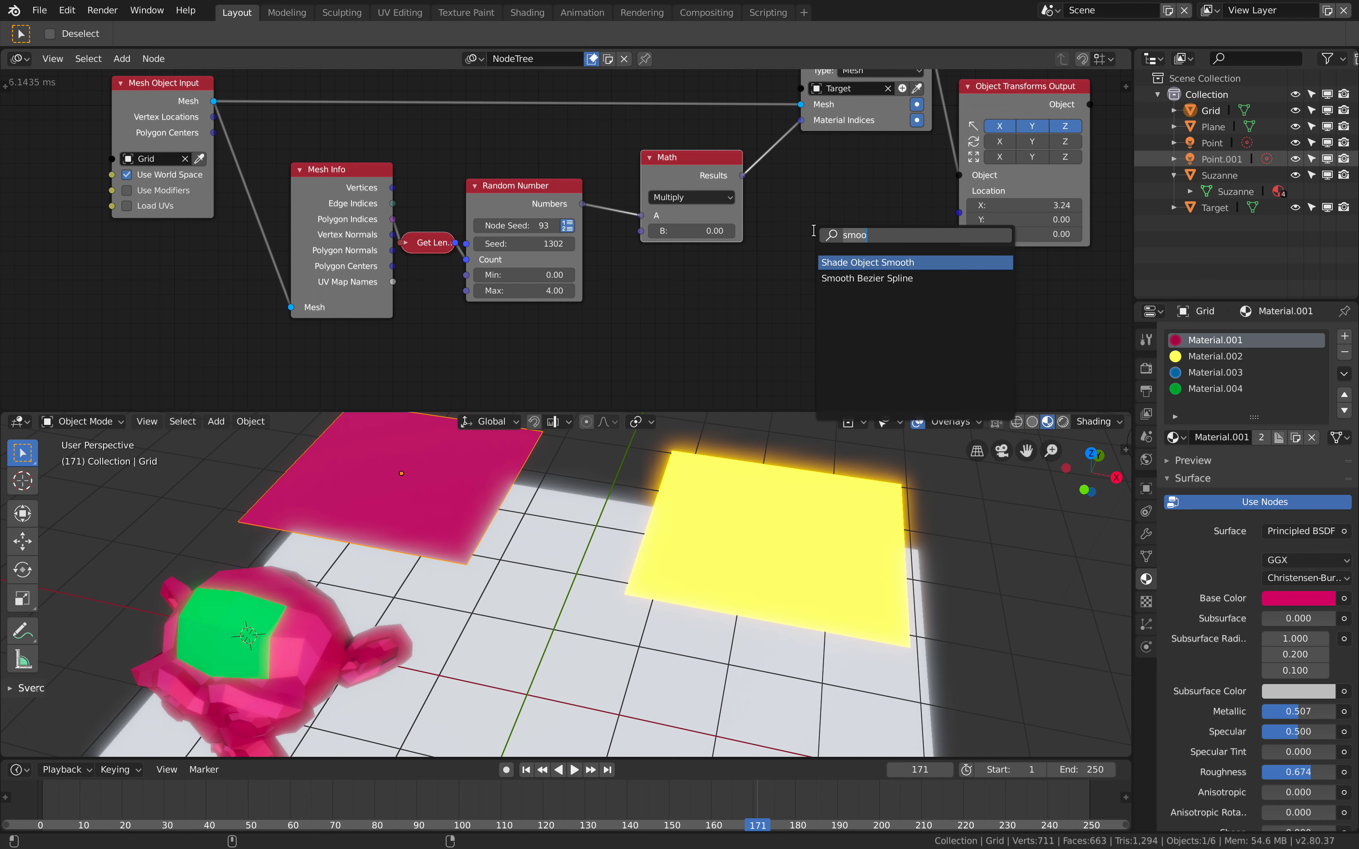
type("float")
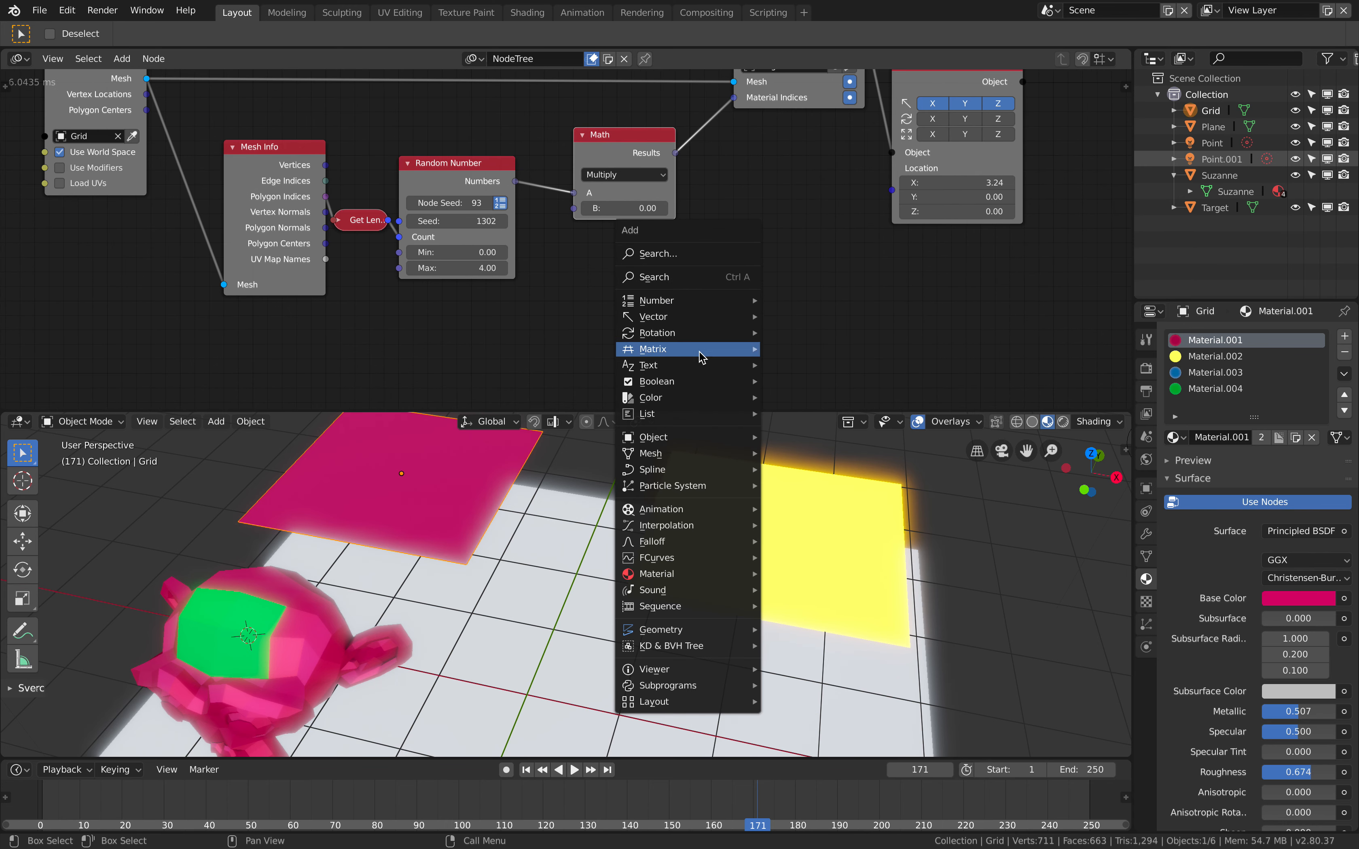
mouse_move(656, 301)
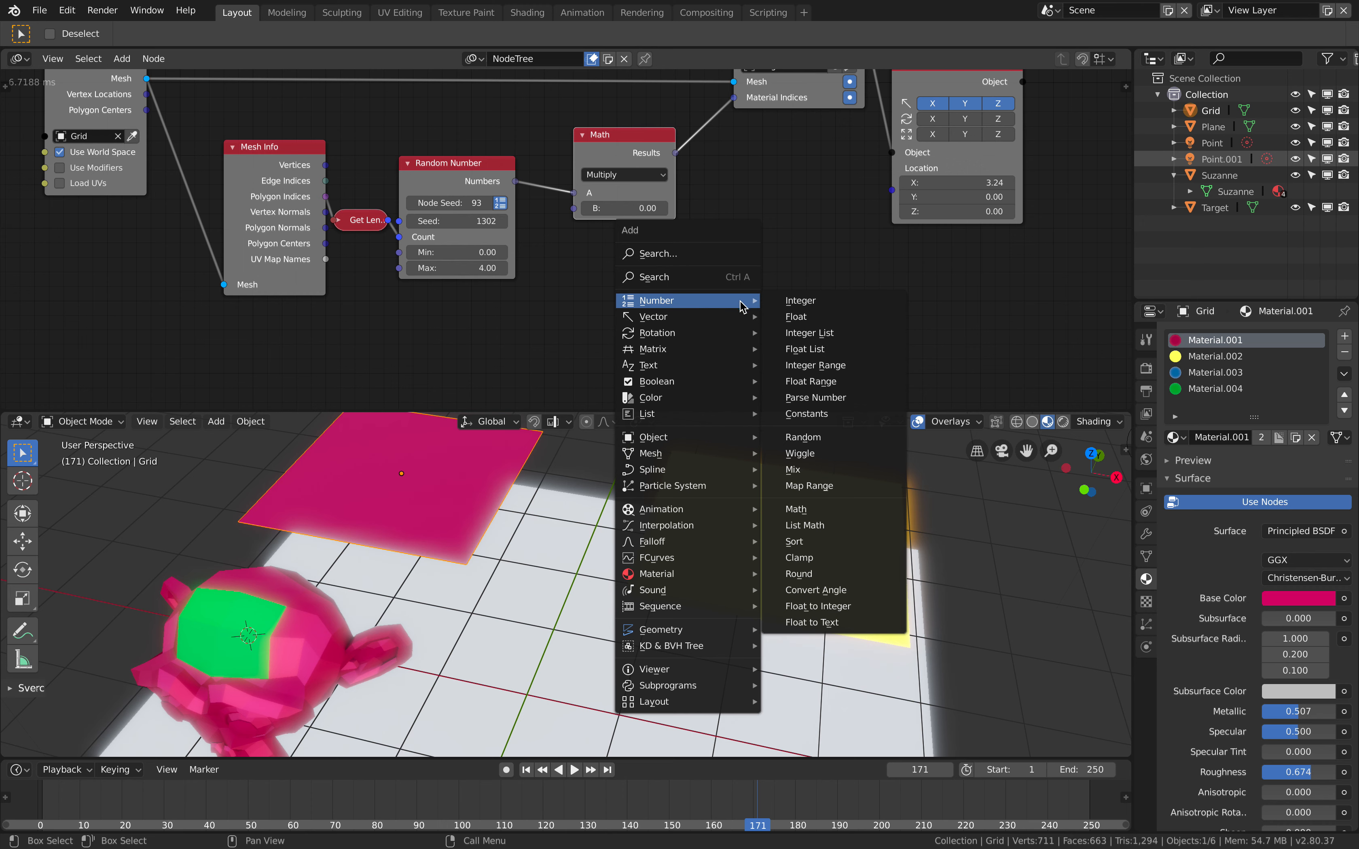
left_click(799, 573)
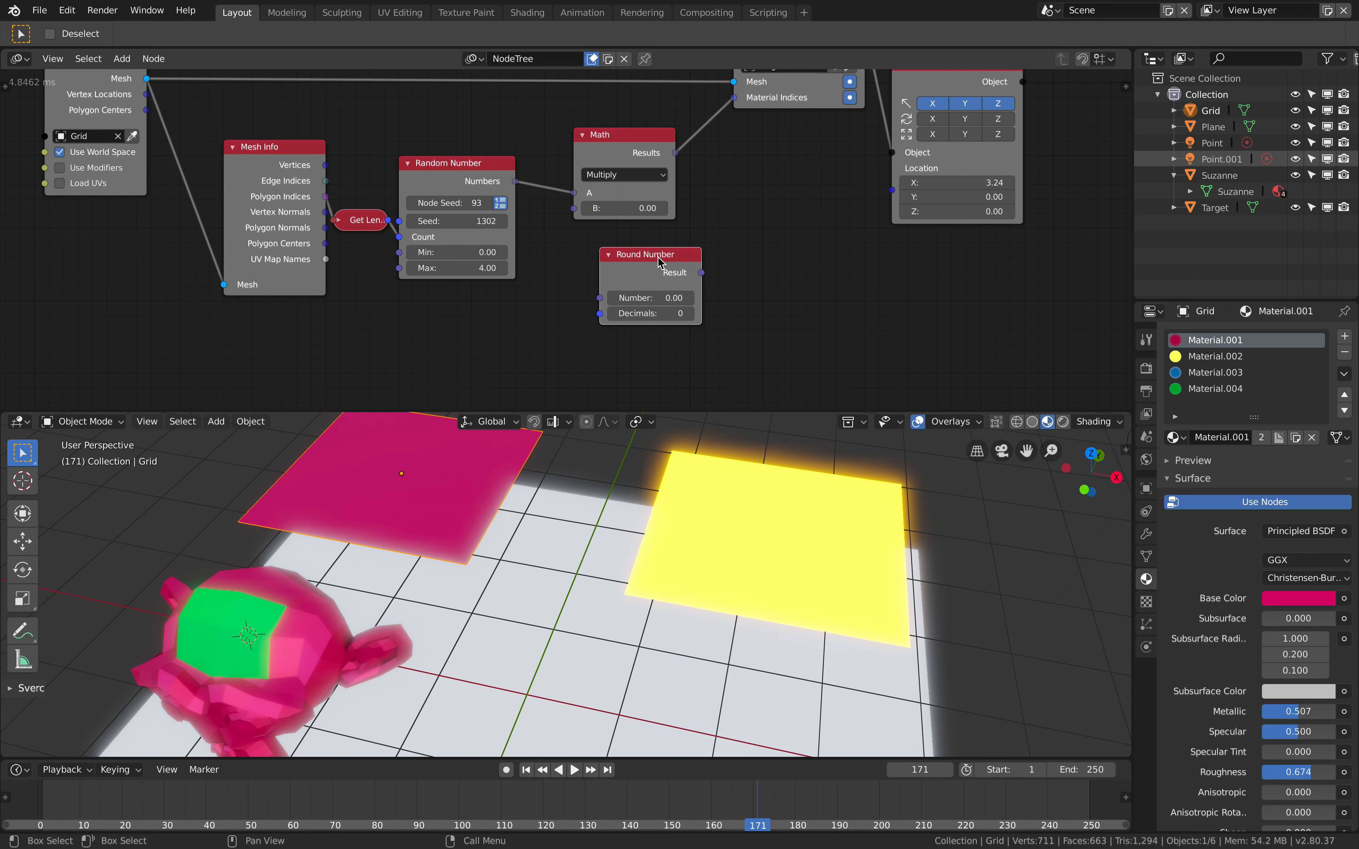
left_click(622, 174)
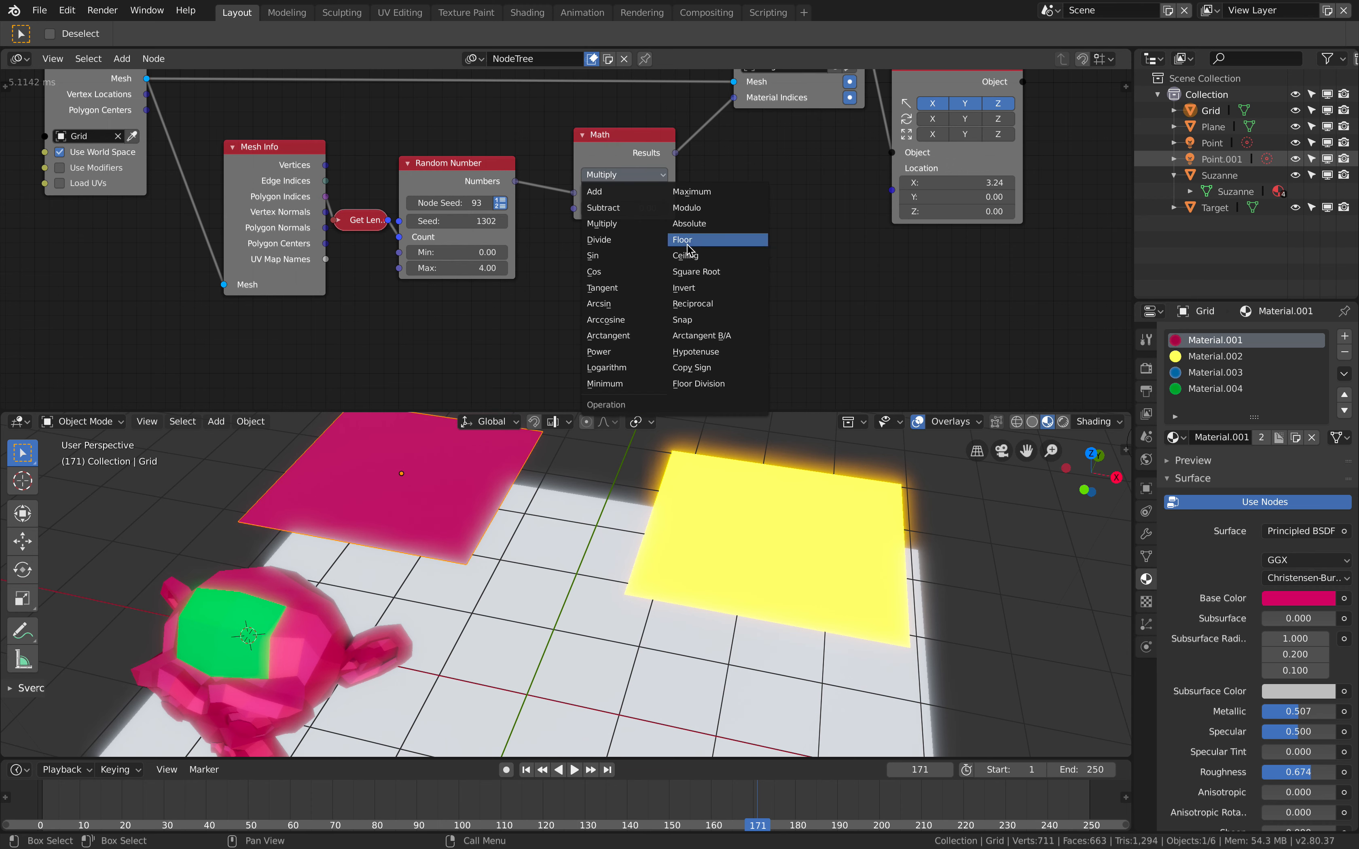
left_click(681, 318)
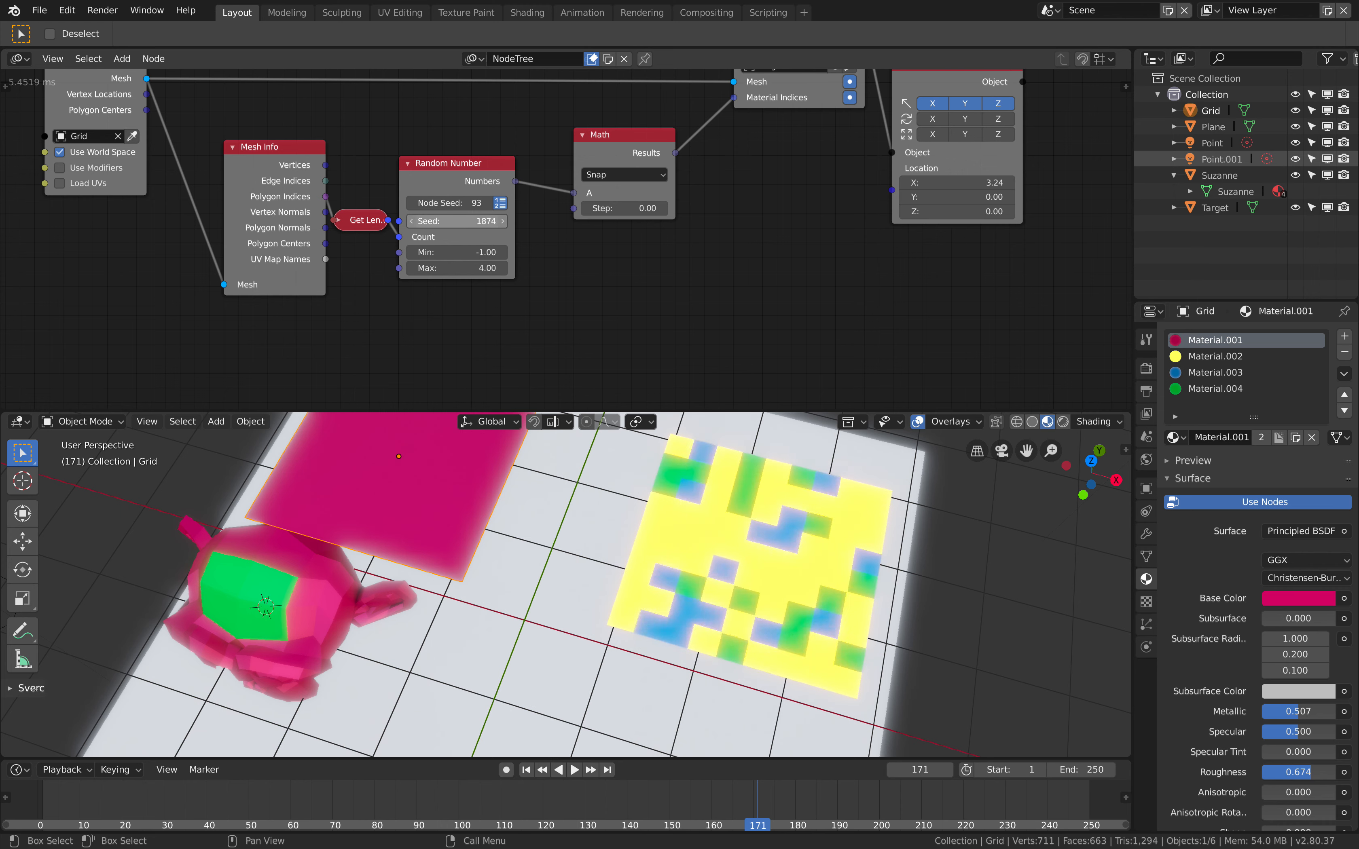
- Try another random seed and raise the Random Number minimum to 0.50
left_click(455, 220)
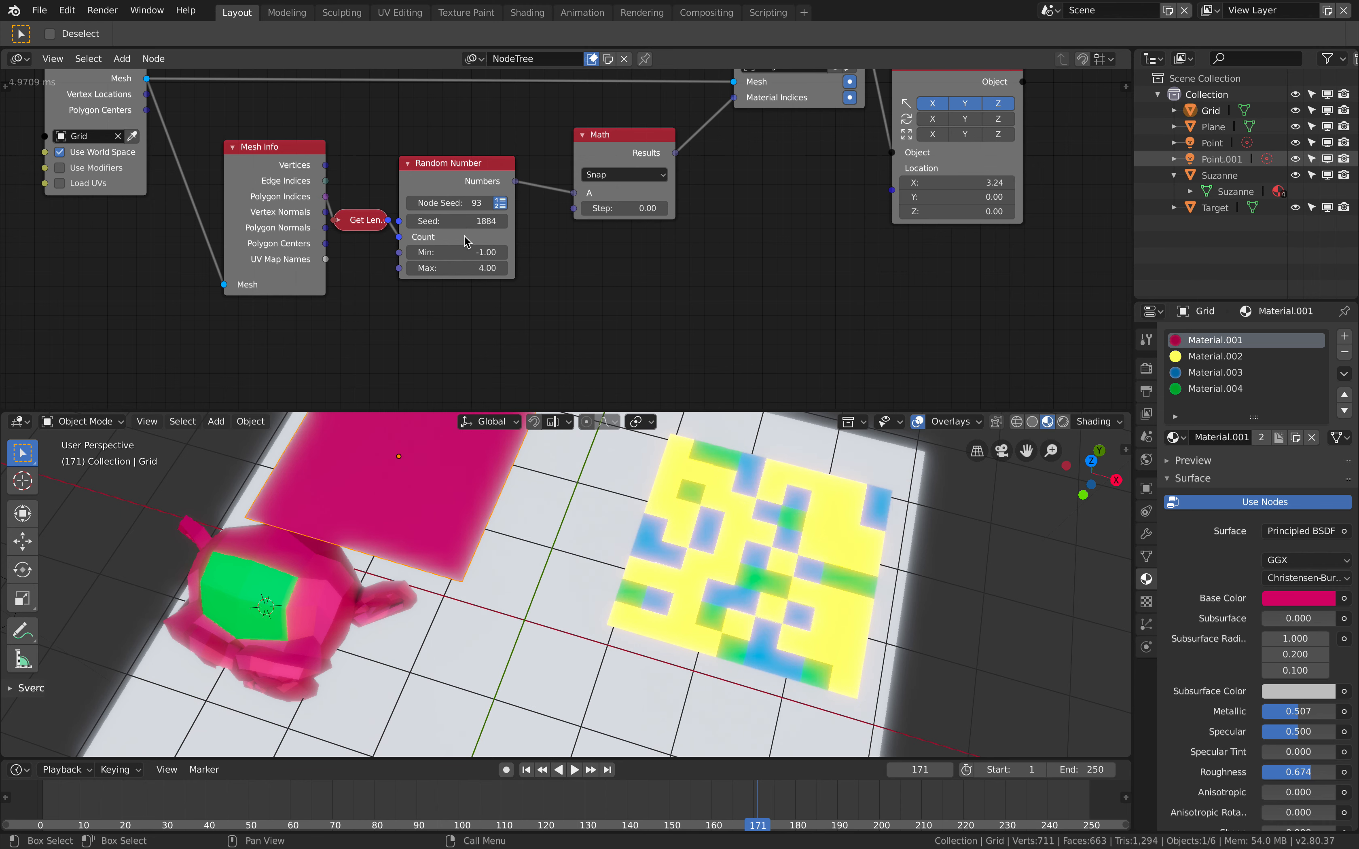
left_click_drag(486, 251, 460, 251)
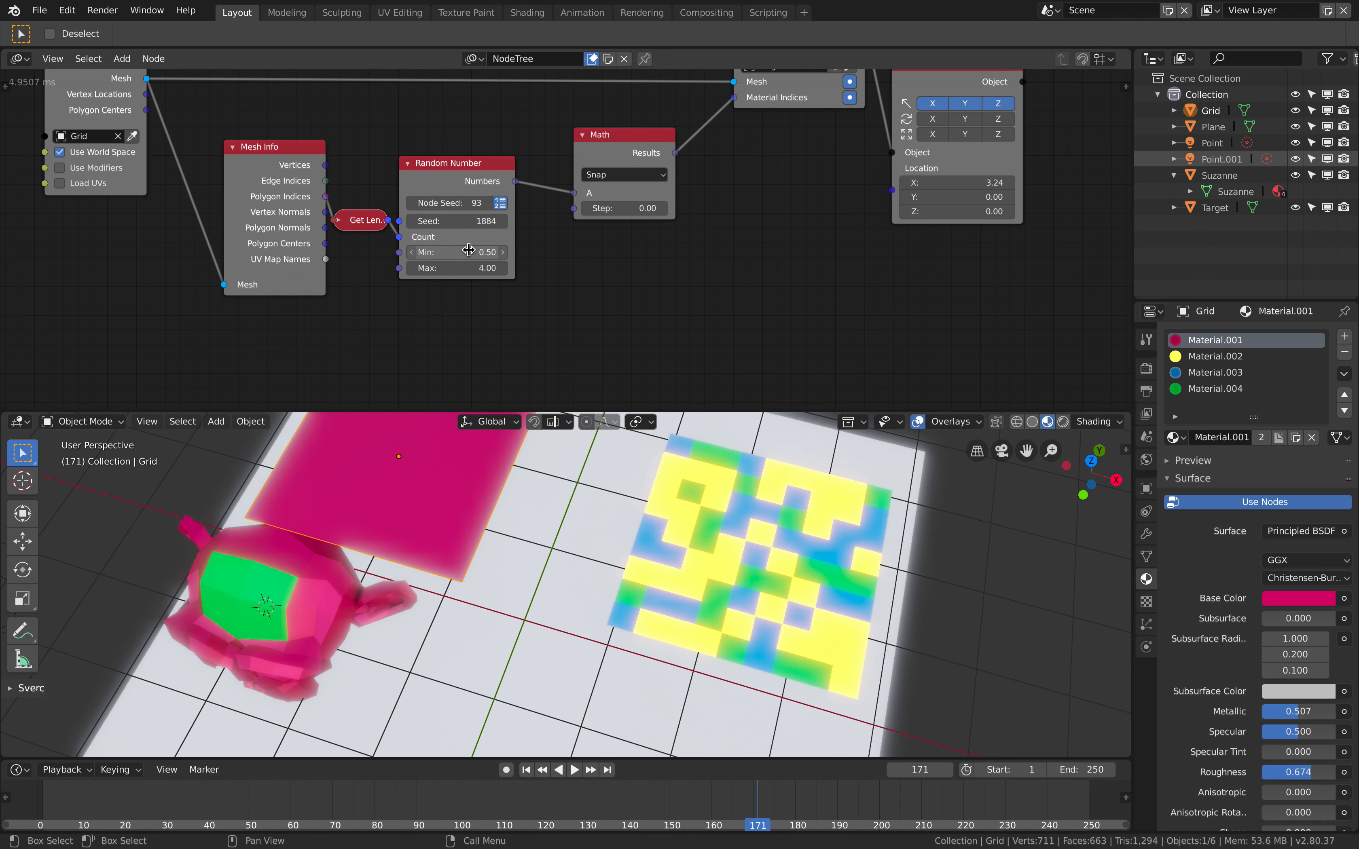
left_click(763, 563)
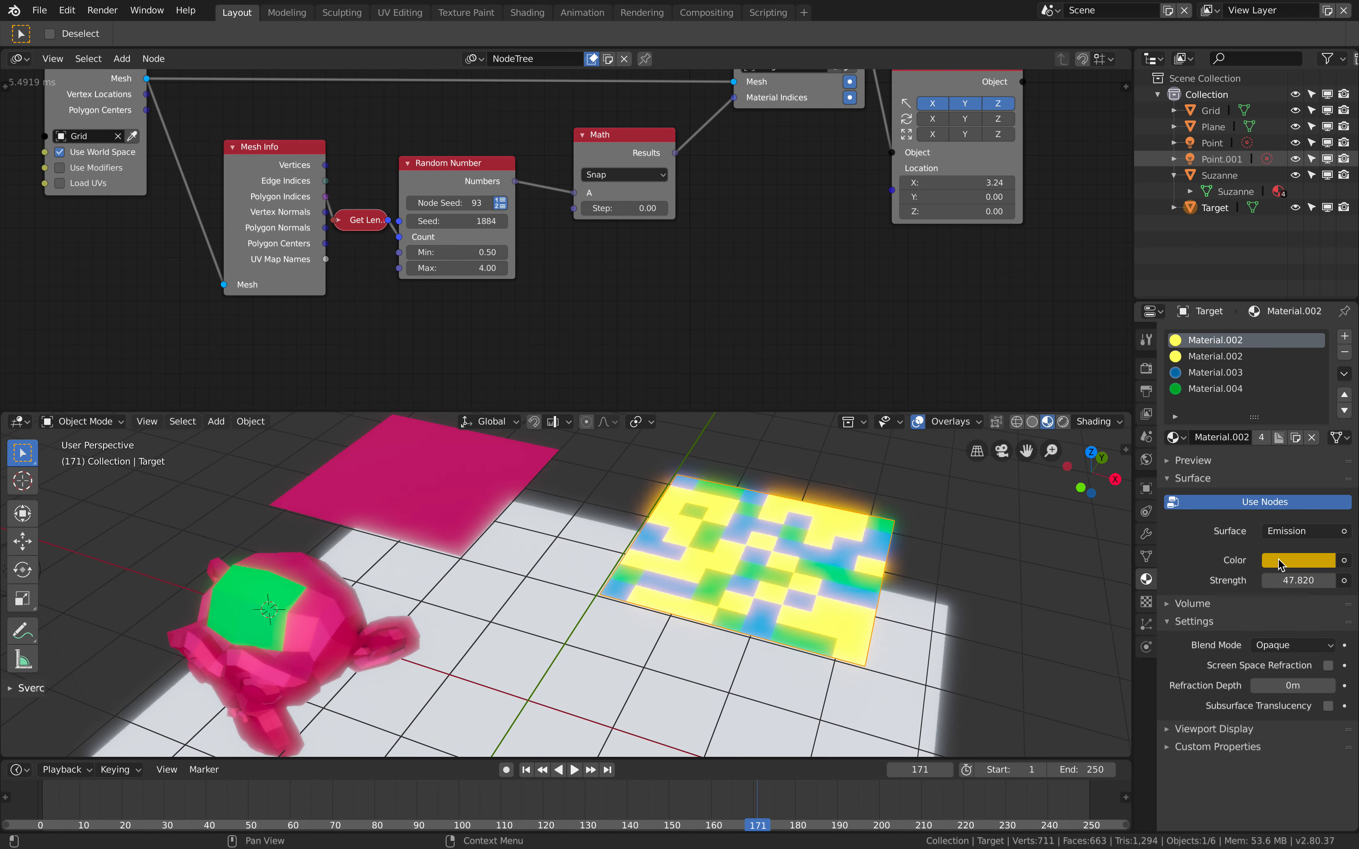
left_click(1298, 560)
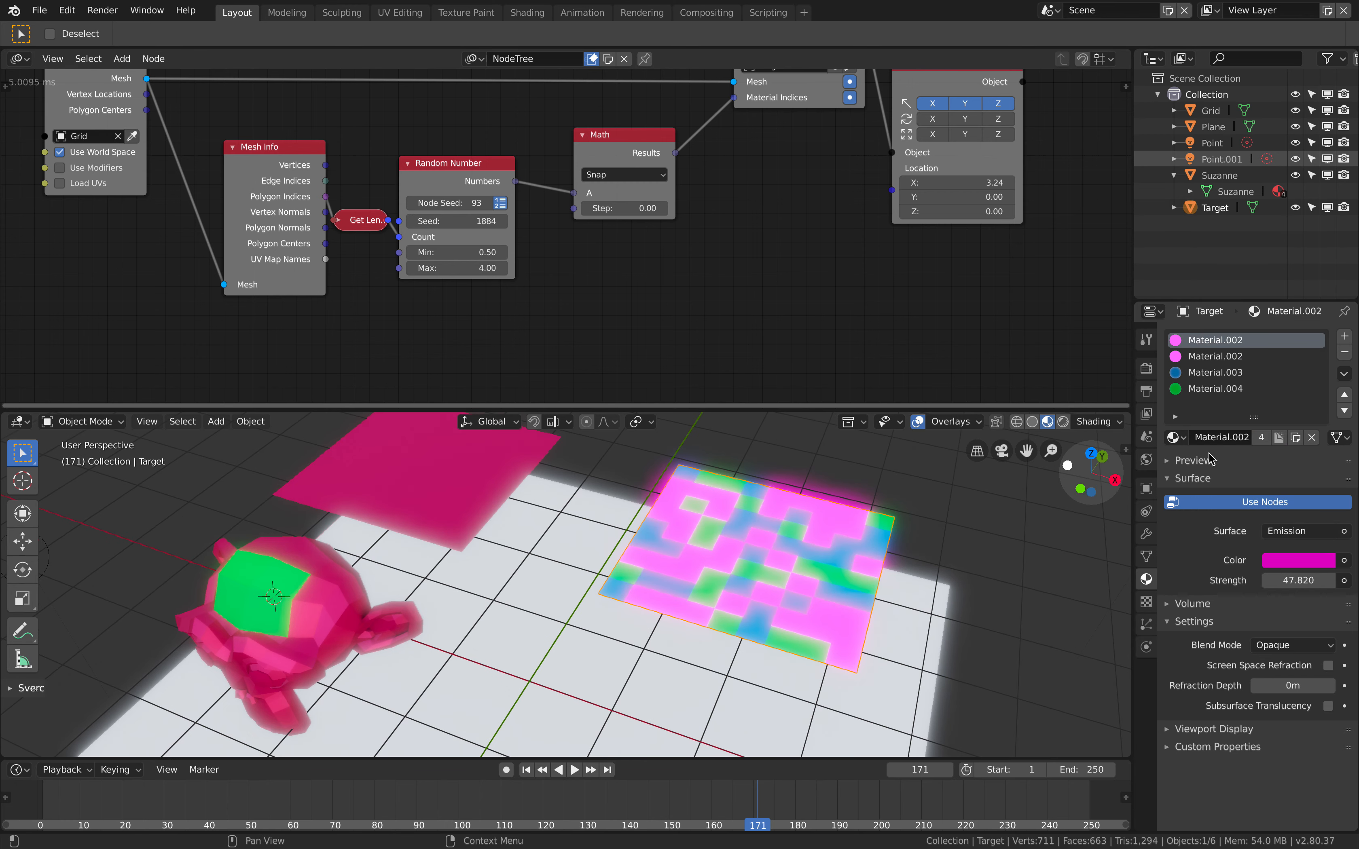
left_click(1298, 560)
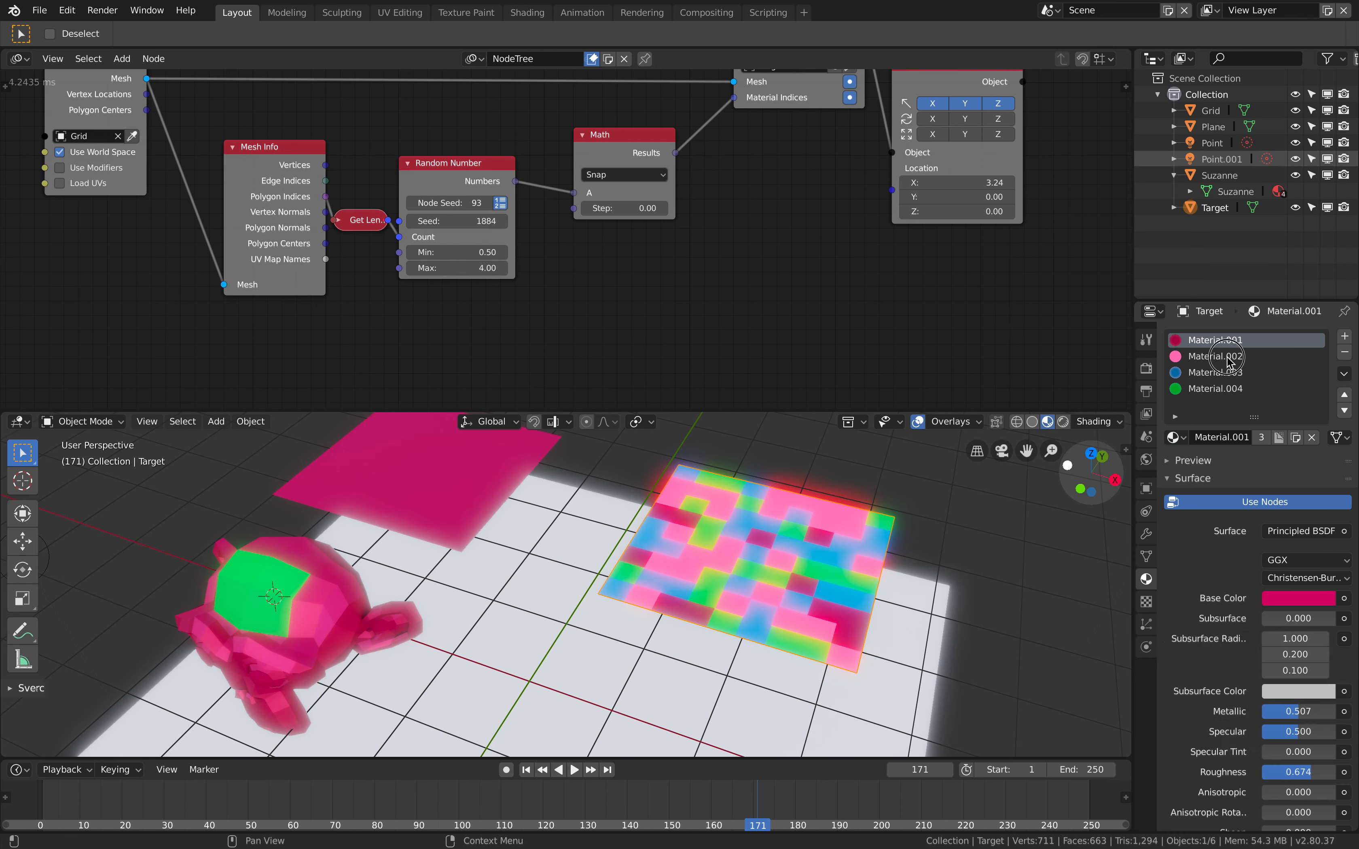
left_click(1212, 356)
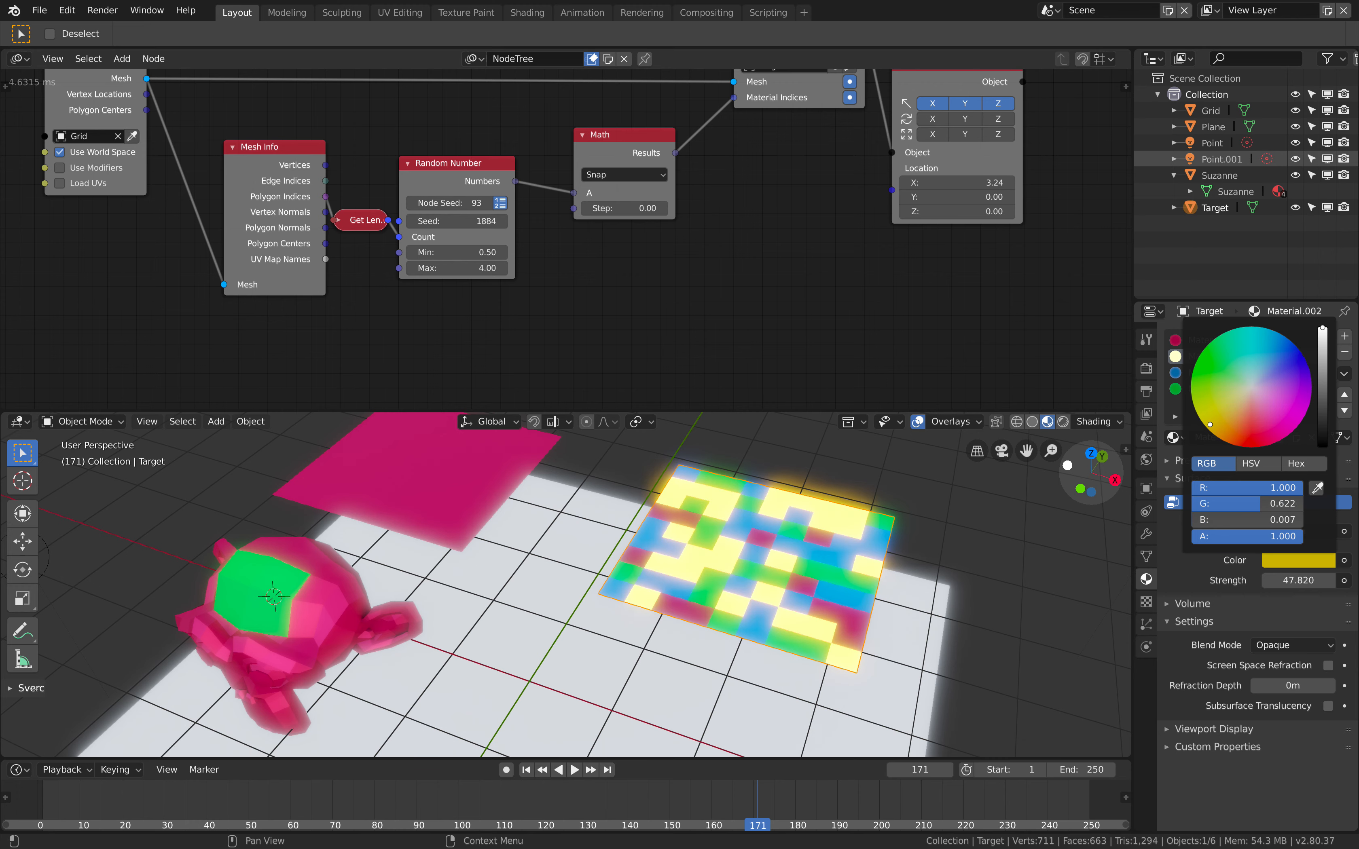
left_click(456, 252)
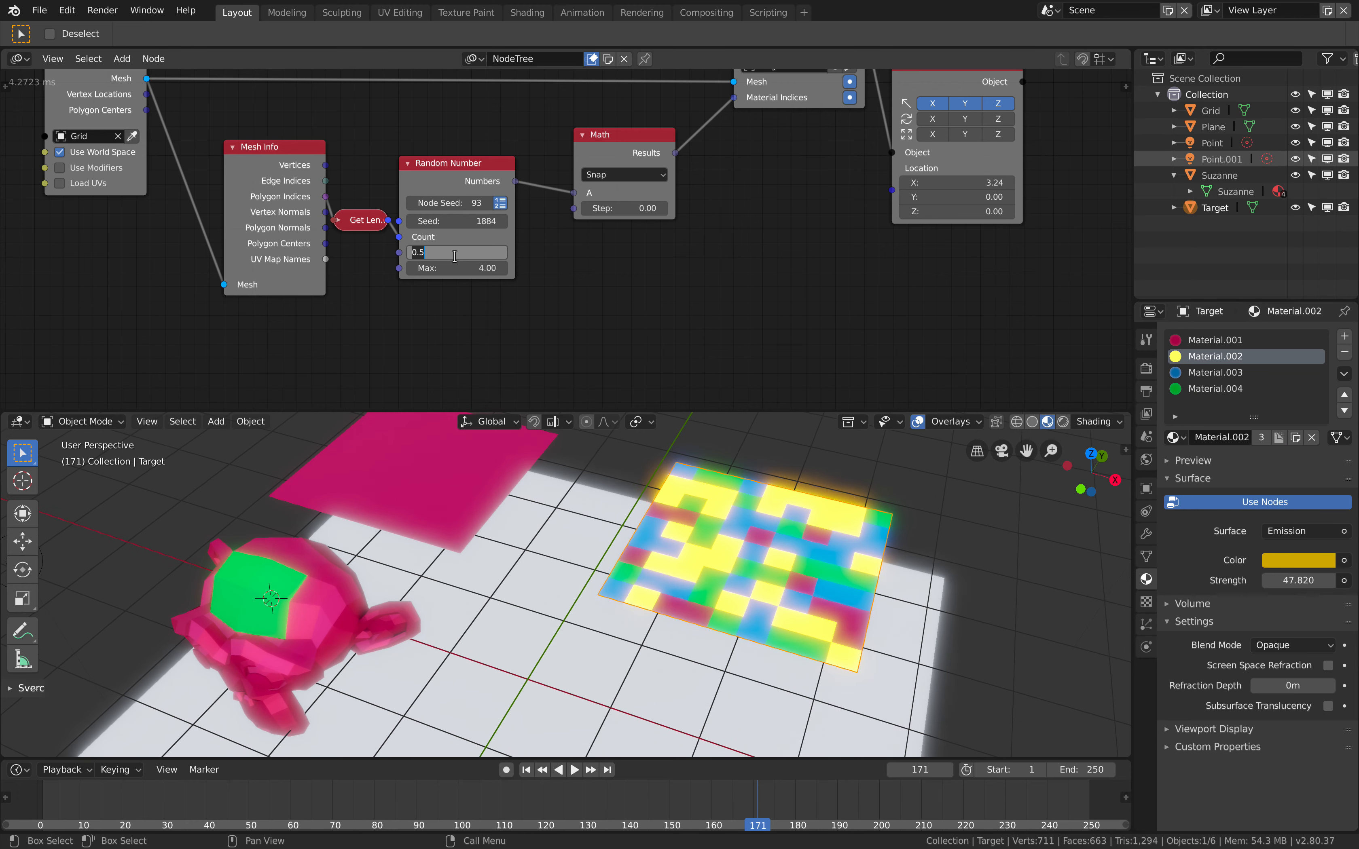